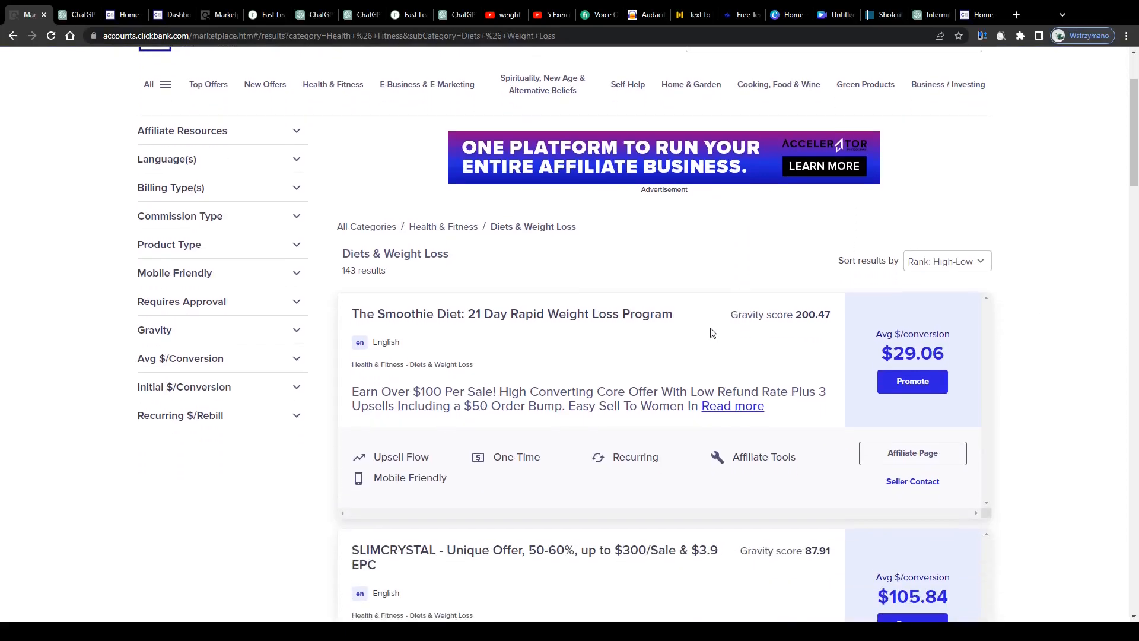
Glance at ChatGPT, then return to ClickBank and scroll down the home page.
{"action": "scroll", "scroll_direction": "down", "scroll_amount": 3}
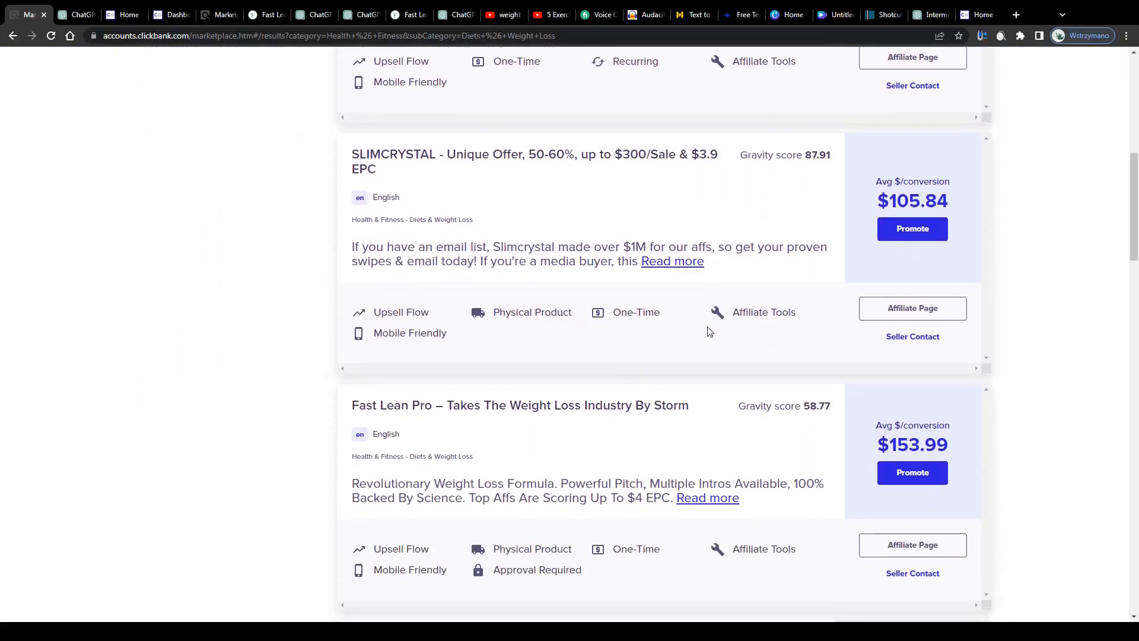
{"action": "left_click", "coordinate": [75, 14]}
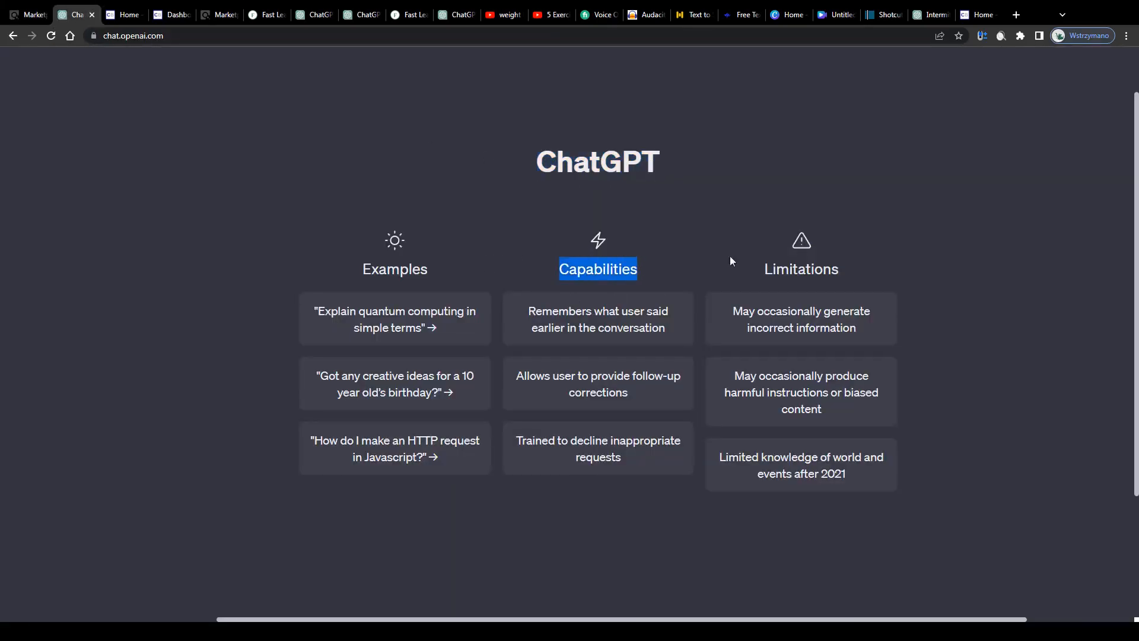
{"action": "left_click", "coordinate": [27, 14]}
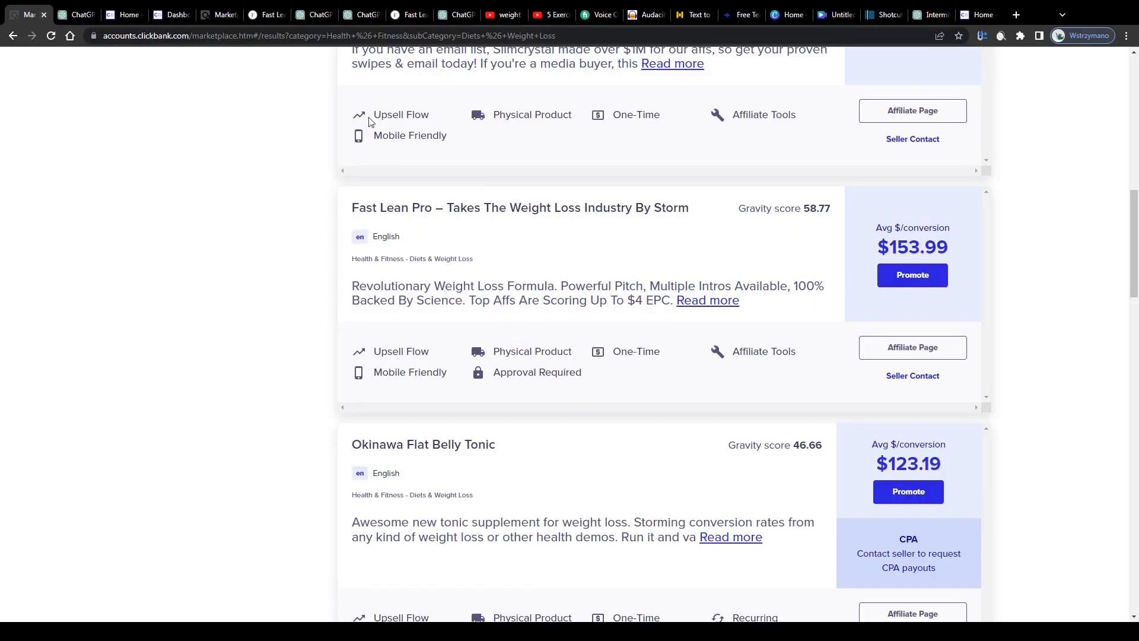
{"action": "scroll", "scroll_direction": "down", "scroll_amount": 3}
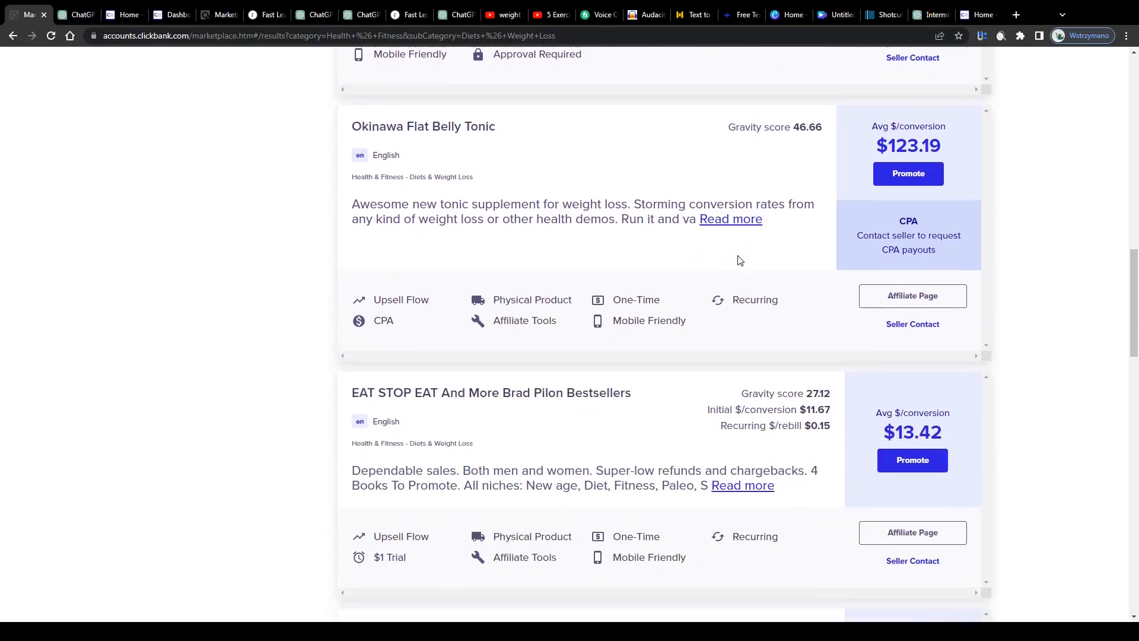
{"action": "scroll", "scroll_direction": "down", "scroll_amount": 3}
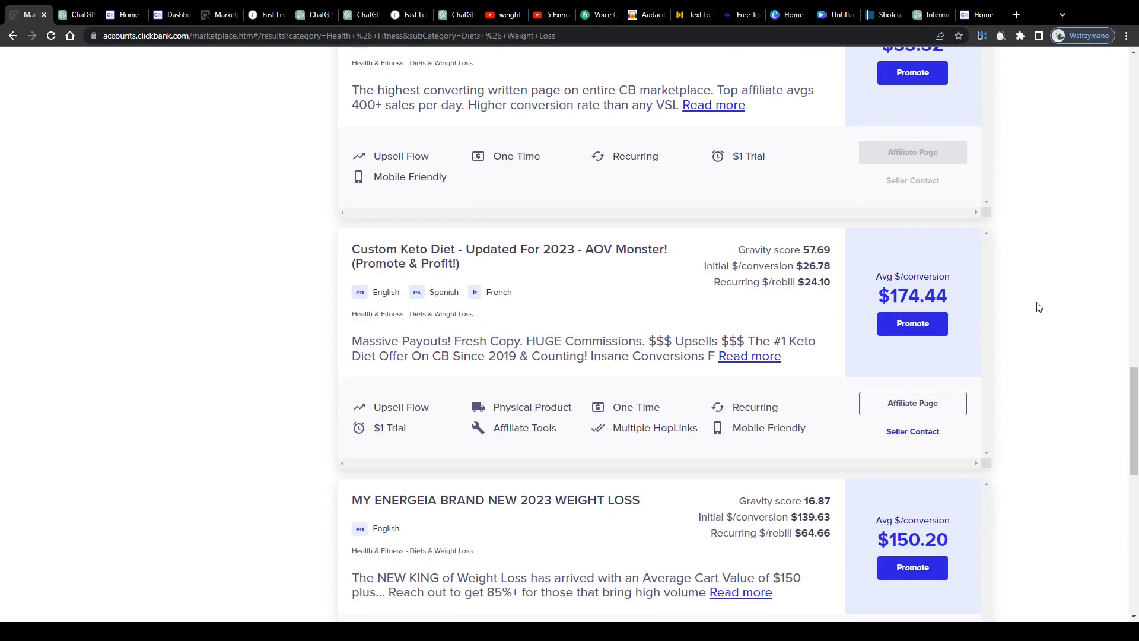
{"action": "scroll", "scroll_direction": "down", "scroll_amount": 3}
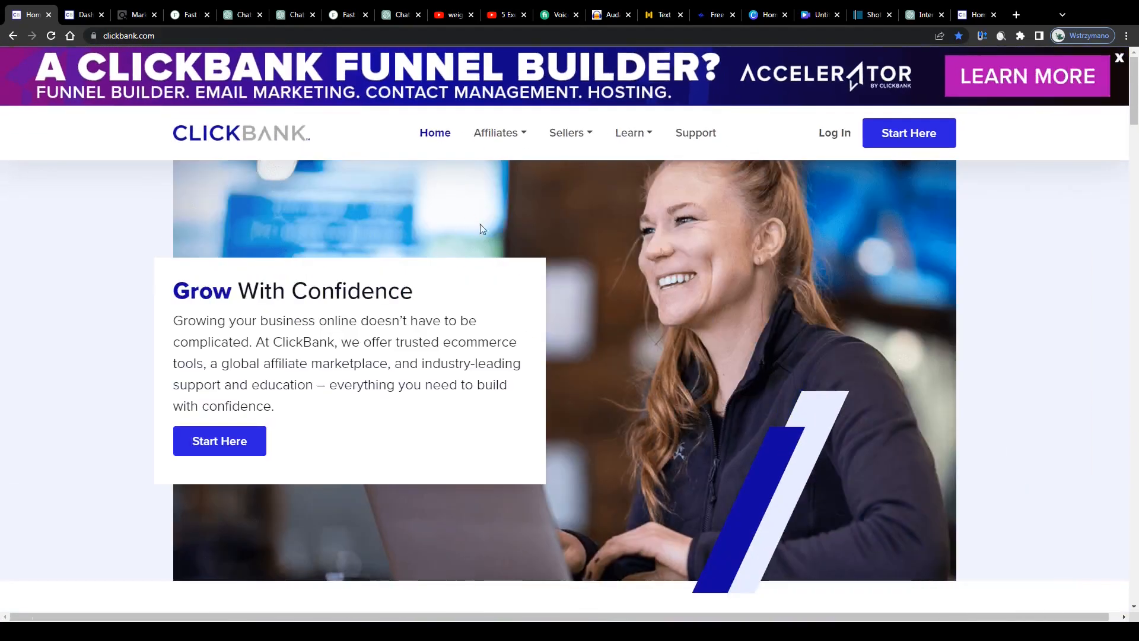
Highlight the Worldwide Leader heading and read on to the 190 Countries, 25 Years, $5.8B Paid stats.
{"action": "scroll", "scroll_direction": "down", "scroll_amount": 3}
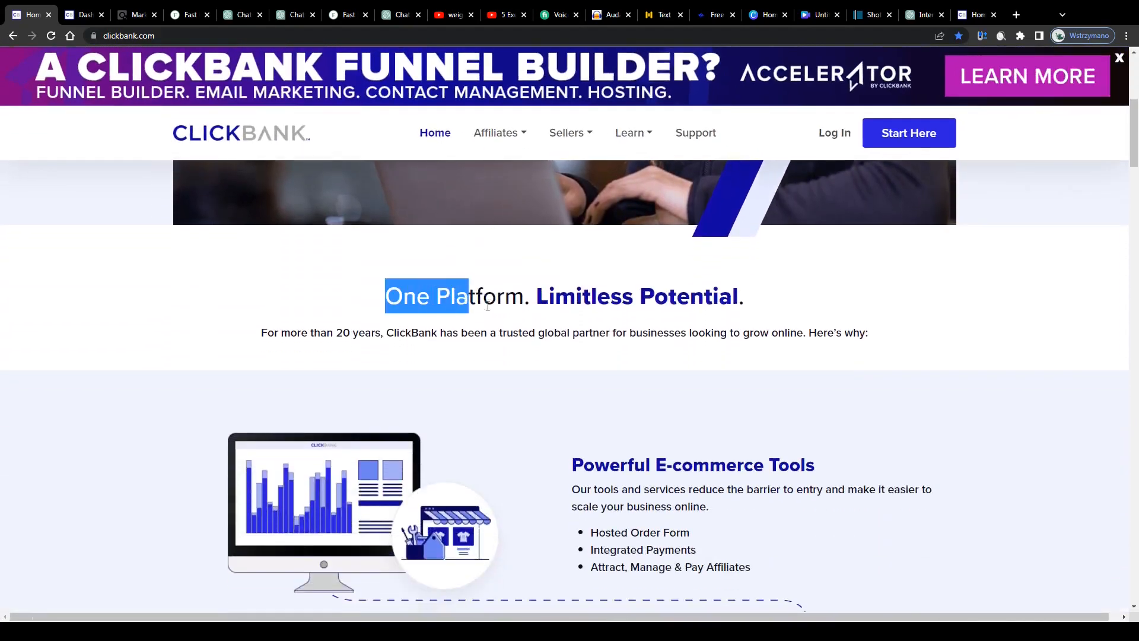
{"action": "scroll", "scroll_direction": "down", "scroll_amount": 3}
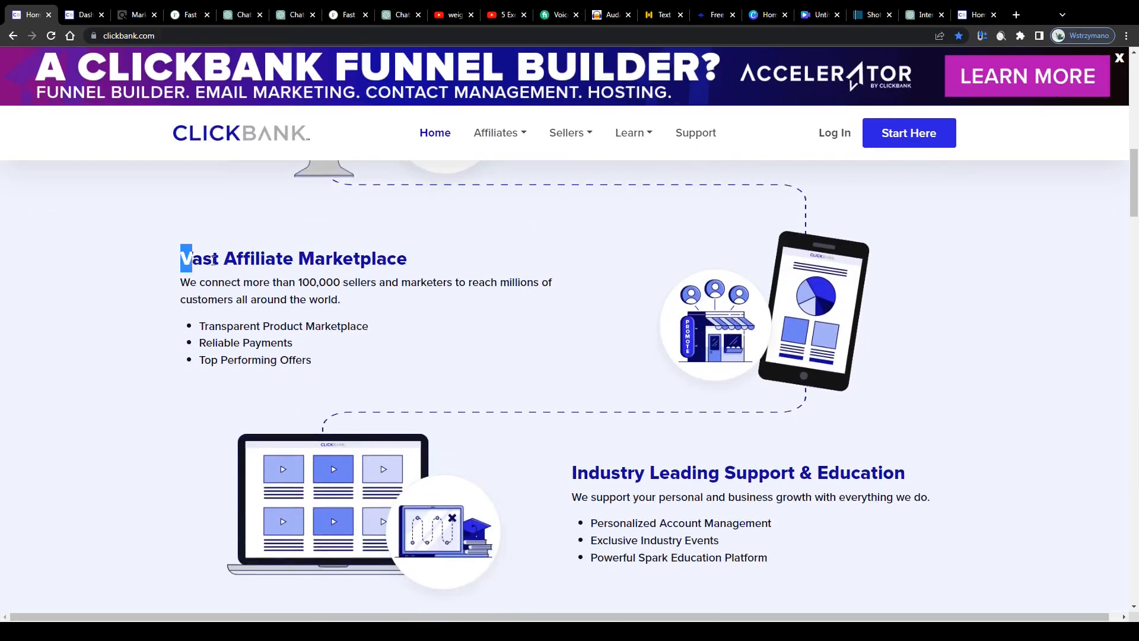
{"action": "scroll", "scroll_direction": "down", "scroll_amount": 3}
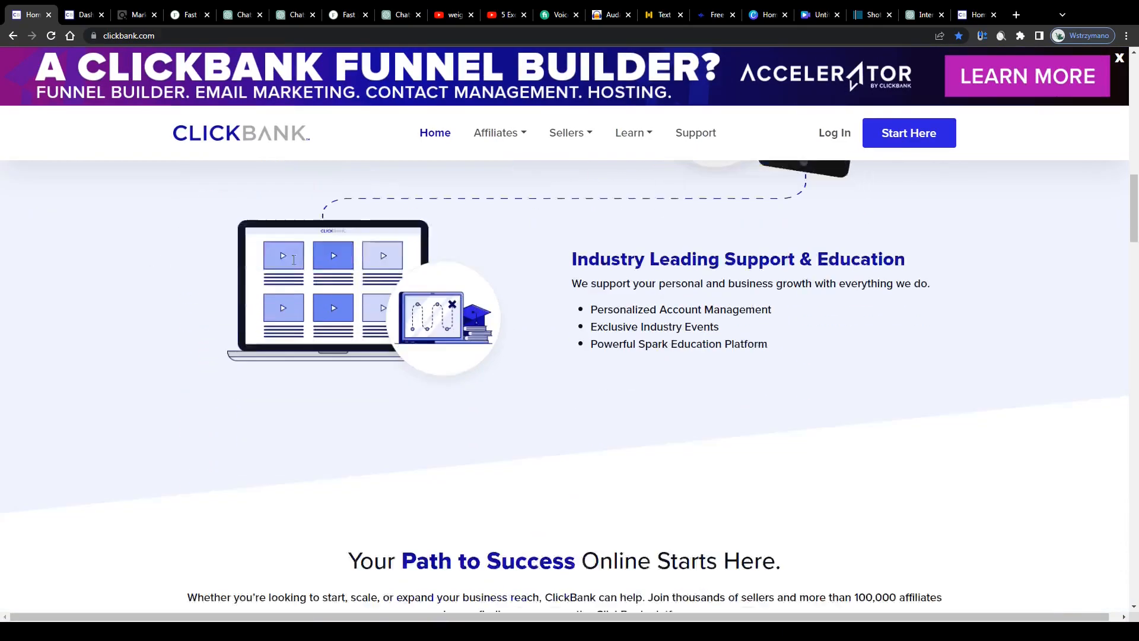
{"action": "scroll", "scroll_direction": "down", "scroll_amount": 3}
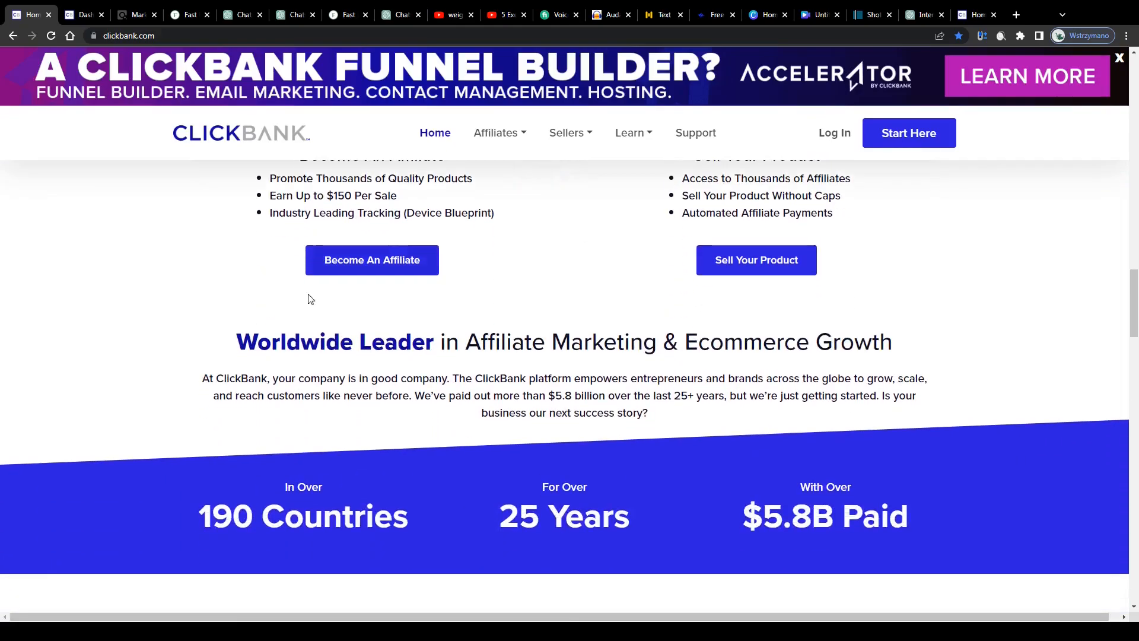
{"action": "triple_click", "coordinate": [553, 342]}
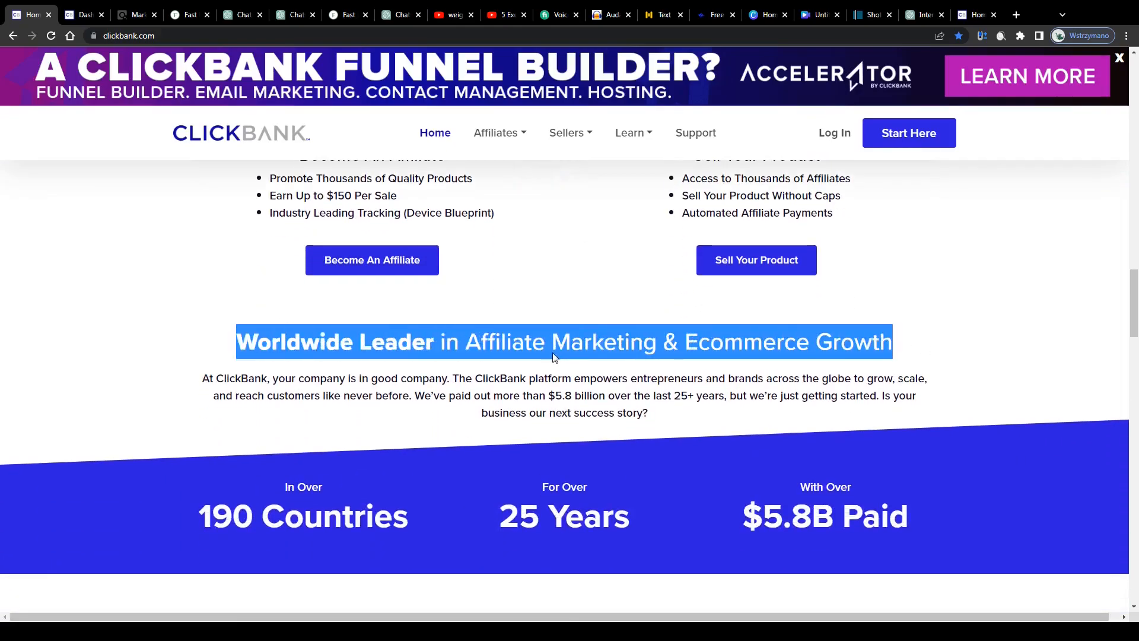
{"action": "scroll", "scroll_direction": "down", "scroll_amount": 3}
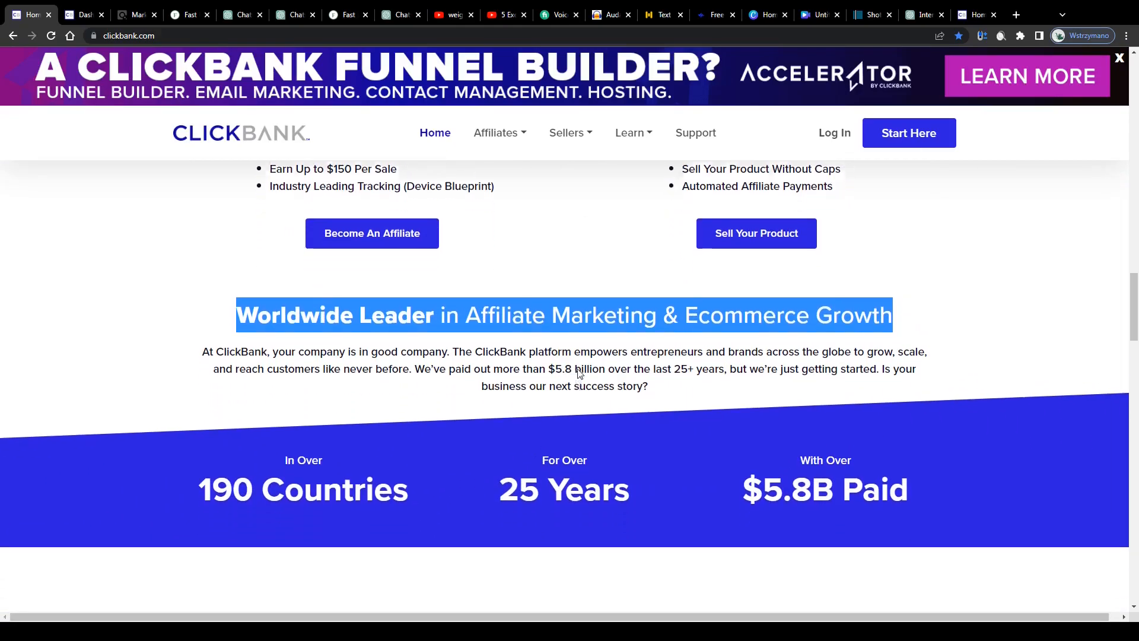
{"action": "scroll", "scroll_direction": "down", "scroll_amount": 3}
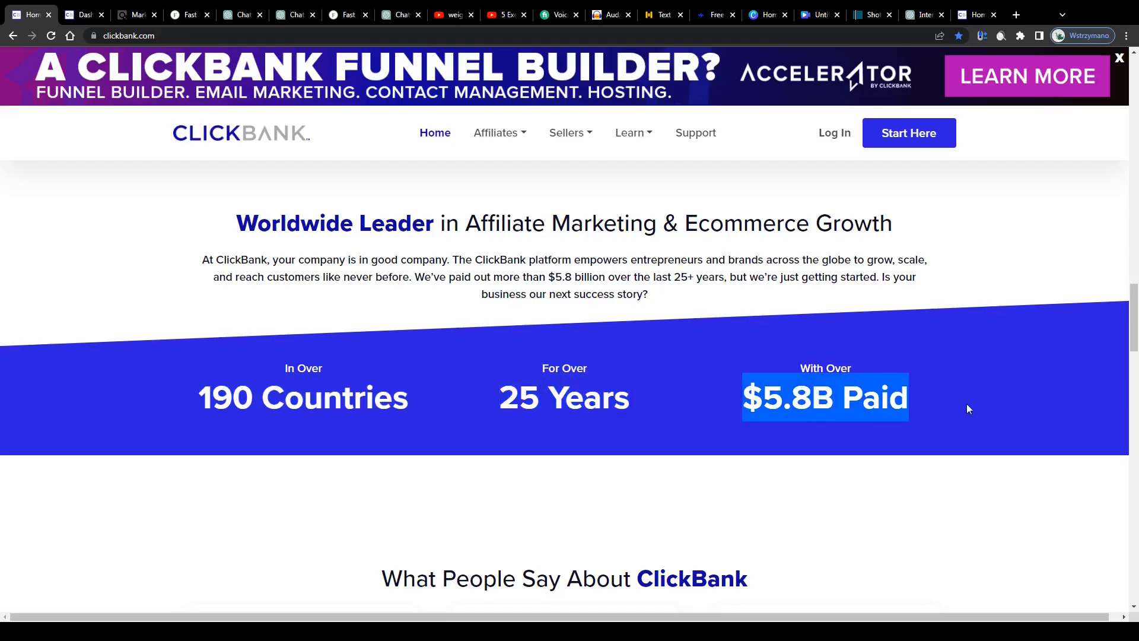
{"action": "scroll", "scroll_direction": "down", "scroll_amount": 3}
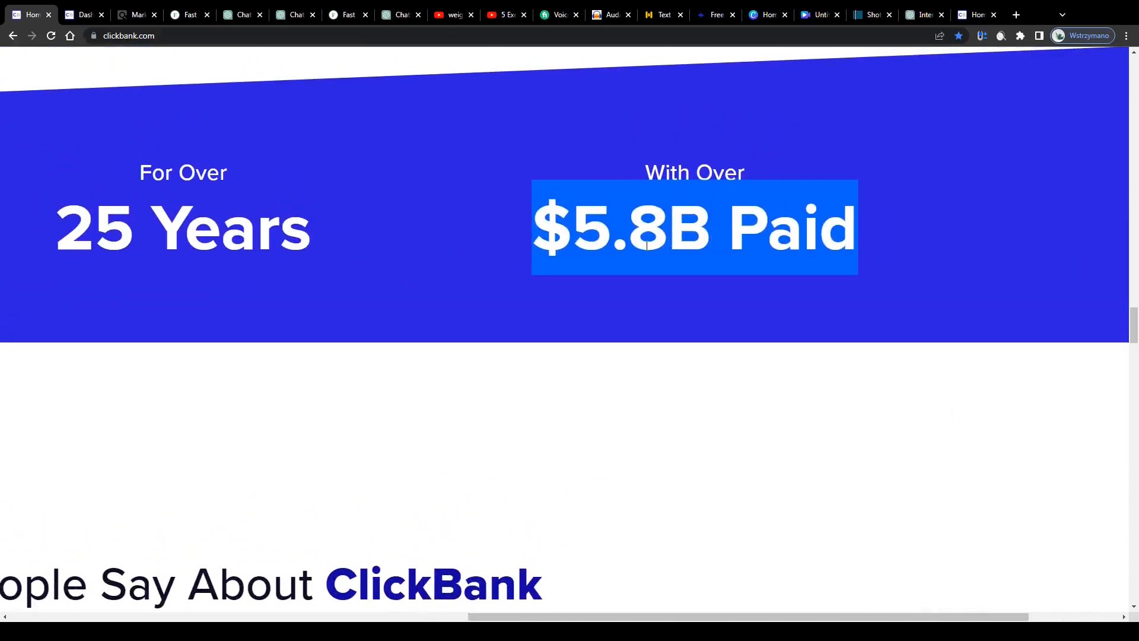
{"action": "scroll", "scroll_direction": "up", "scroll_amount": 3}
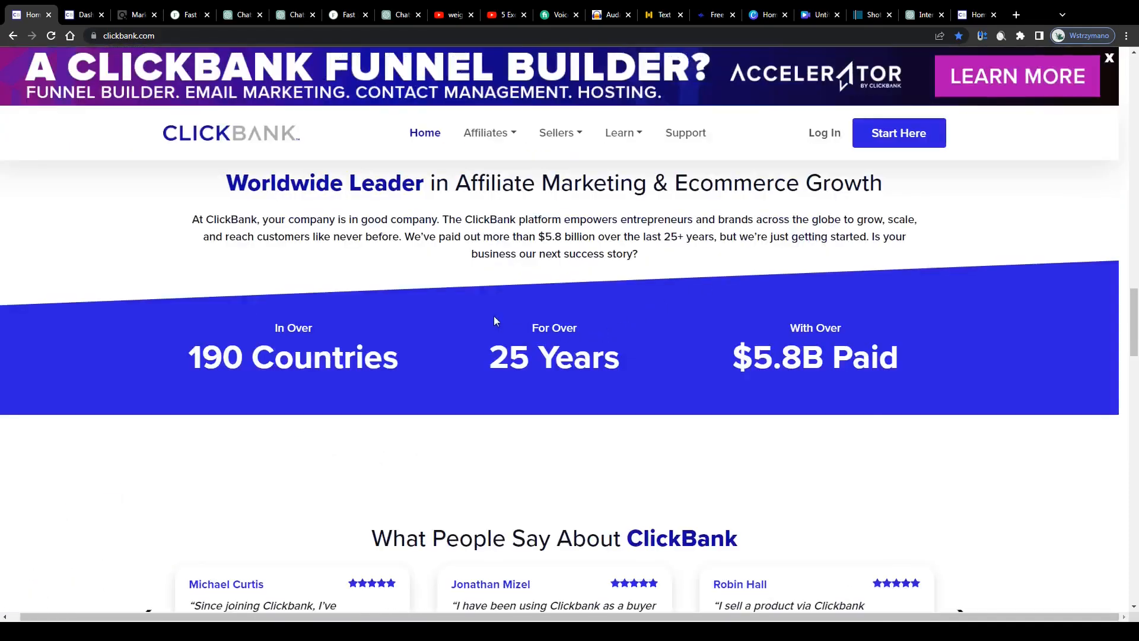
{"action": "scroll", "scroll_direction": "up", "scroll_amount": 3}
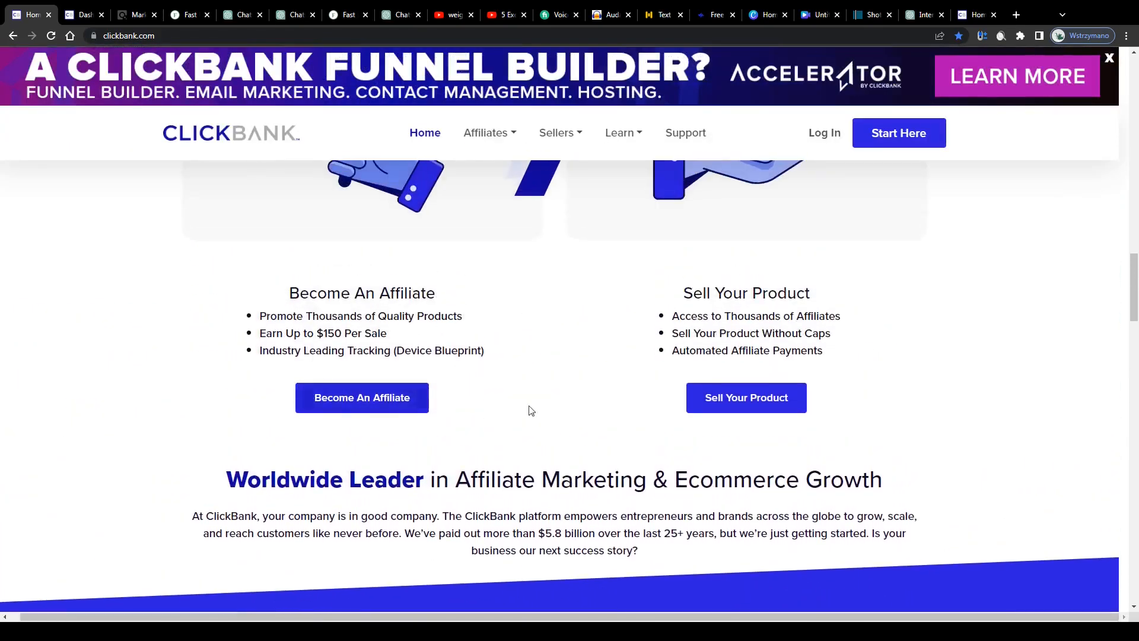
{"action": "scroll", "scroll_direction": "down", "scroll_amount": 3}
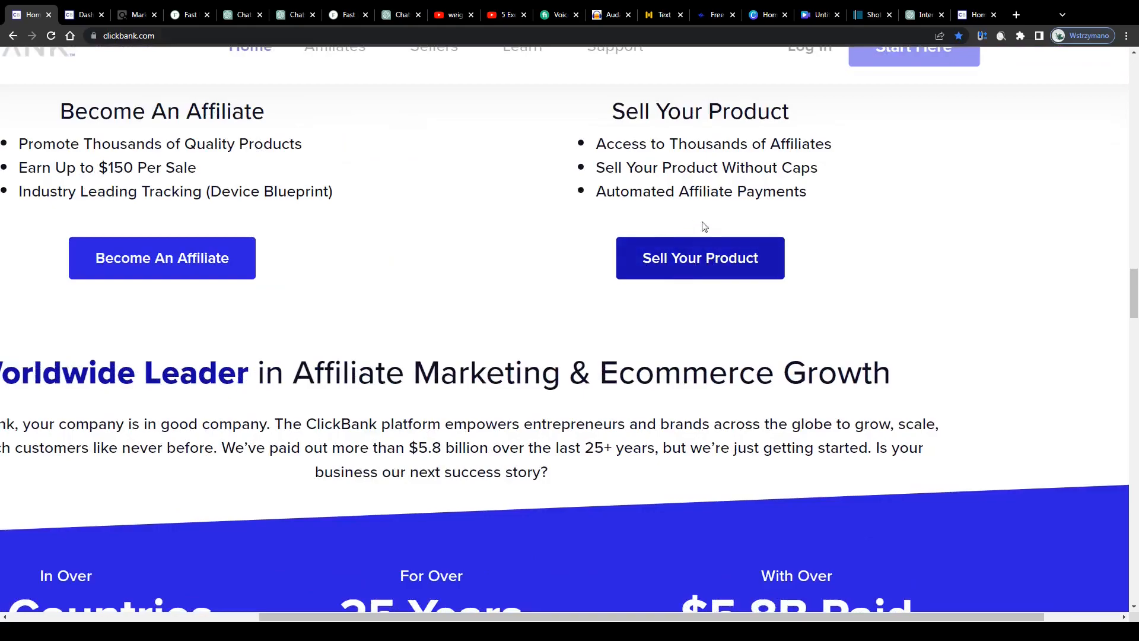
{"action": "scroll", "scroll_direction": "up", "scroll_amount": 3}
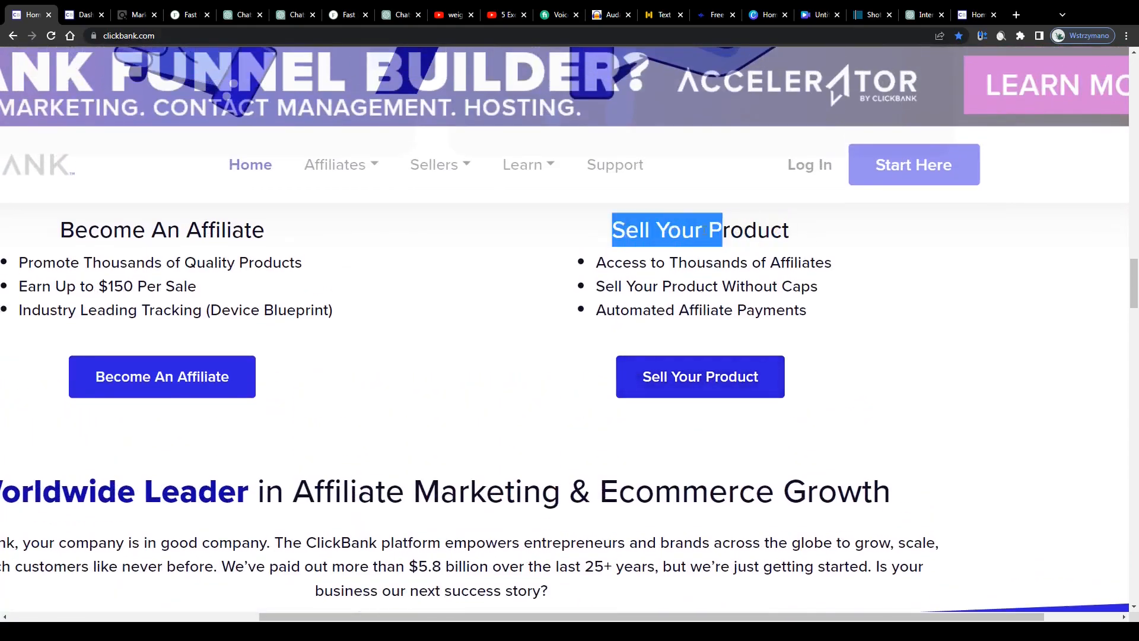
{"action": "scroll", "scroll_direction": "up", "scroll_amount": 3}
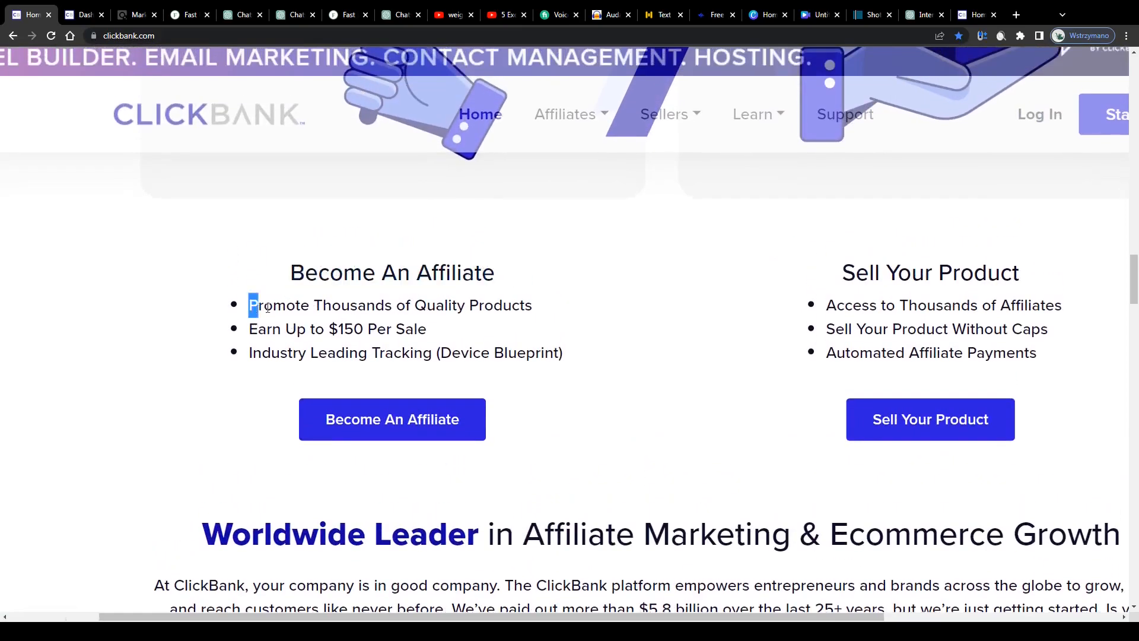
{"action": "double_click", "coordinate": [389, 304]}
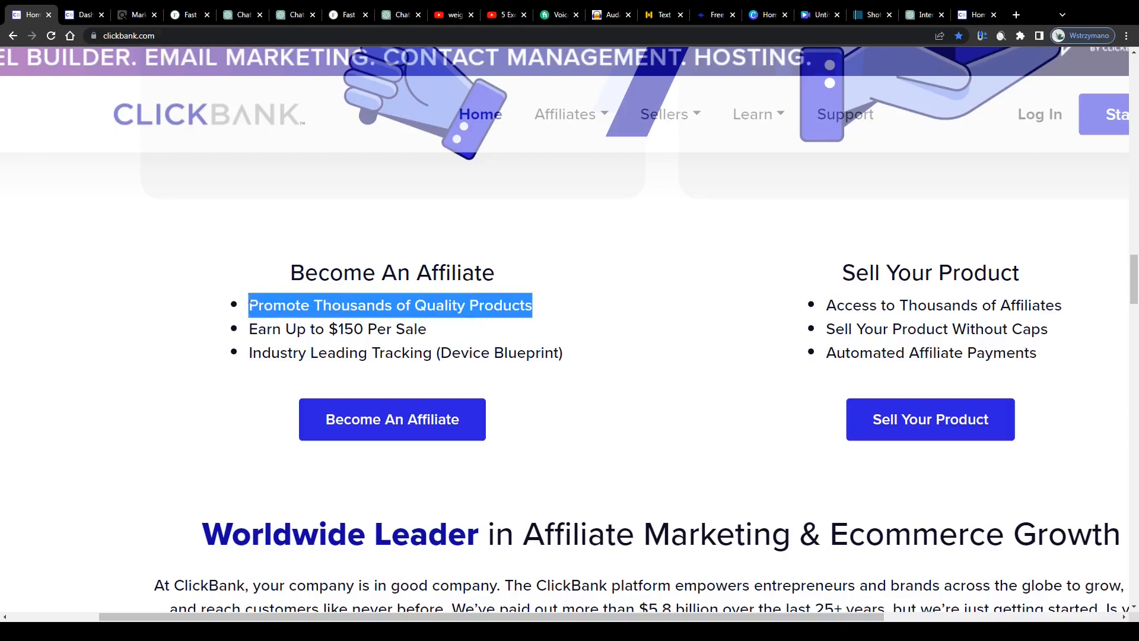
{"action": "mouse_move", "coordinate": [249, 336]}
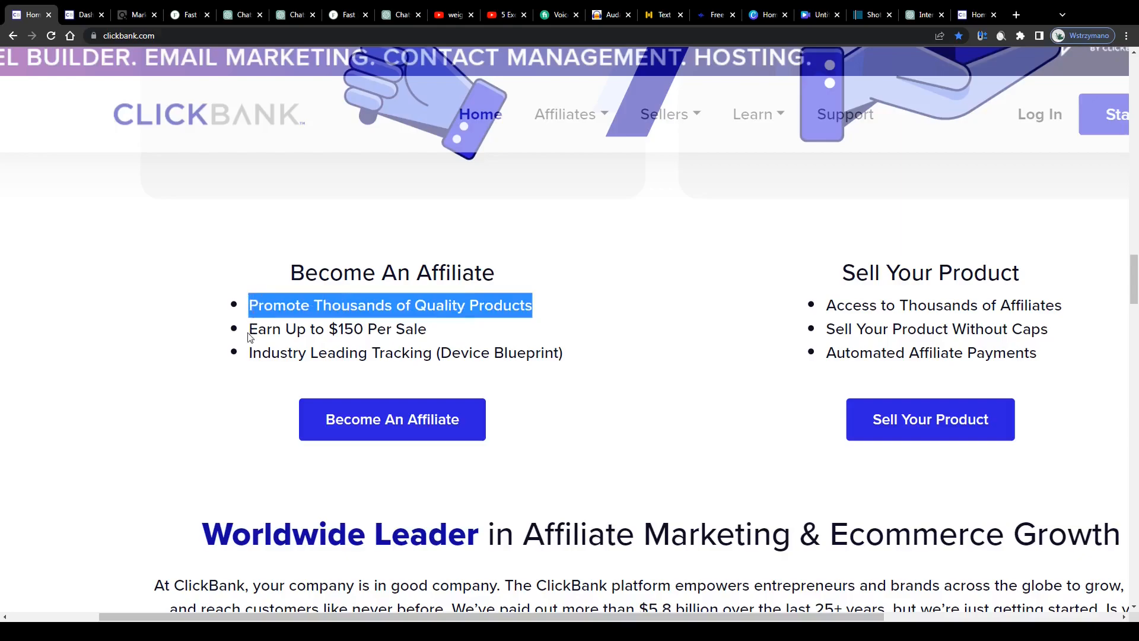
{"action": "left_click", "coordinate": [250, 328]}
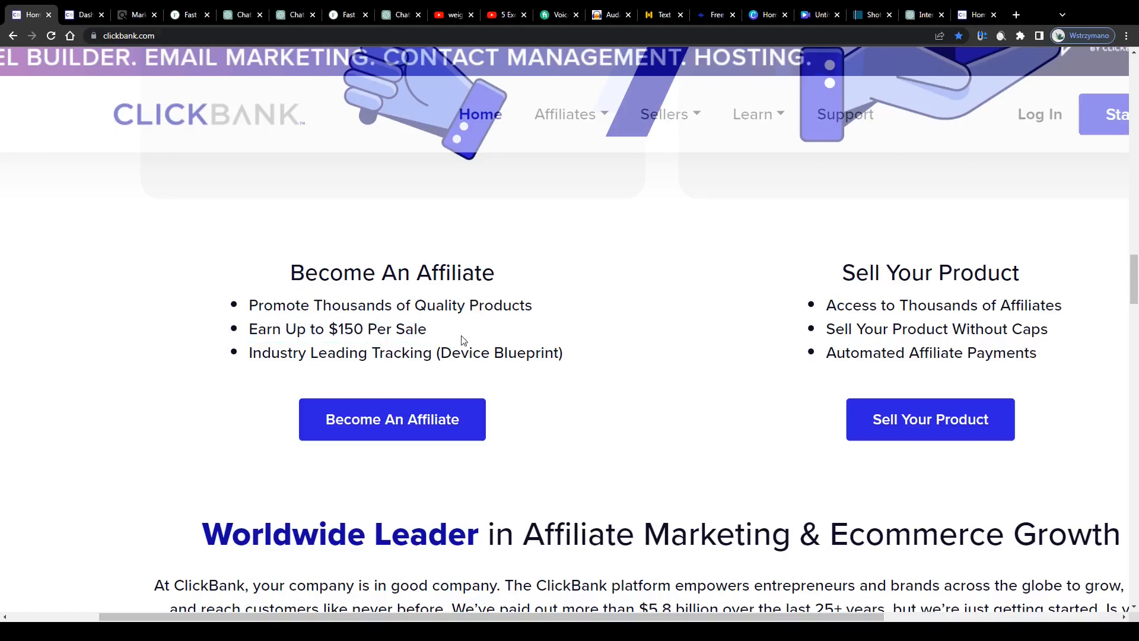
Review the homepage feature sections back to the top, then switch to the account dashboard.
{"action": "scroll", "scroll_direction": "up", "scroll_amount": 3}
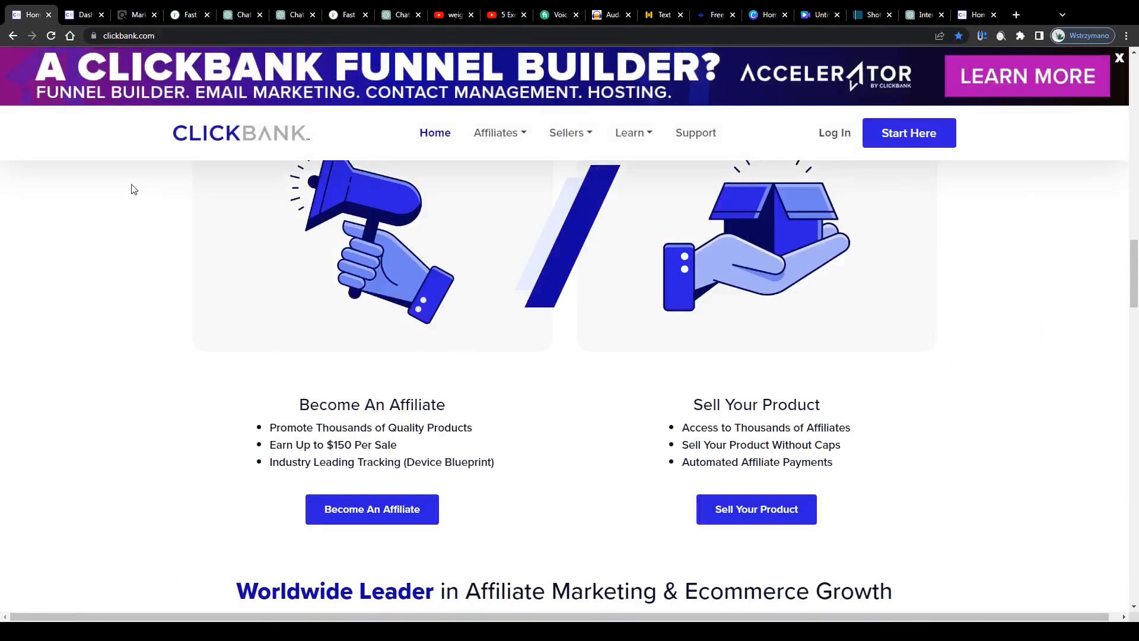
{"action": "scroll", "scroll_direction": "up", "scroll_amount": 3}
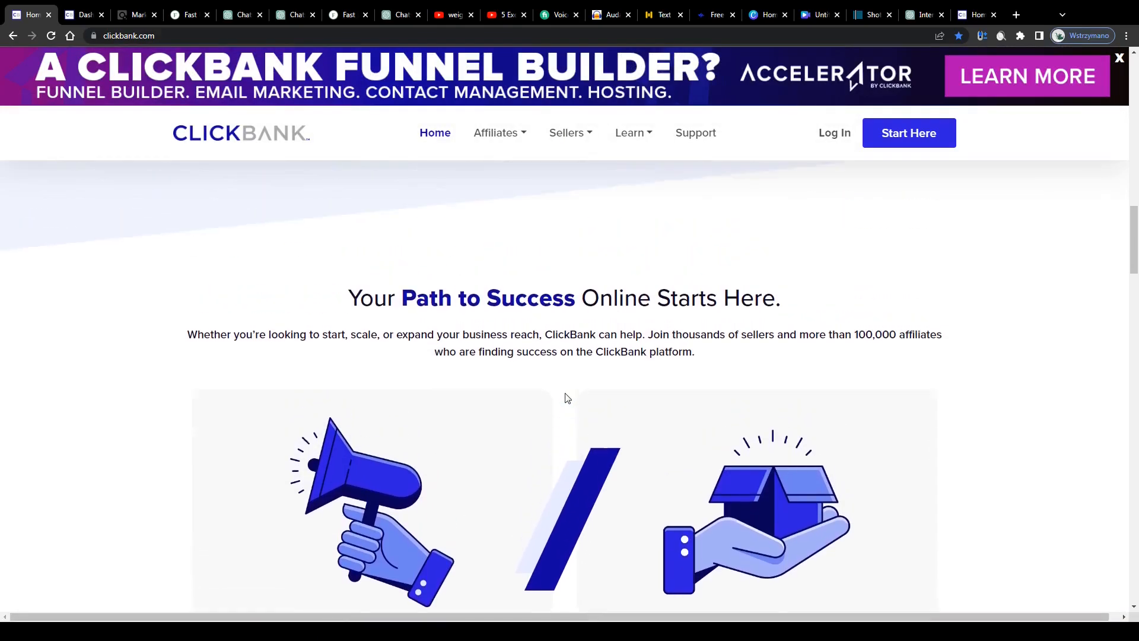
{"action": "scroll", "scroll_direction": "down", "scroll_amount": 3}
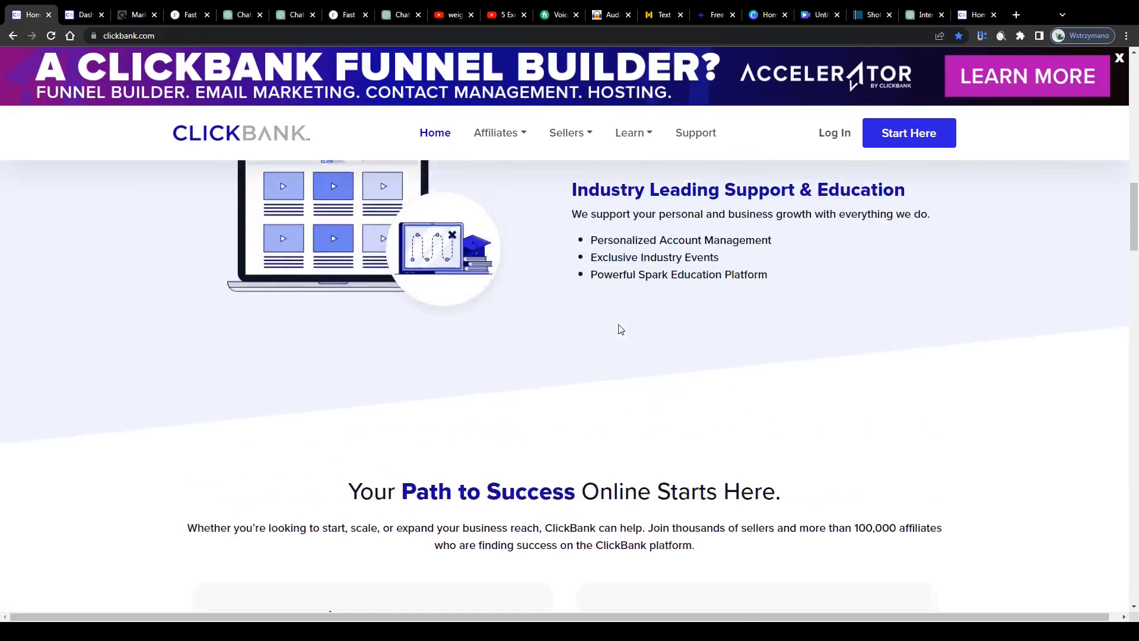
{"action": "scroll", "scroll_direction": "up", "scroll_amount": 3}
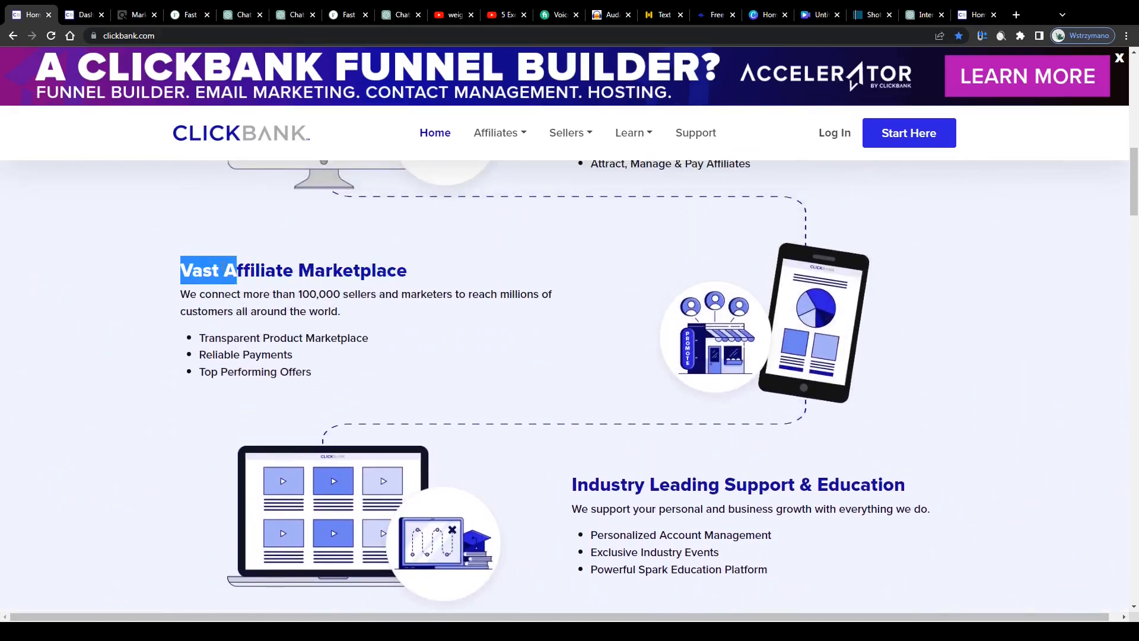
{"action": "scroll", "scroll_direction": "up", "scroll_amount": 3}
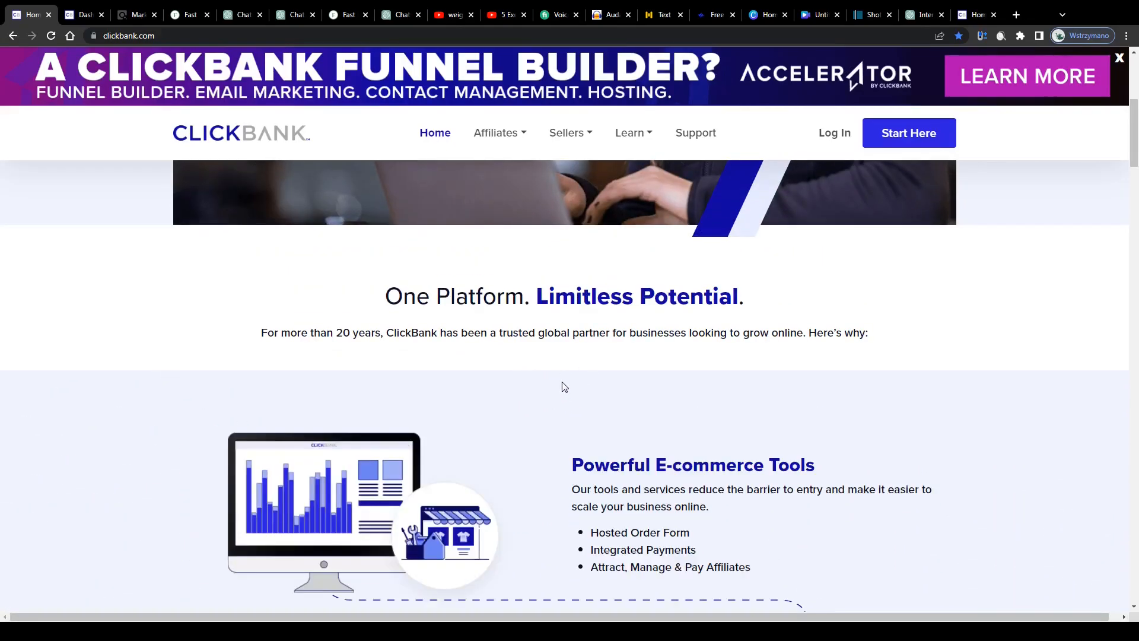
{"action": "scroll", "scroll_direction": "up", "scroll_amount": 3}
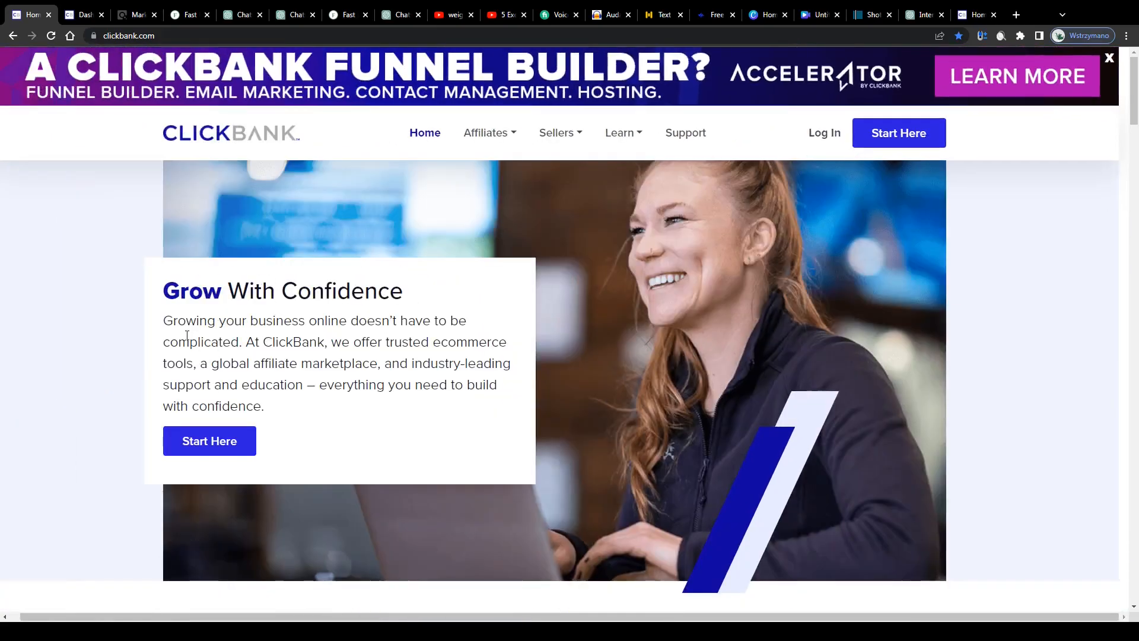
{"action": "scroll", "scroll_direction": "down", "scroll_amount": 3}
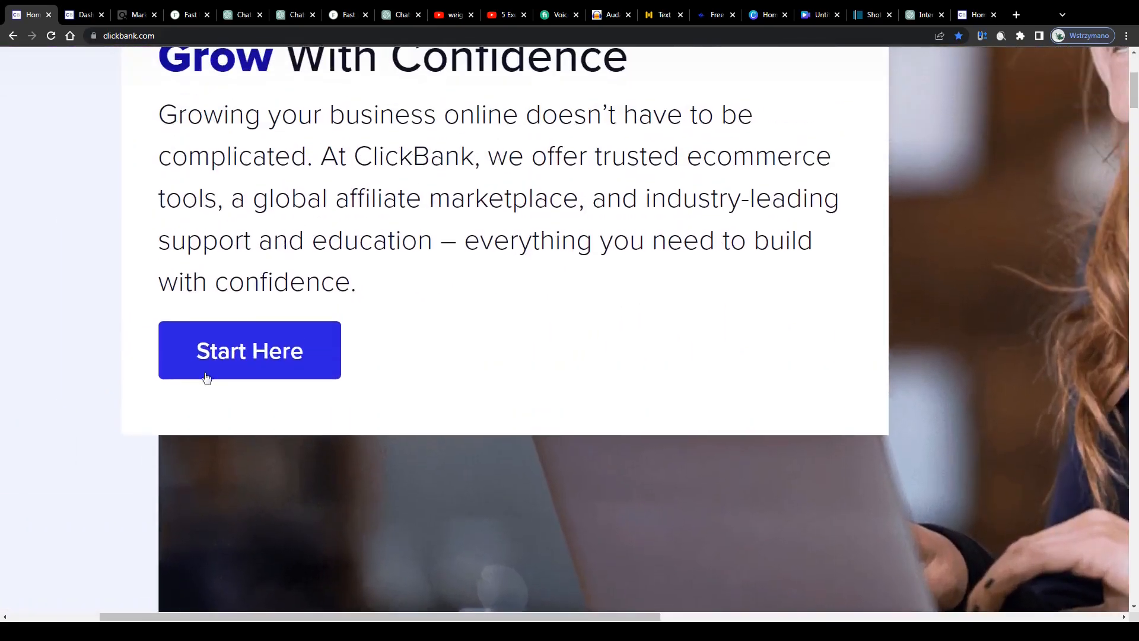
{"action": "scroll", "scroll_direction": "up", "scroll_amount": 3}
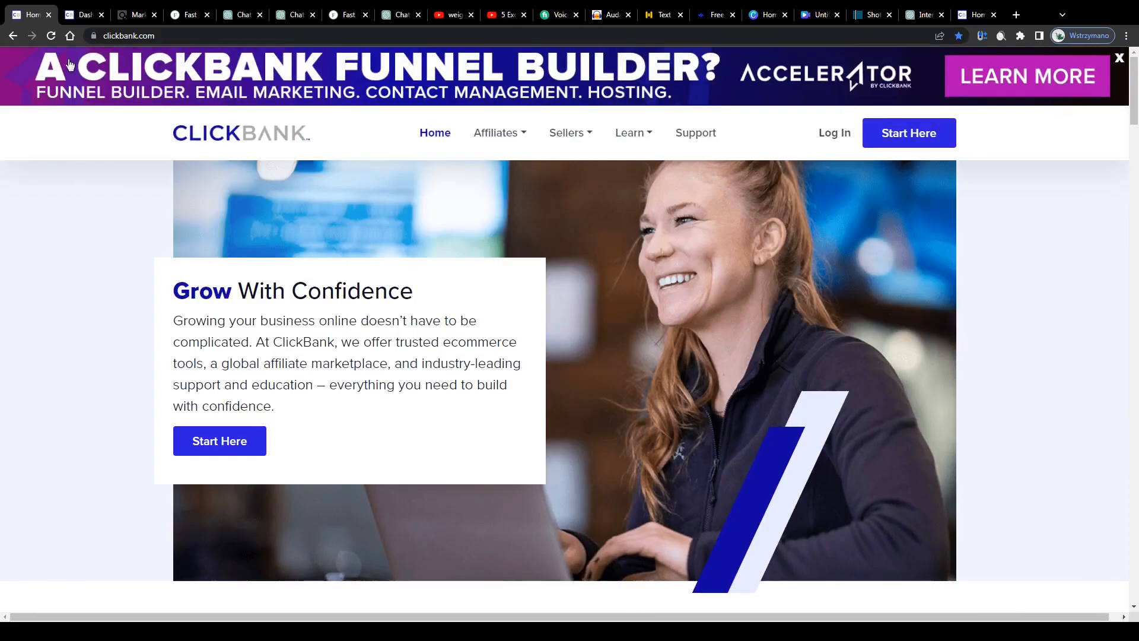
{"action": "left_click", "coordinate": [84, 15]}
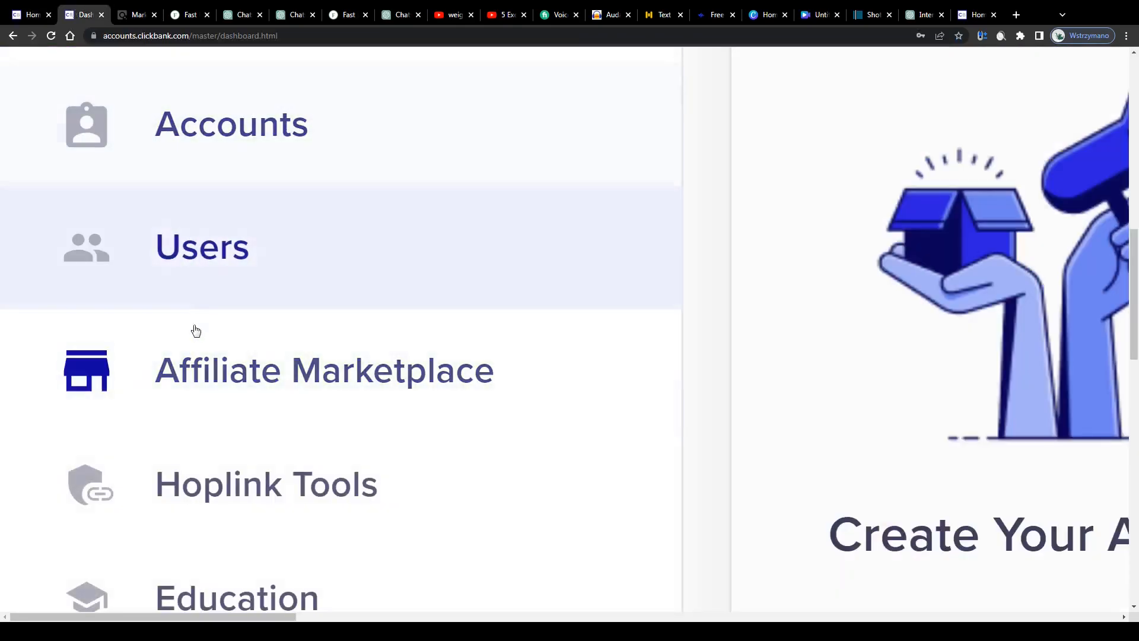
{"action": "mouse_move", "coordinate": [246, 381]}
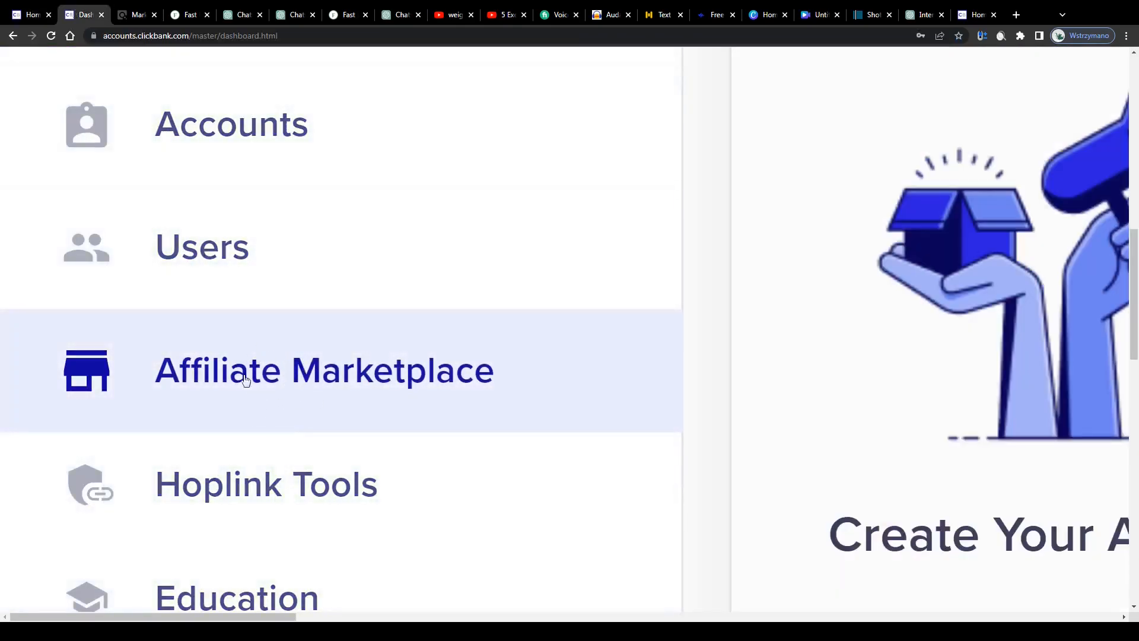
{"action": "mouse_move", "coordinate": [341, 388]}
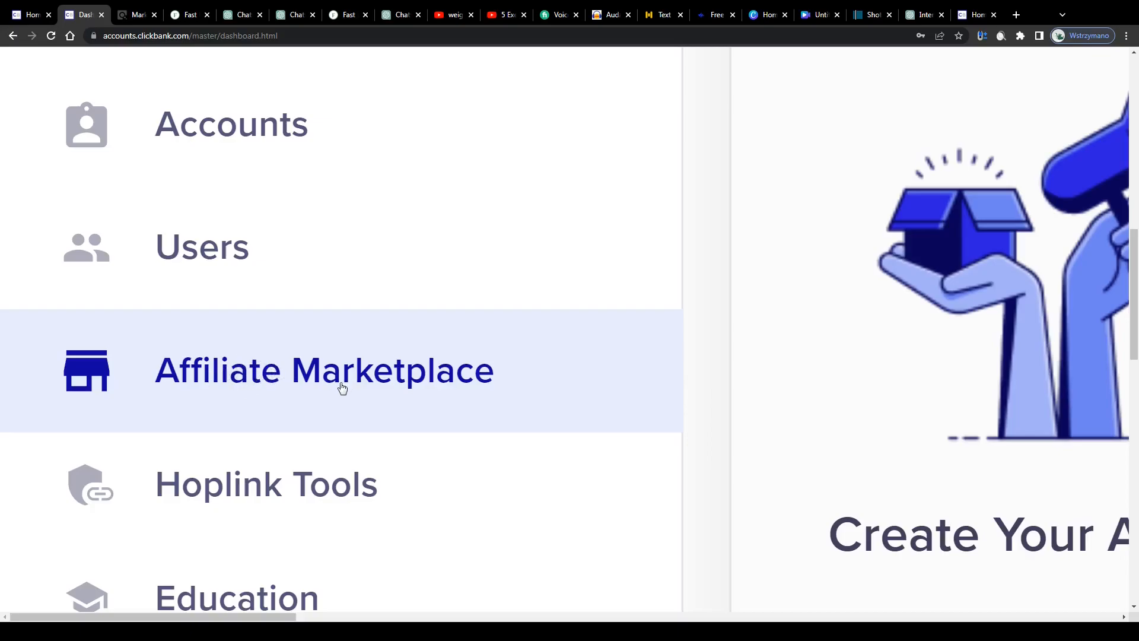
Open the Affiliate Marketplace and browse the Diets & Weight Loss product listings.
{"action": "left_click", "coordinate": [324, 370]}
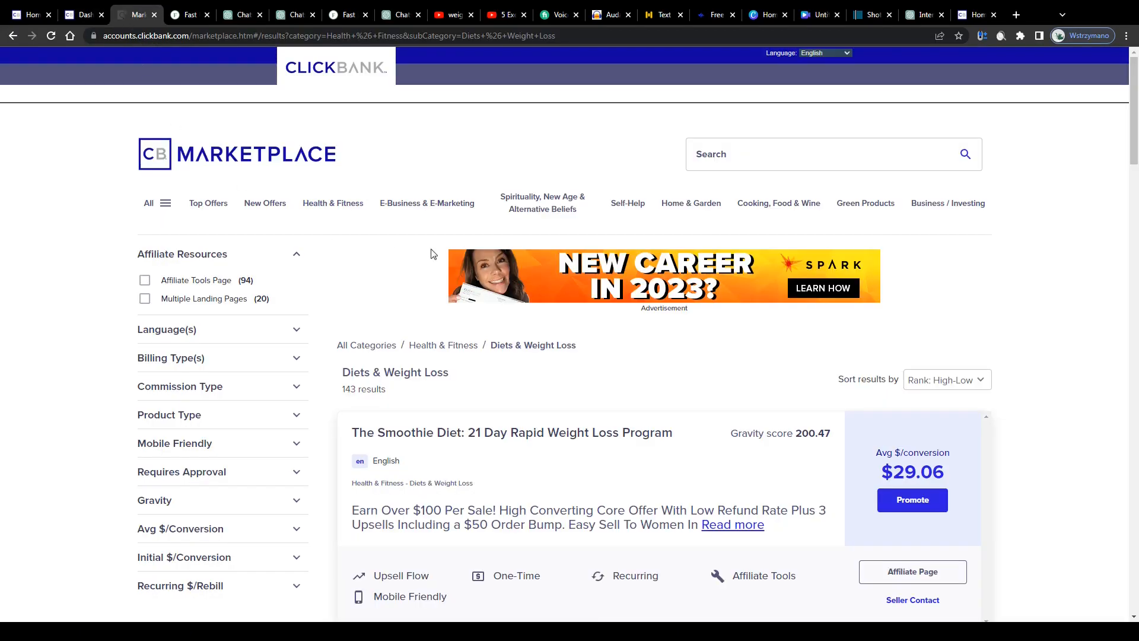
{"action": "mouse_move", "coordinate": [650, 263]}
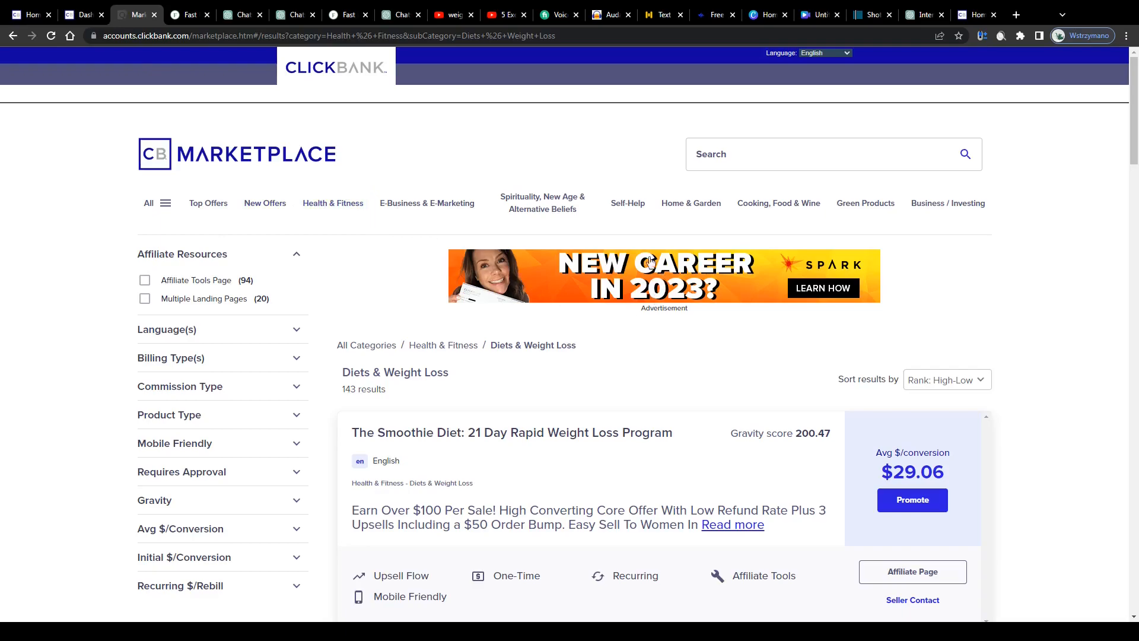
{"action": "scroll", "scroll_direction": "down", "scroll_amount": 3}
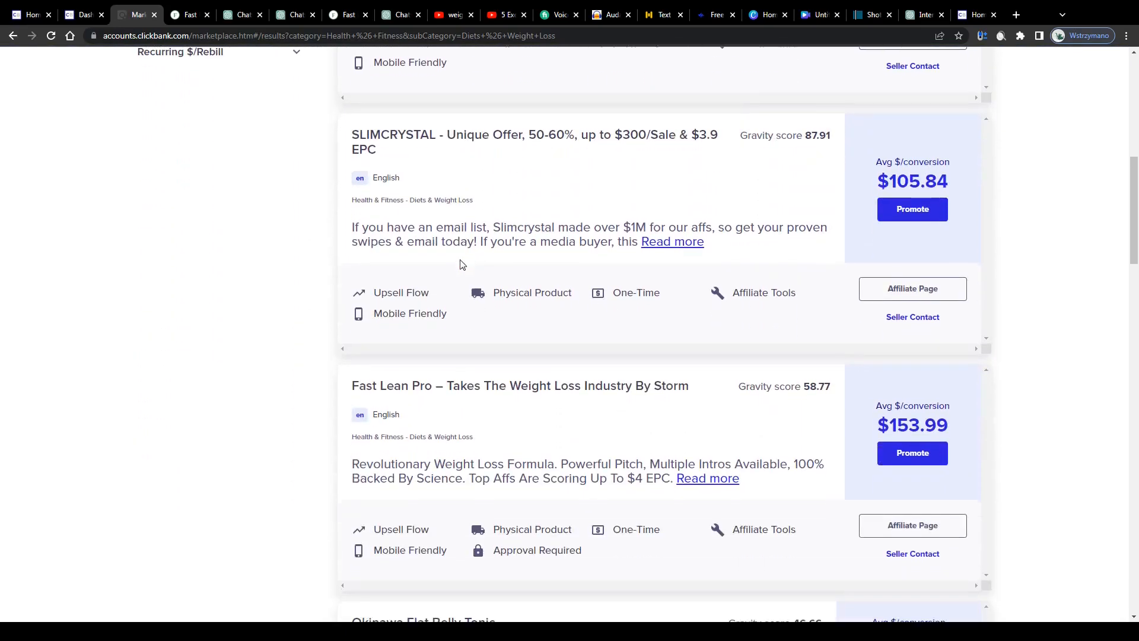
{"action": "scroll", "scroll_direction": "down", "scroll_amount": 3}
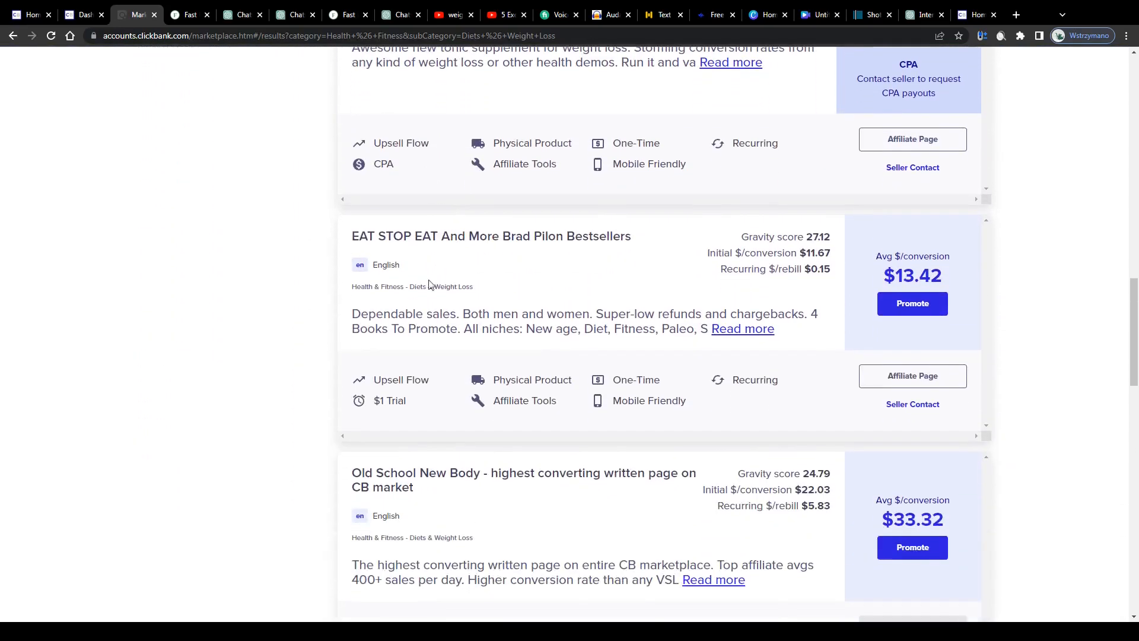
{"action": "scroll", "scroll_direction": "up", "scroll_amount": 3}
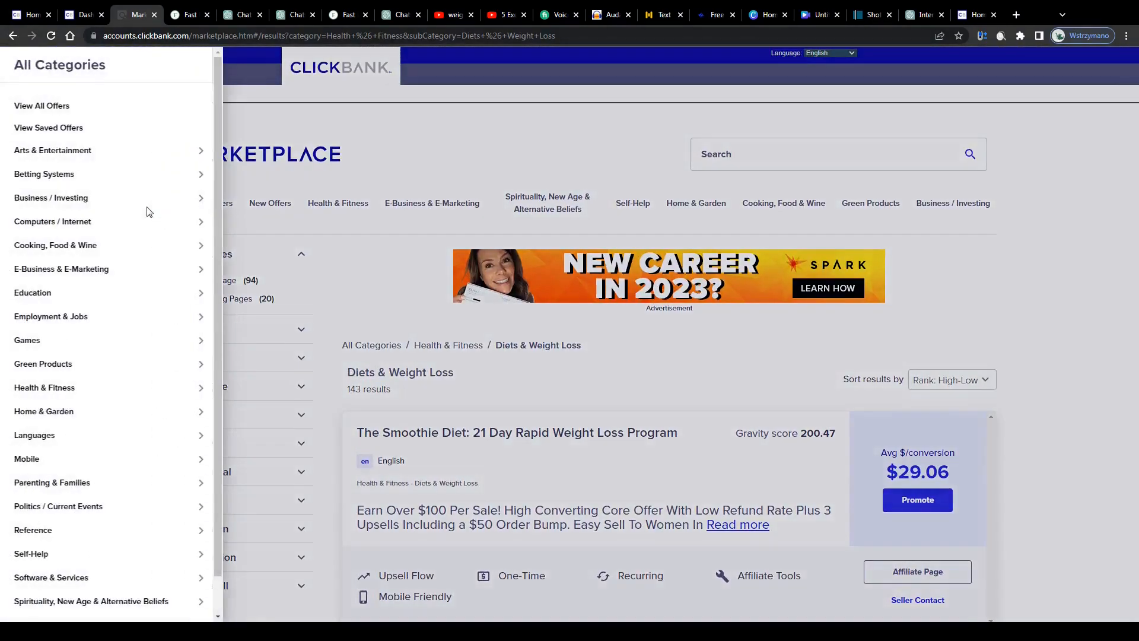
{"action": "mouse_move", "coordinate": [42, 105]}
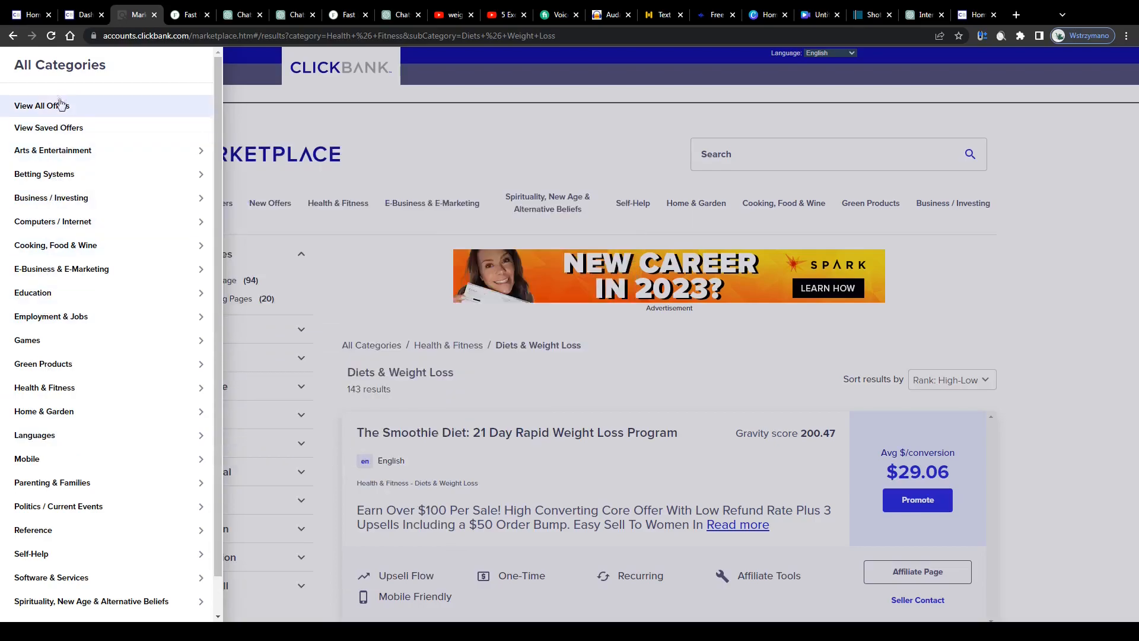
{"action": "mouse_move", "coordinate": [57, 98]}
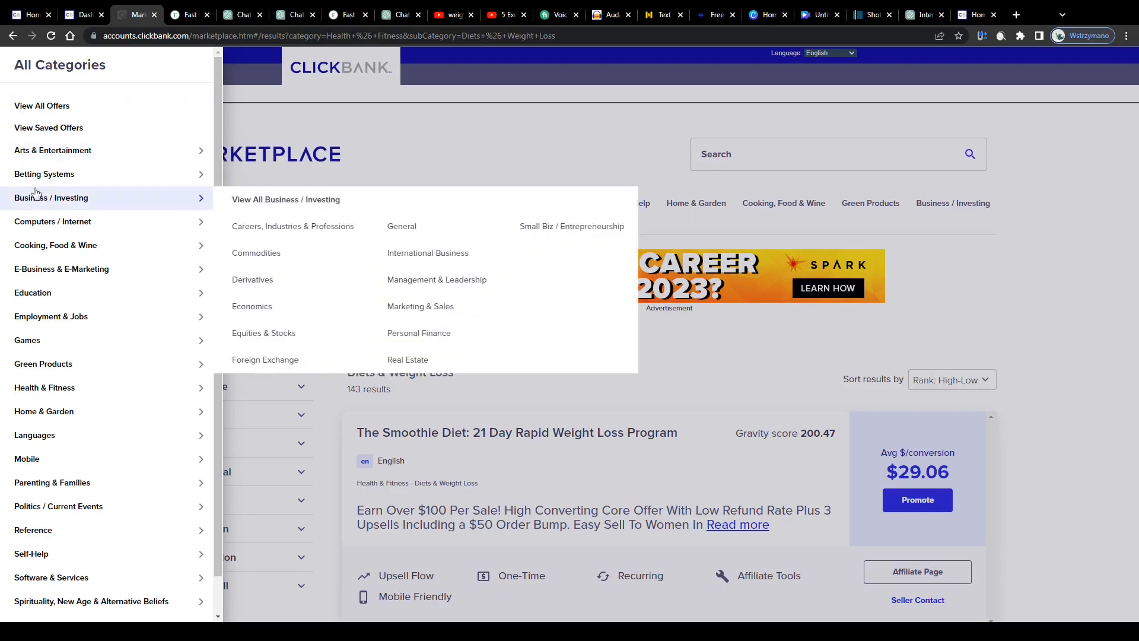
{"action": "mouse_move", "coordinate": [62, 269]}
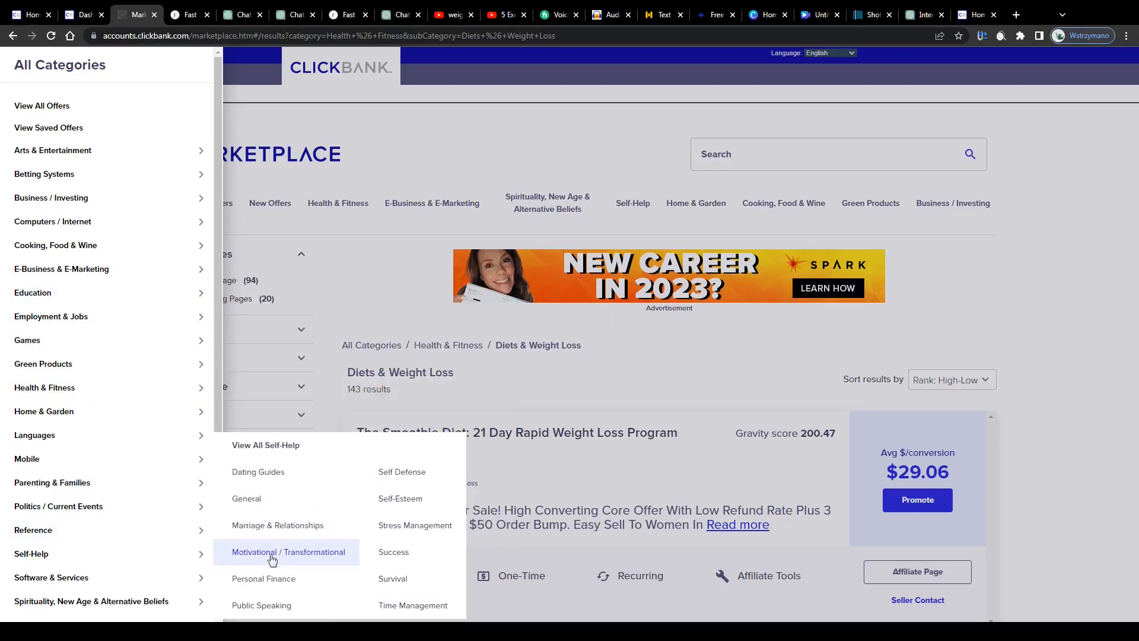
{"action": "mouse_move", "coordinate": [33, 528]}
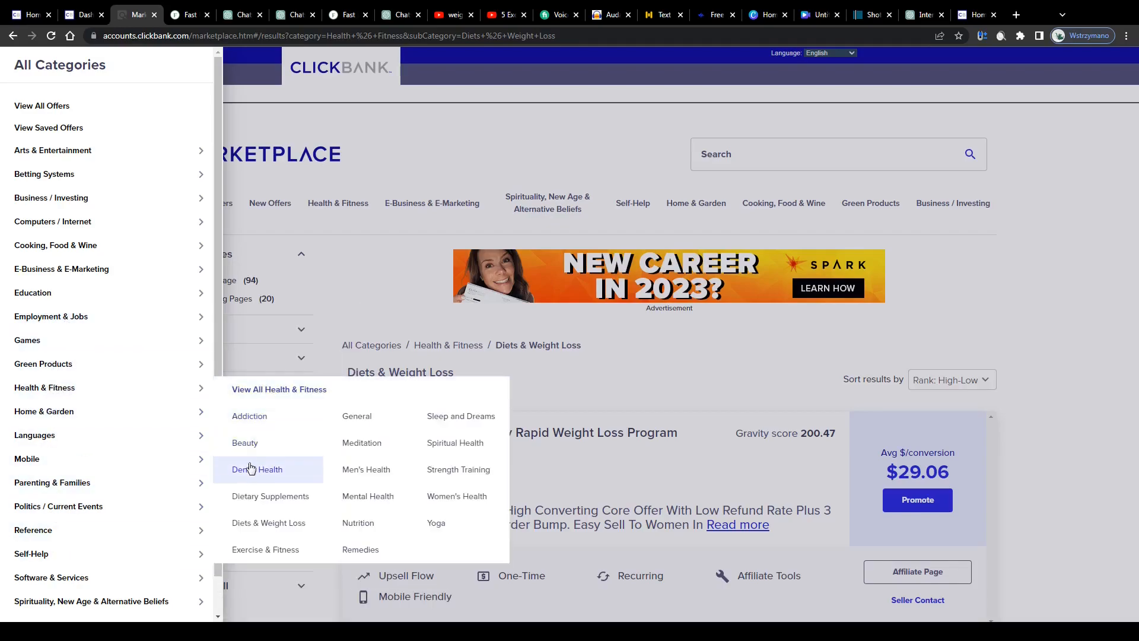
{"action": "mouse_move", "coordinate": [267, 522]}
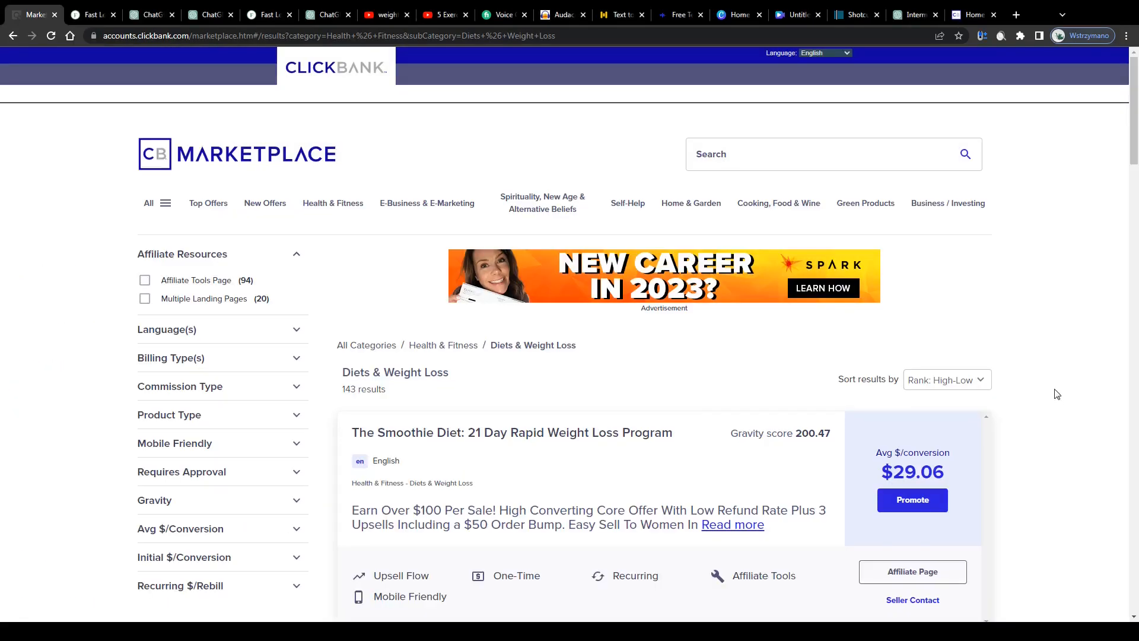
Scroll the Diets & Weight Loss results to Fast Lean Pro's $153.99 average per conversion.
{"action": "scroll", "scroll_direction": "down", "scroll_amount": 3}
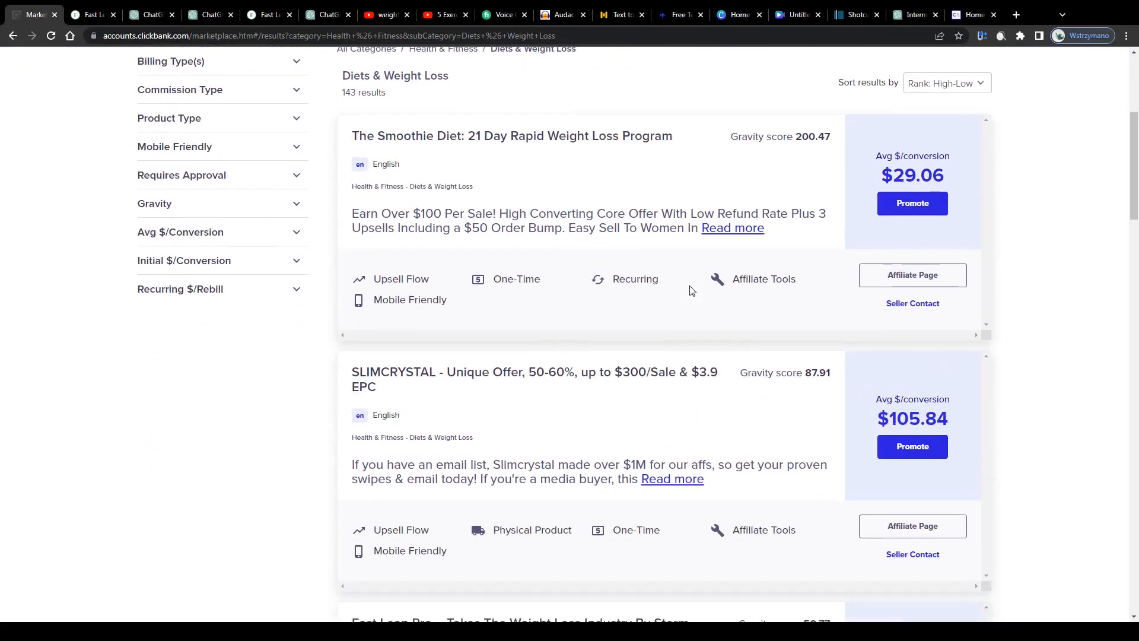
{"action": "scroll", "scroll_direction": "down", "scroll_amount": 3}
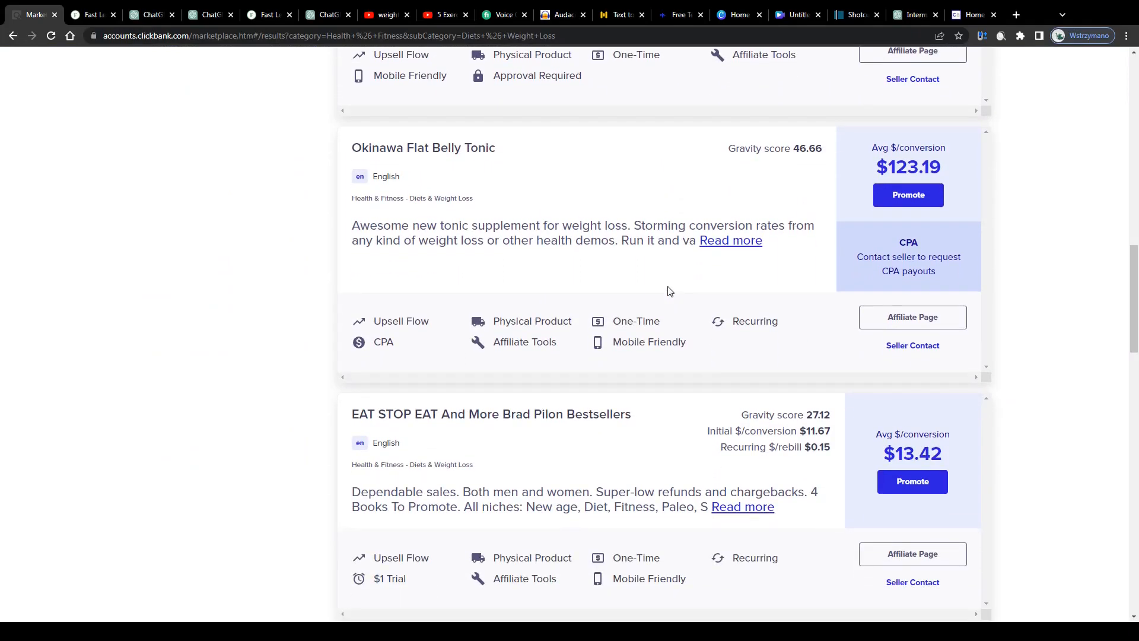
{"action": "scroll", "scroll_direction": "up", "scroll_amount": 3}
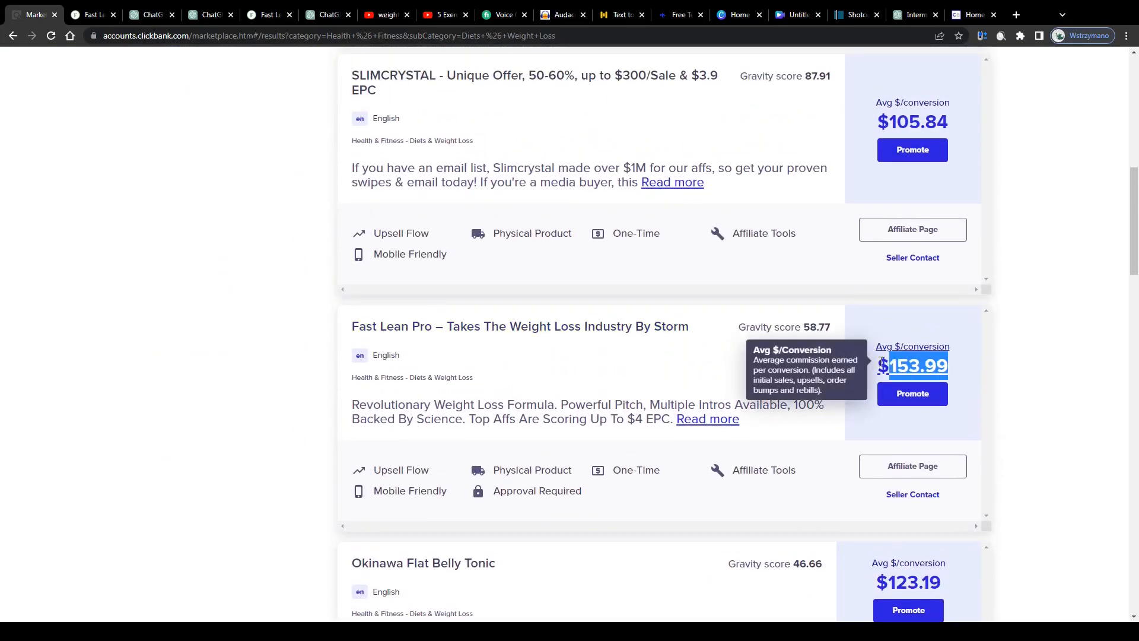
{"action": "mouse_move", "coordinate": [971, 372]}
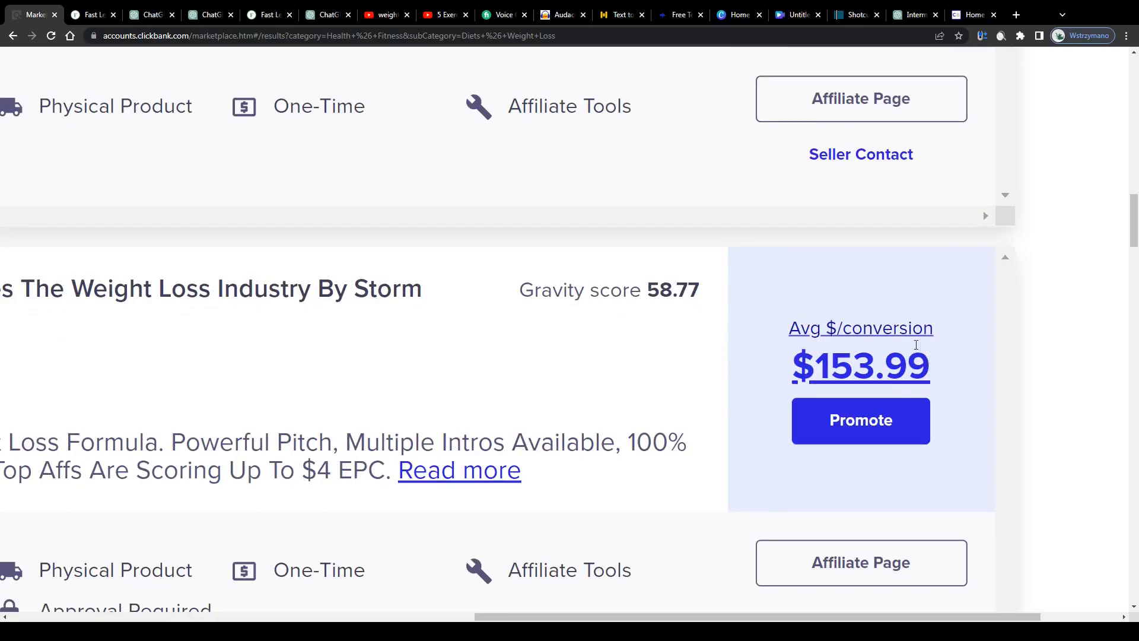
{"action": "mouse_move", "coordinate": [943, 372]}
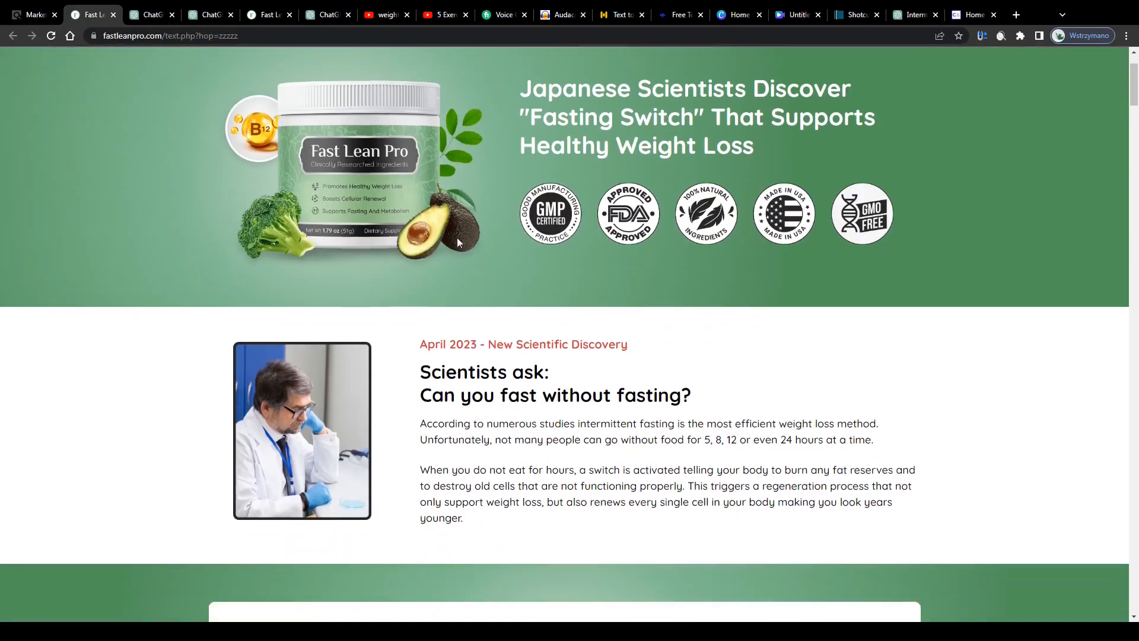
Skim Fast Lean Pro's fasting-switch sales pitch, then go back to its marketplace listing.
{"action": "scroll", "scroll_direction": "down", "scroll_amount": 3}
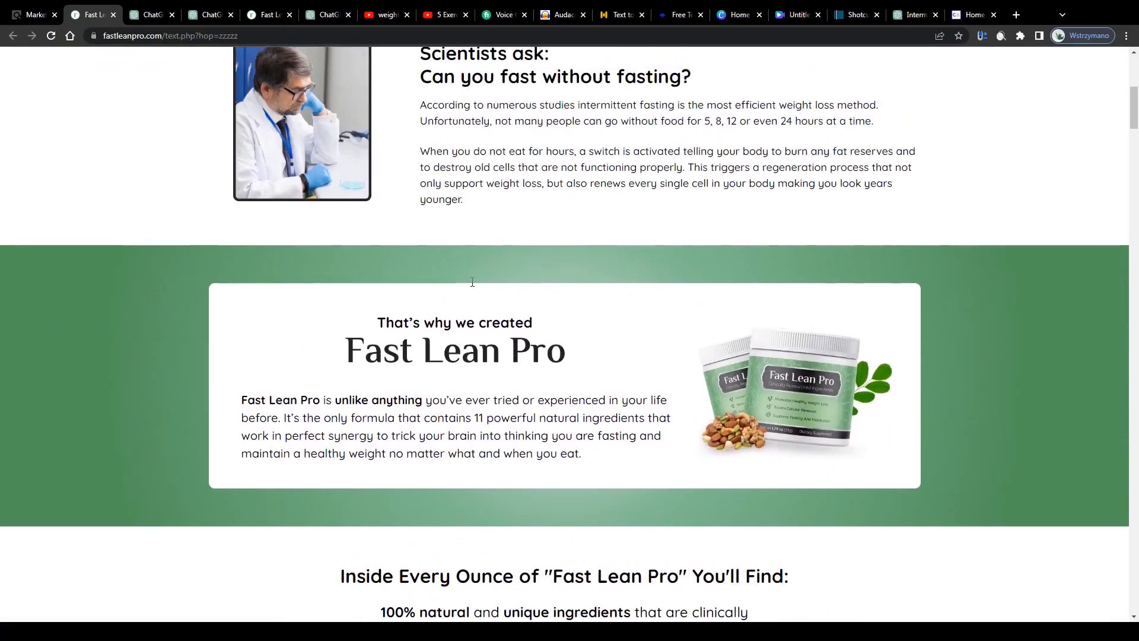
{"action": "left_click", "coordinate": [33, 14]}
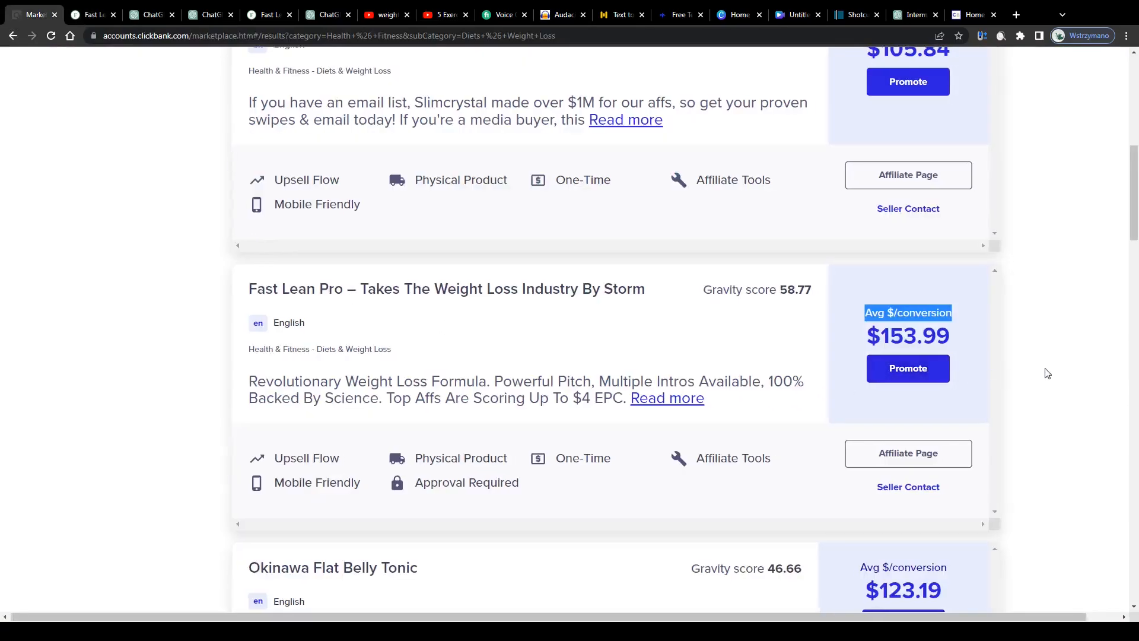
{"action": "scroll", "scroll_direction": "up", "scroll_amount": 3}
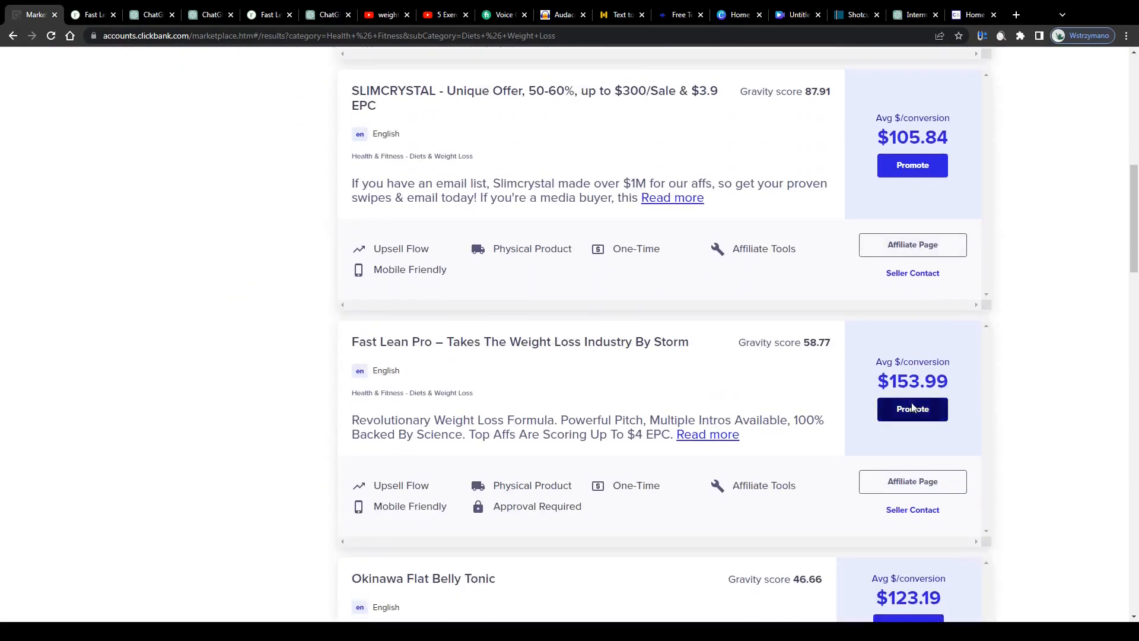
Promote Fast Lean Pro and enter TheMoneyGuide2912 as the HopLink account nickname.
{"action": "left_click", "coordinate": [912, 408]}
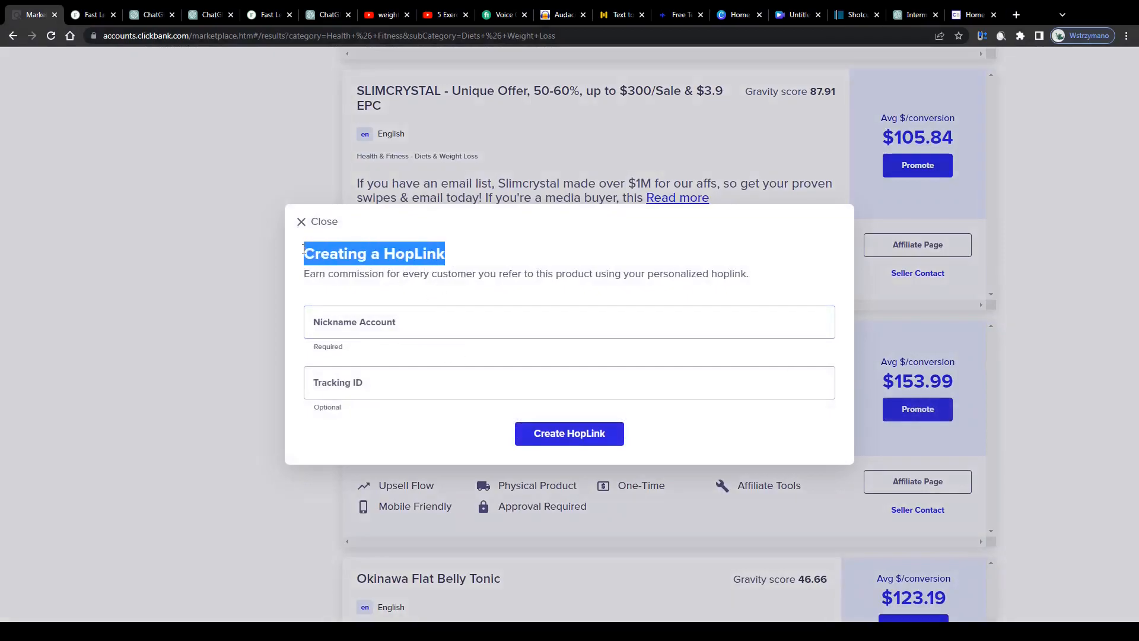
{"action": "mouse_move", "coordinate": [569, 433]}
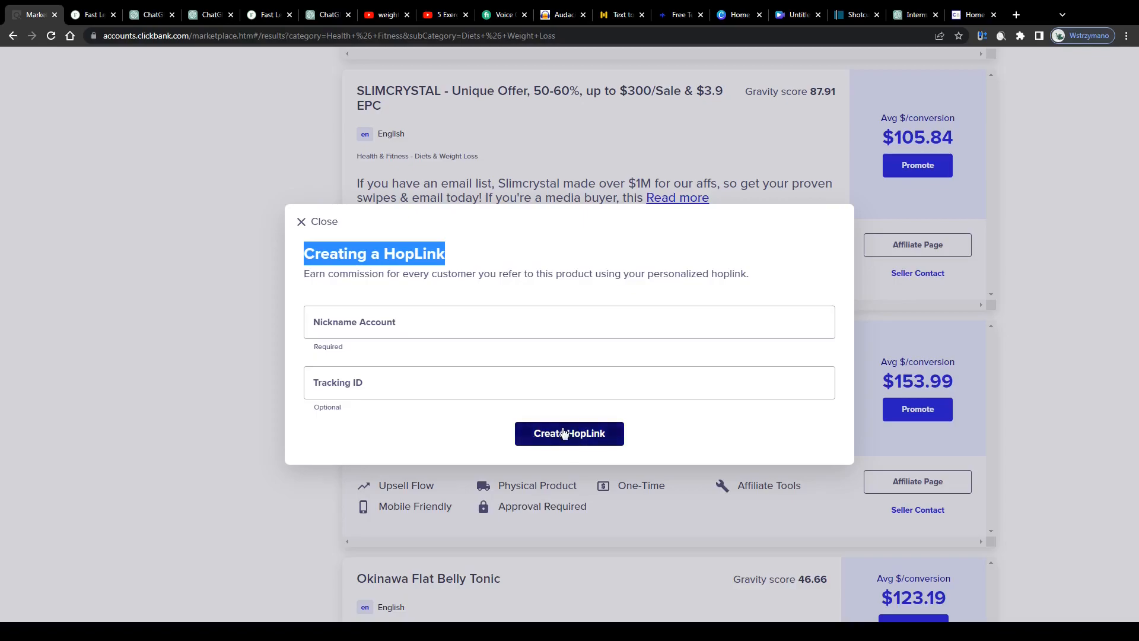
{"action": "type", "text": "TheMoneyGuide2"}
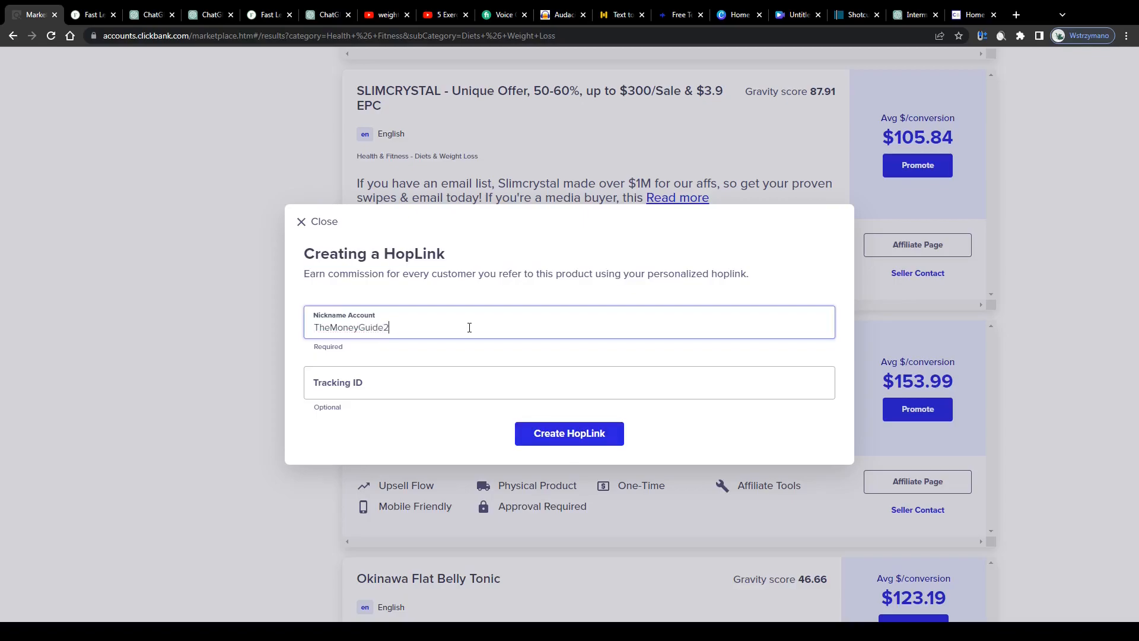
{"action": "type", "text": "912"}
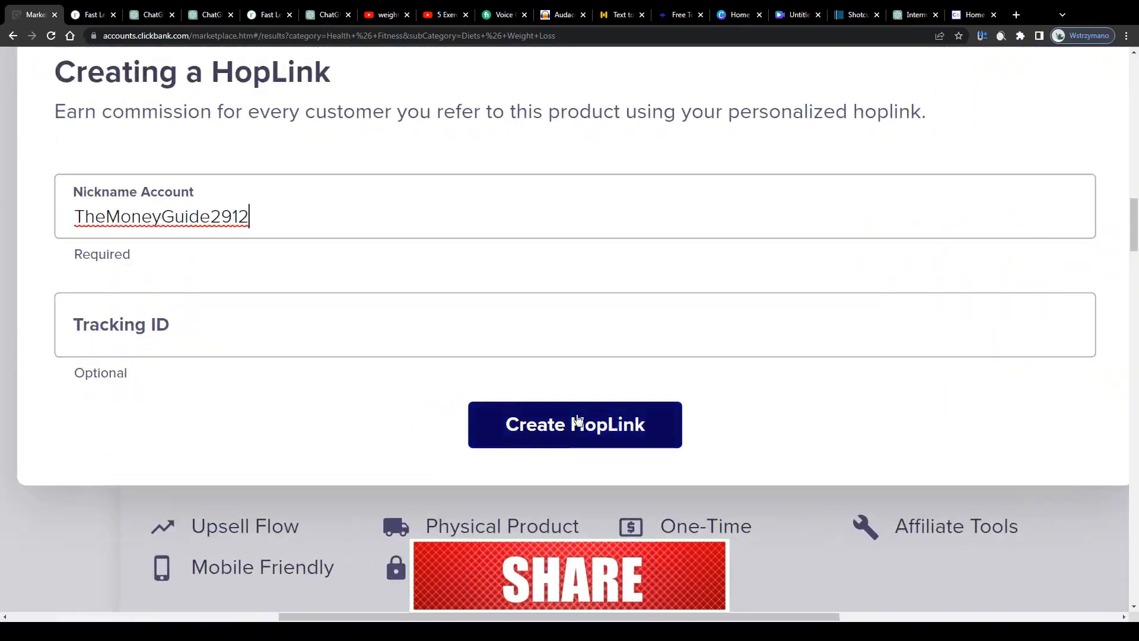
{"action": "left_click_drag", "start_coordinate": [103, 112], "coordinate": [482, 112]}
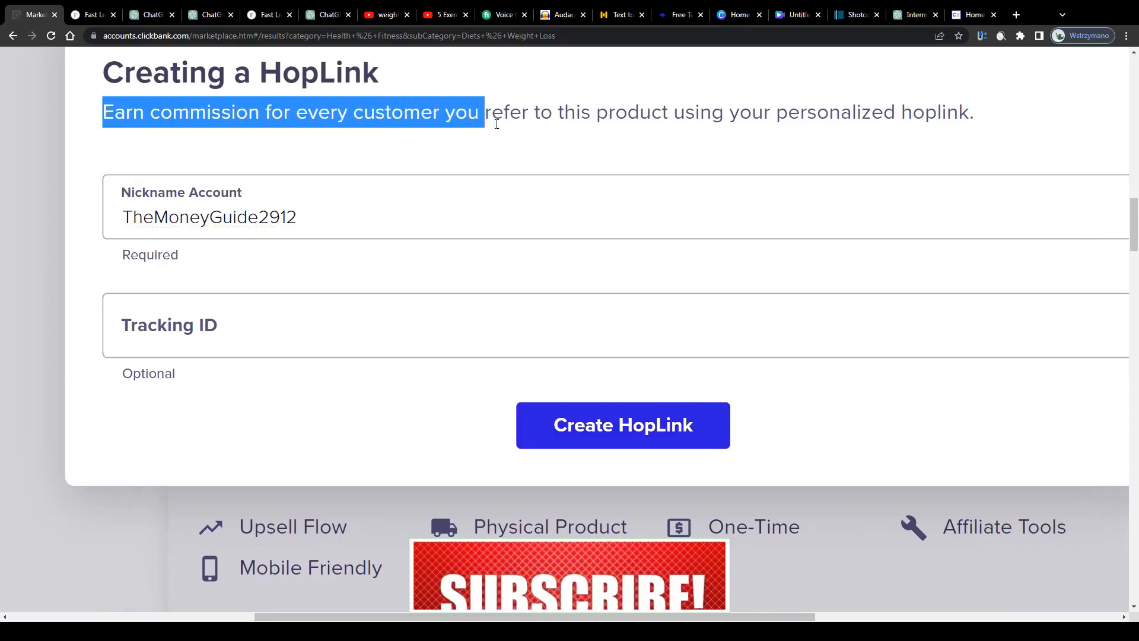
{"action": "left_click", "coordinate": [151, 14]}
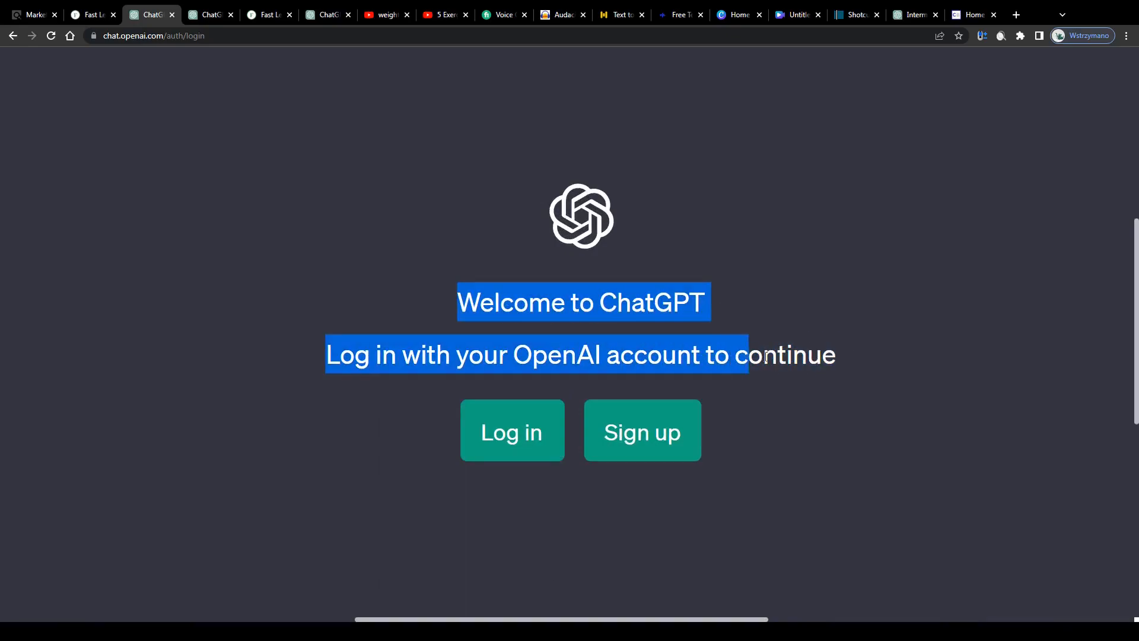
Recheck ClickBank's Diets & Weight Loss listings, then return to ChatGPT's welcome page.
{"action": "left_click", "coordinate": [558, 330]}
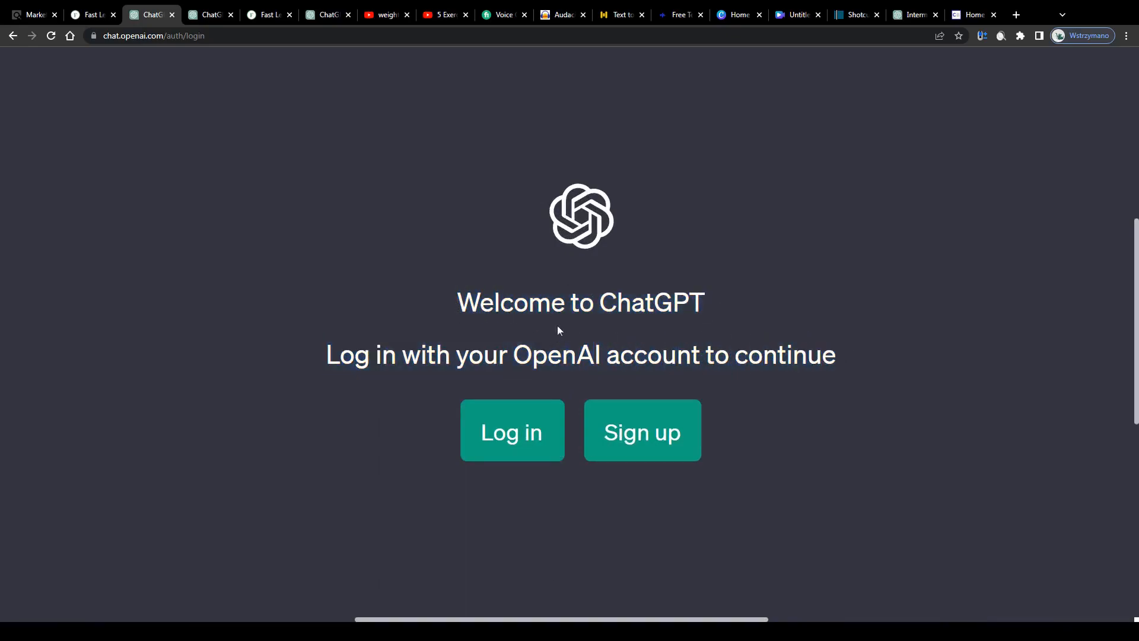
{"action": "left_click", "coordinate": [33, 14]}
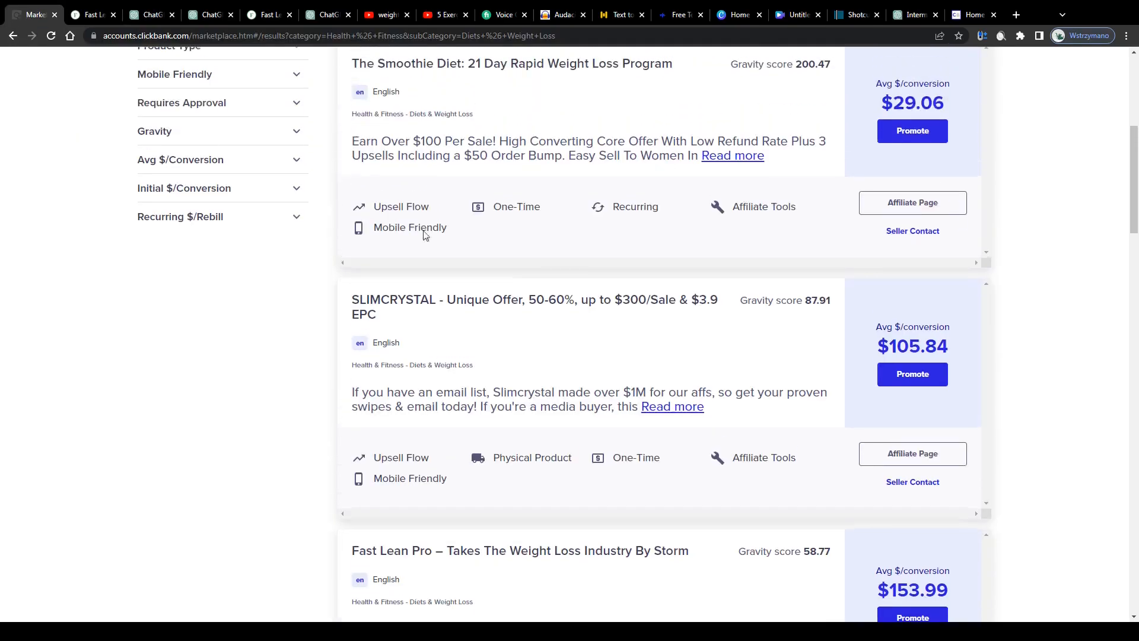
{"action": "scroll", "scroll_direction": "down", "scroll_amount": 3}
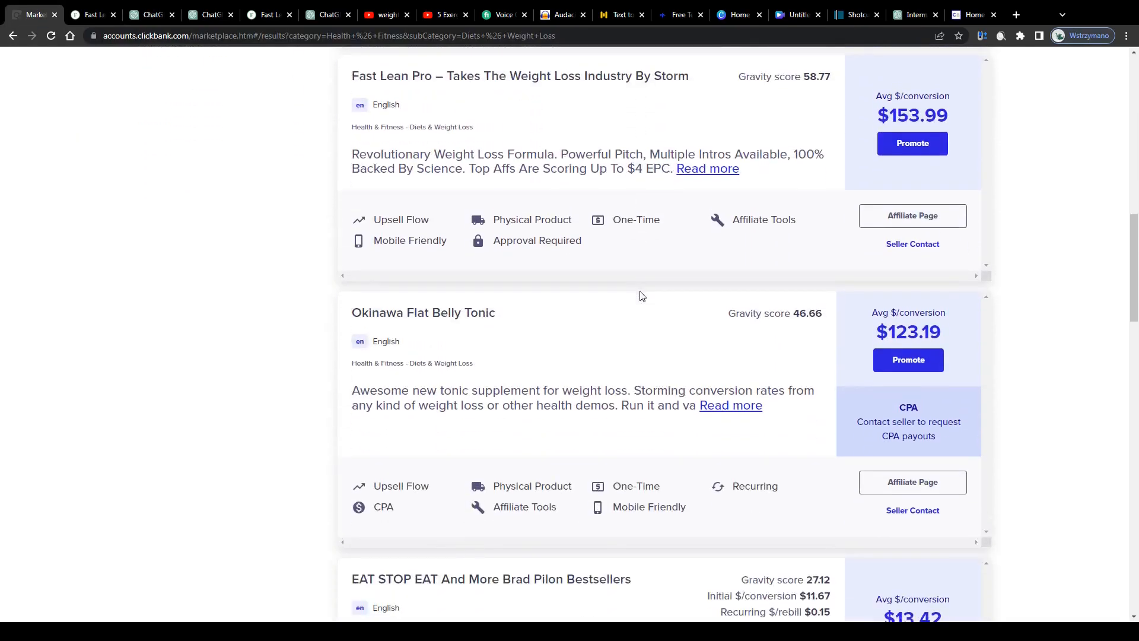
{"action": "scroll", "scroll_direction": "up", "scroll_amount": 3}
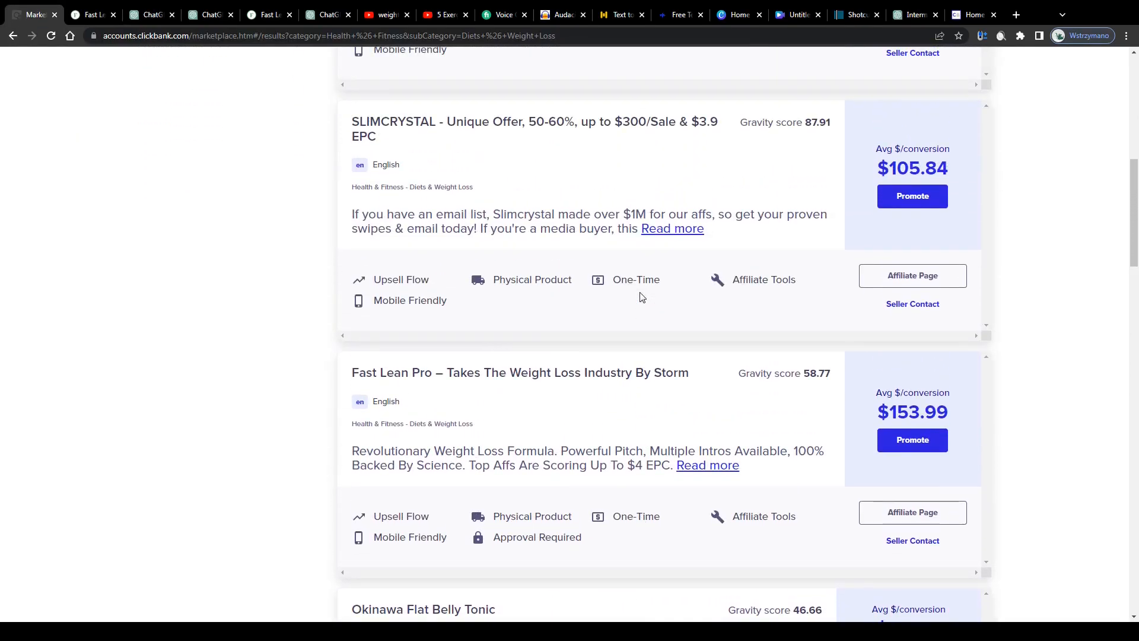
{"action": "scroll", "scroll_direction": "down", "scroll_amount": 3}
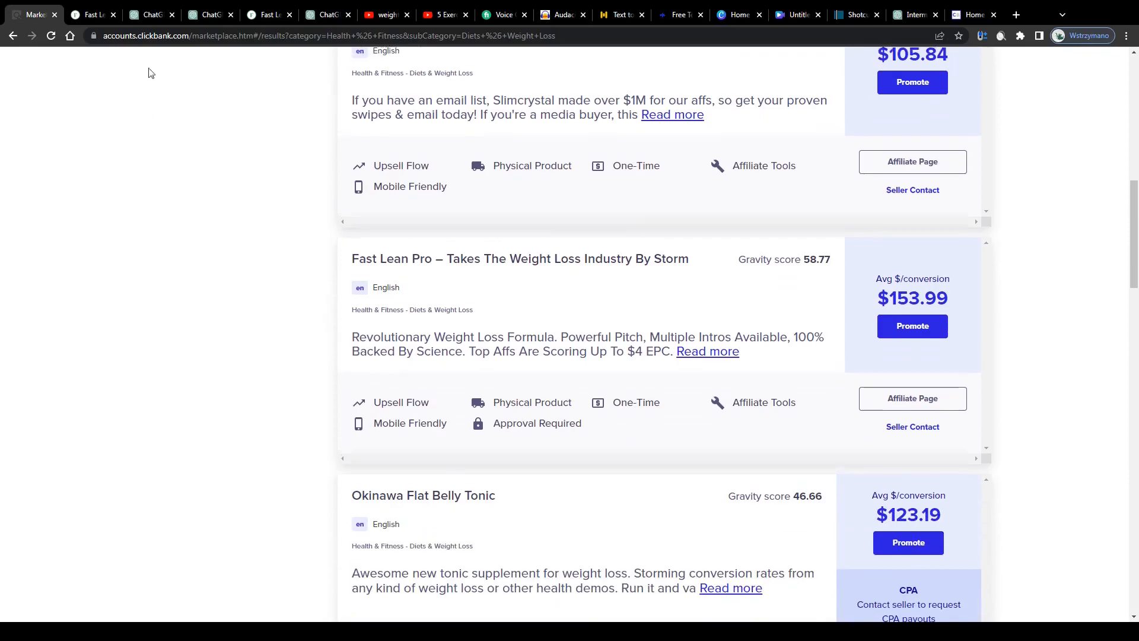
{"action": "left_click", "coordinate": [150, 14]}
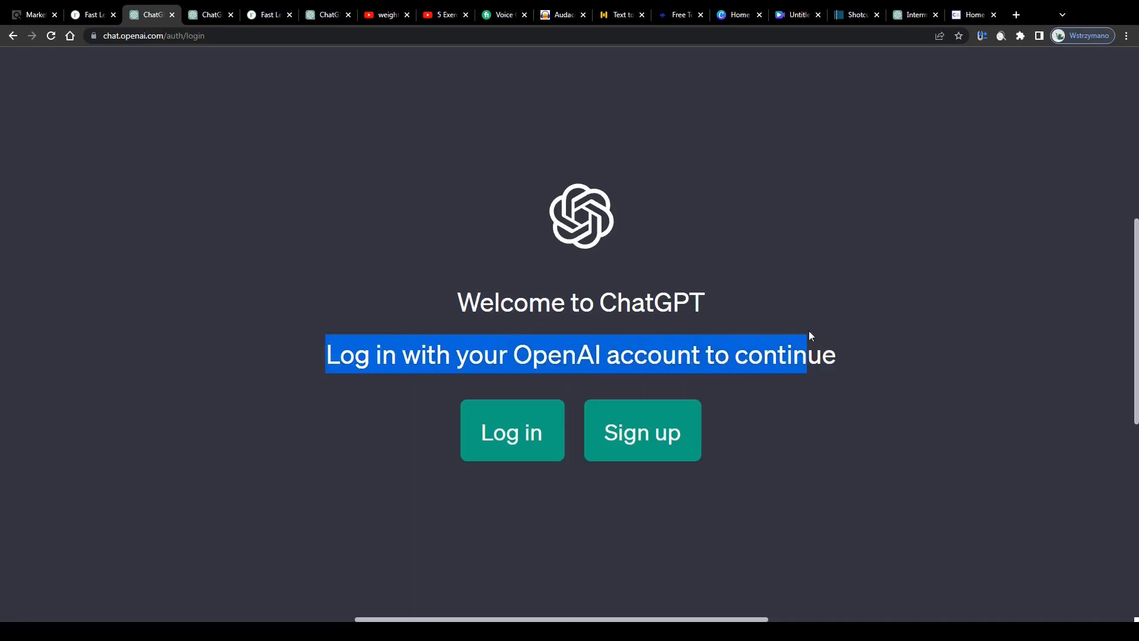
{"action": "left_click", "coordinate": [323, 282]}
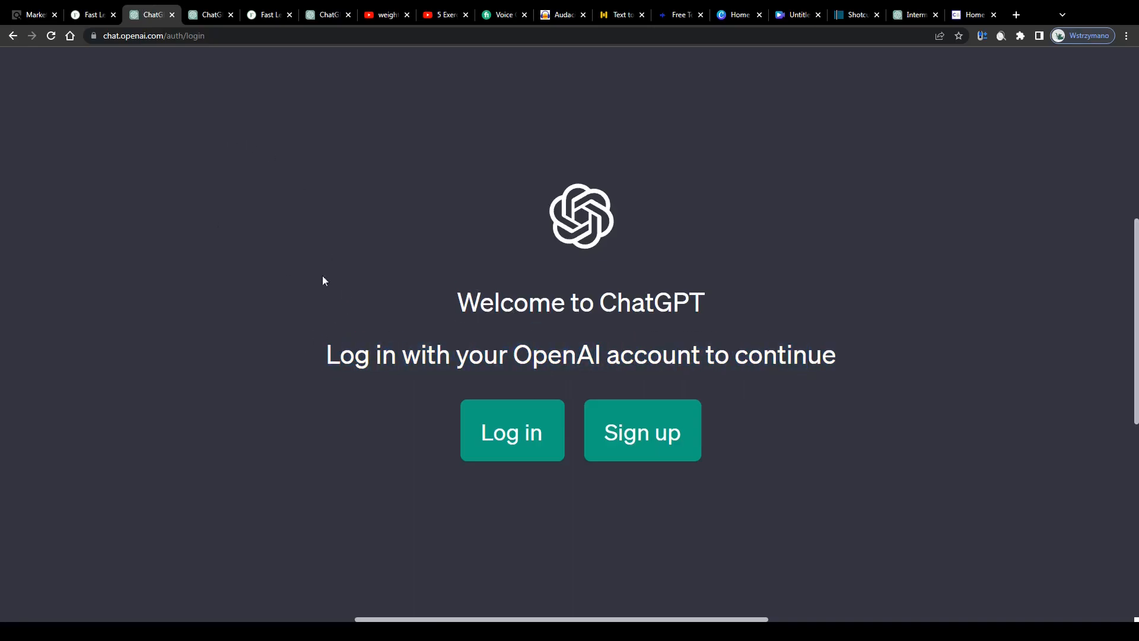
{"action": "mouse_move", "coordinate": [205, 28]}
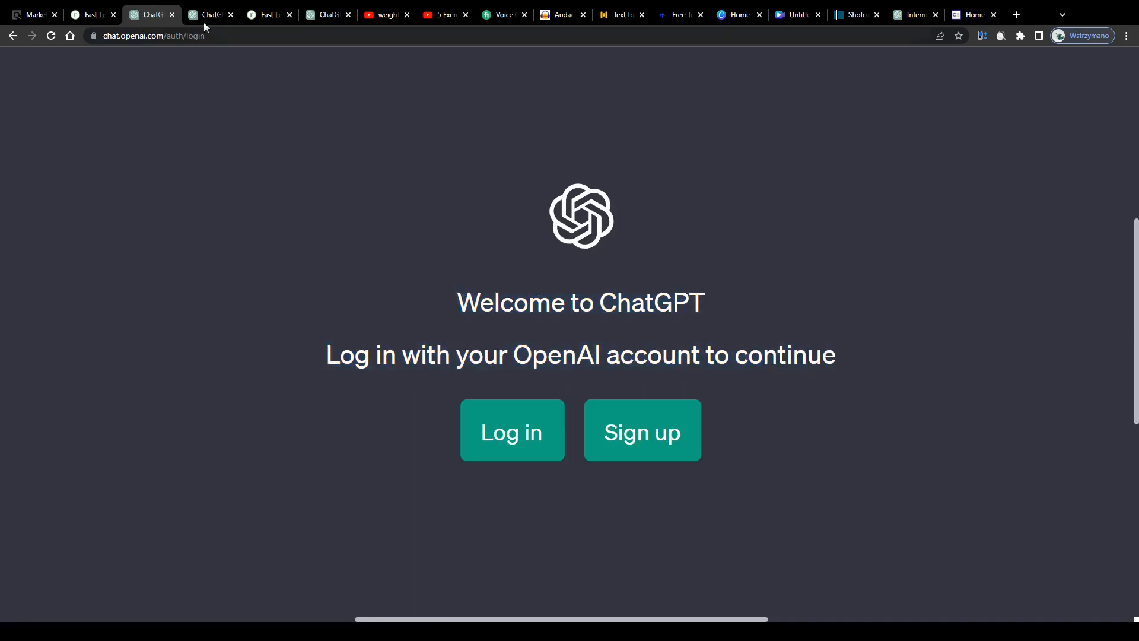
Start the prompt 'write a sales copy for a' in the ready ChatGPT chat.
{"action": "left_click", "coordinate": [209, 14]}
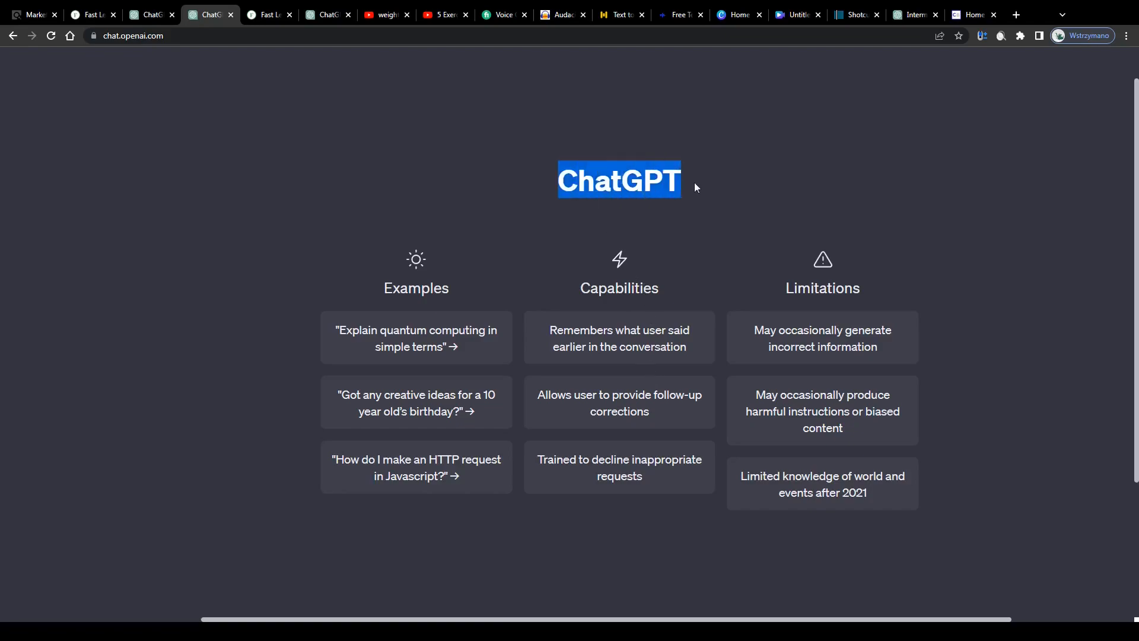
{"action": "scroll", "scroll_direction": "down", "scroll_amount": 3}
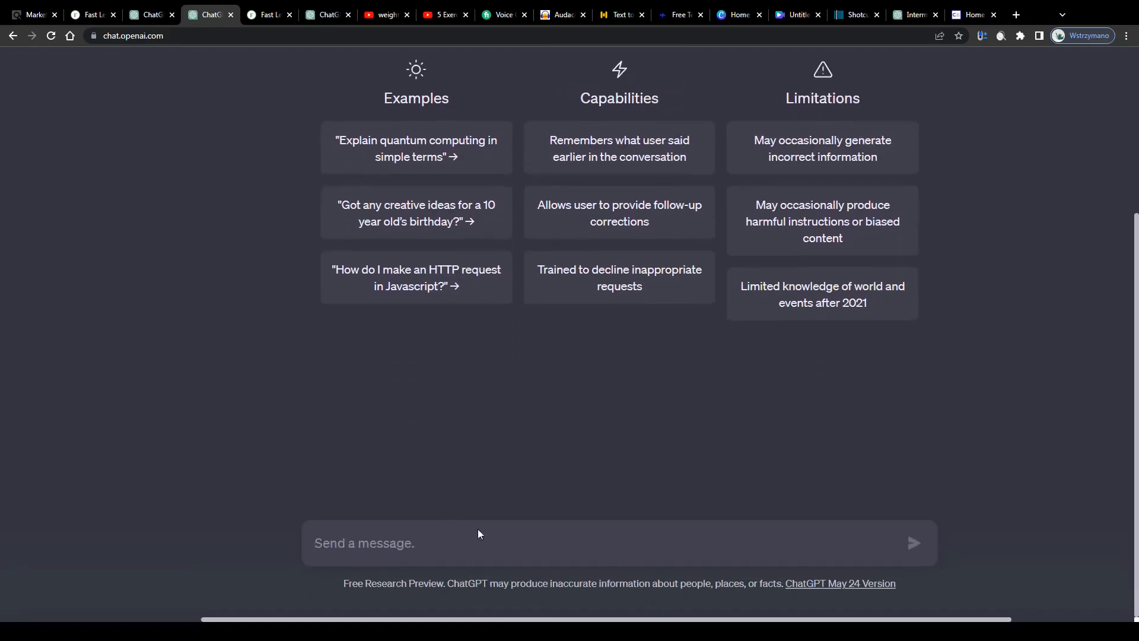
{"action": "type", "text": "write"}
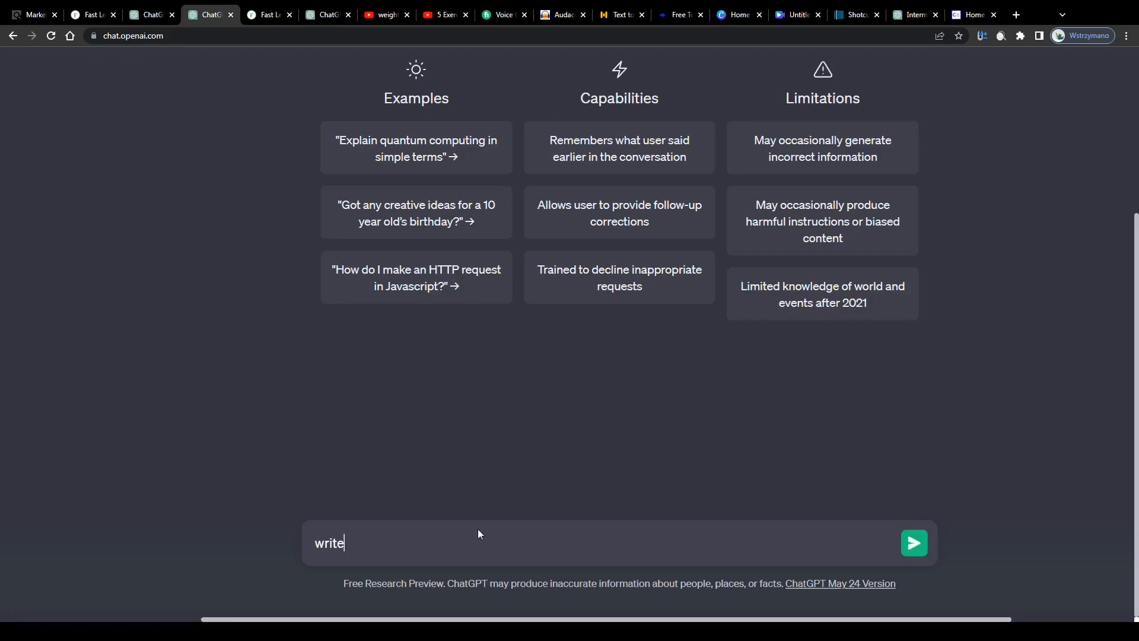
{"action": "type", "text": "a sales co"}
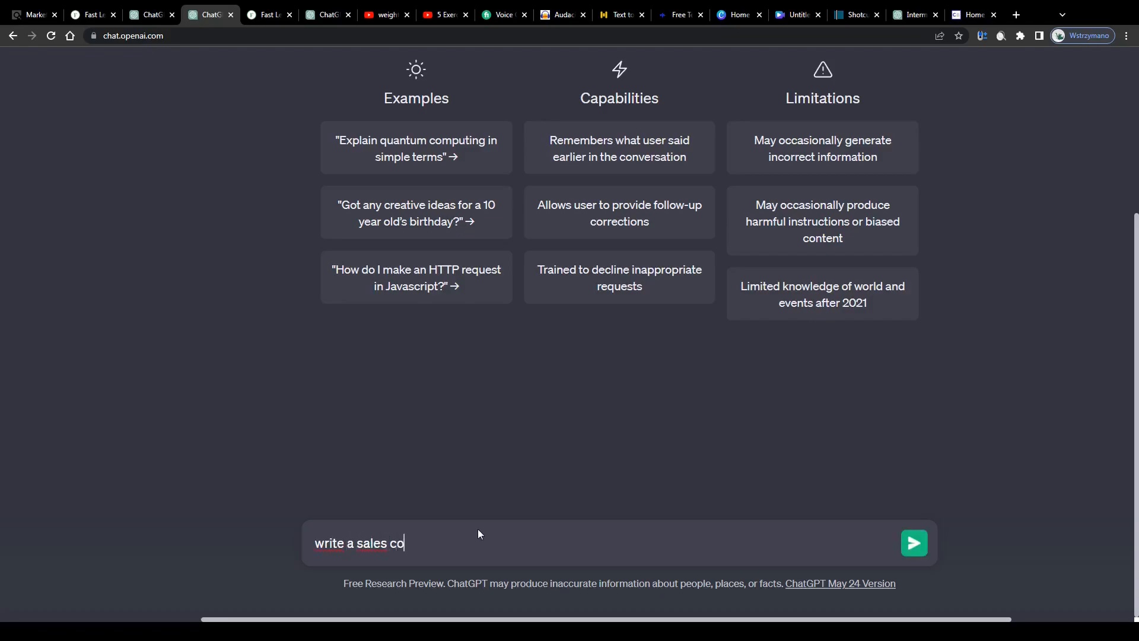
{"action": "type", "text": "py"}
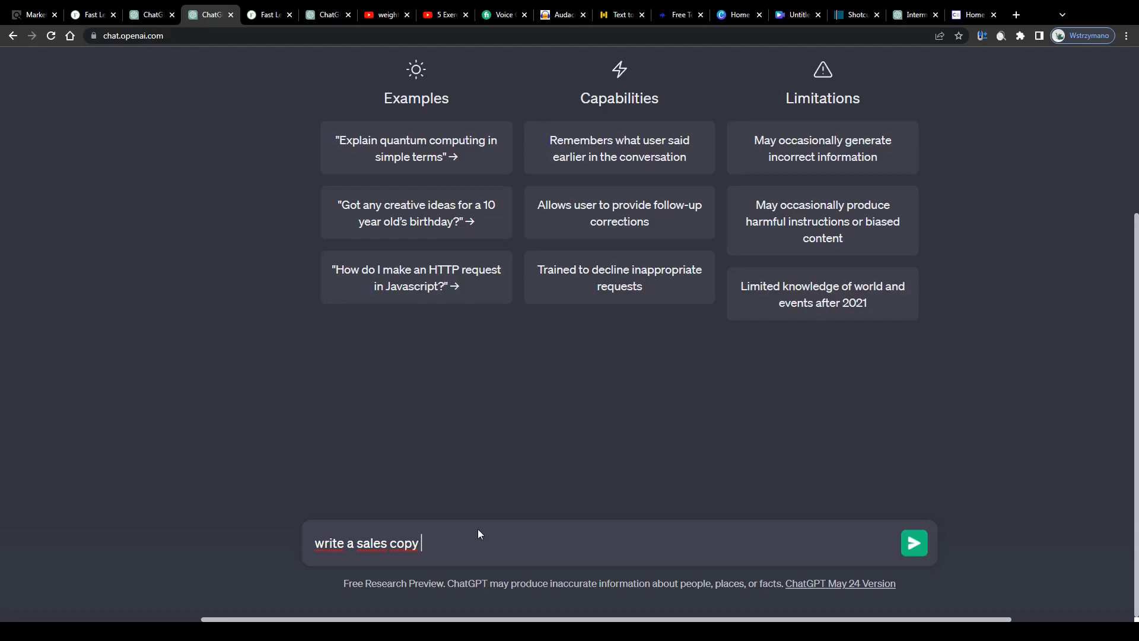
{"action": "type", "text": "for a weight loss product"}
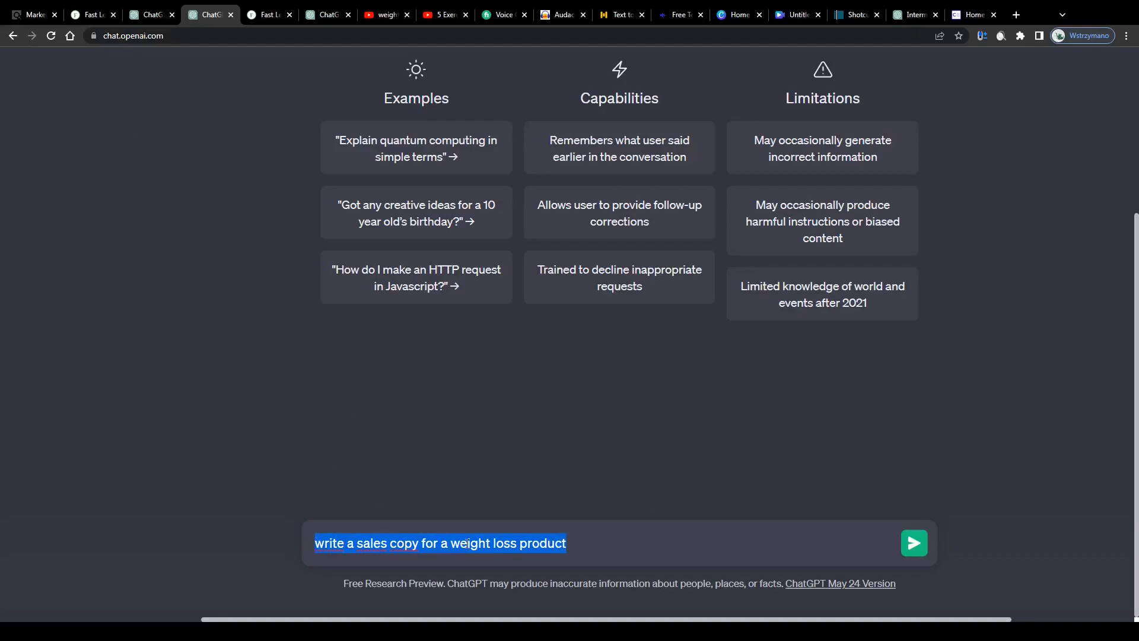
{"action": "left_click", "coordinate": [549, 543]}
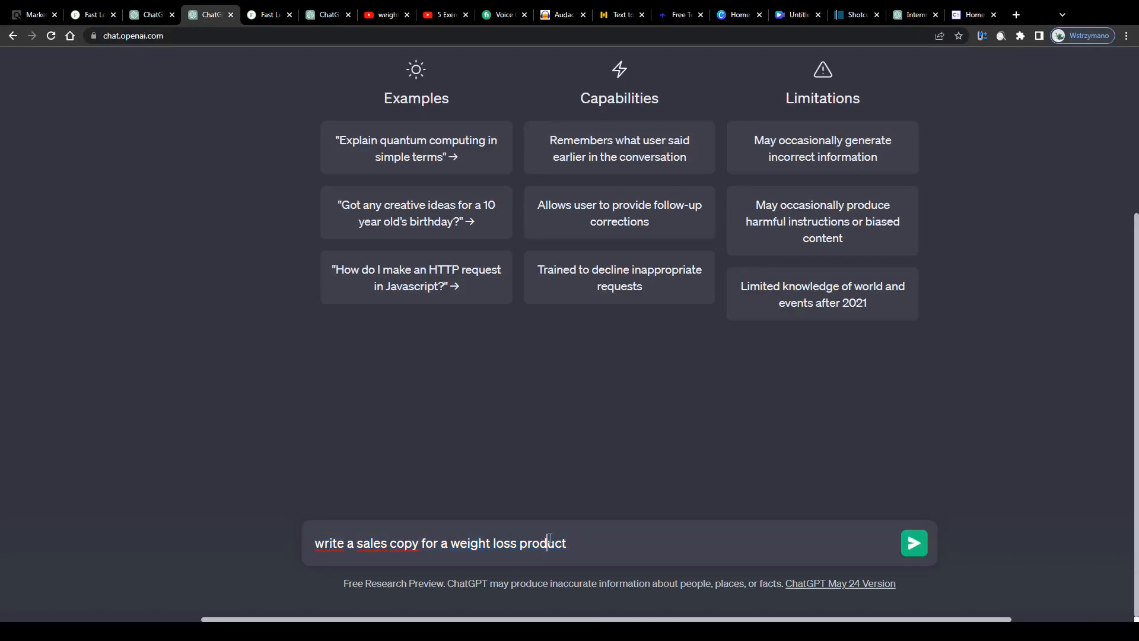
{"action": "mouse_move", "coordinate": [282, 368]}
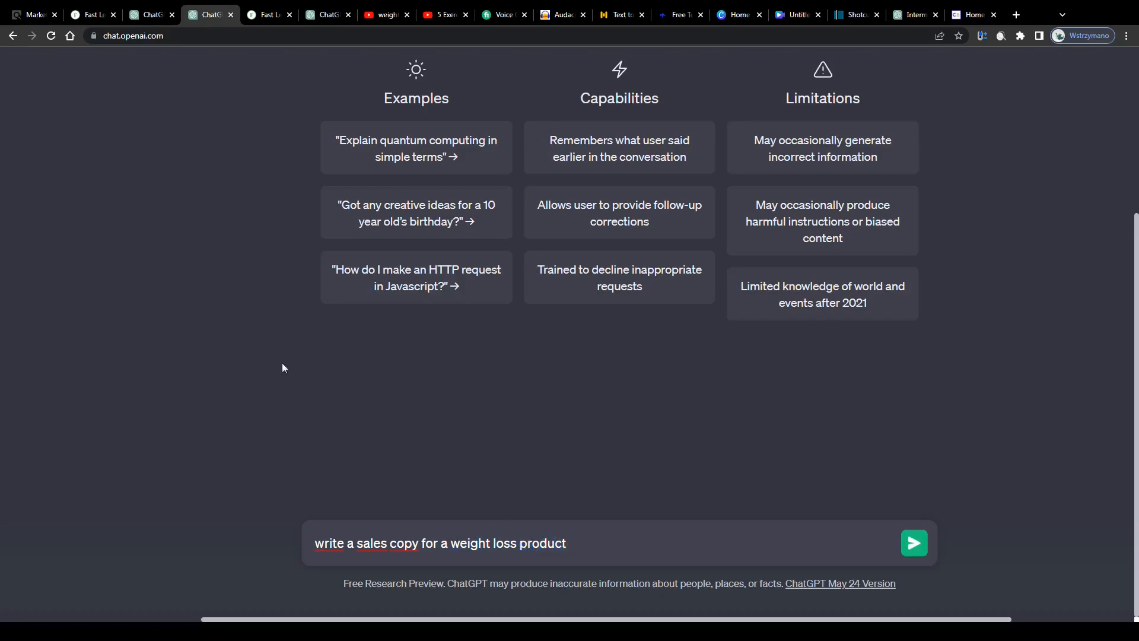
{"action": "mouse_move", "coordinate": [318, 543]}
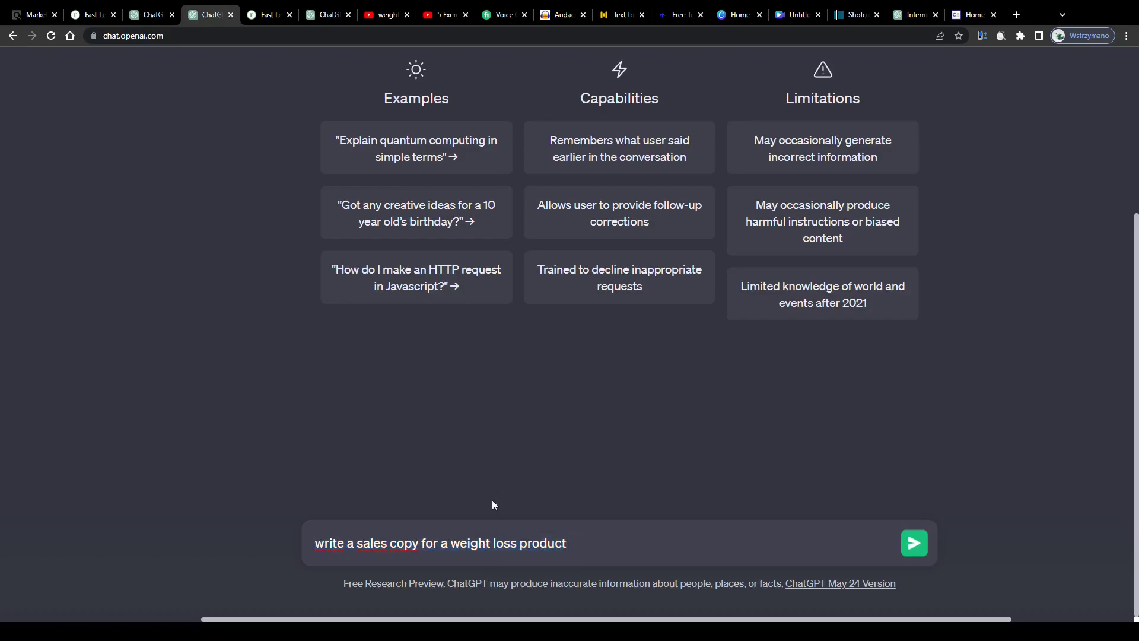
{"action": "mouse_move", "coordinate": [342, 408]}
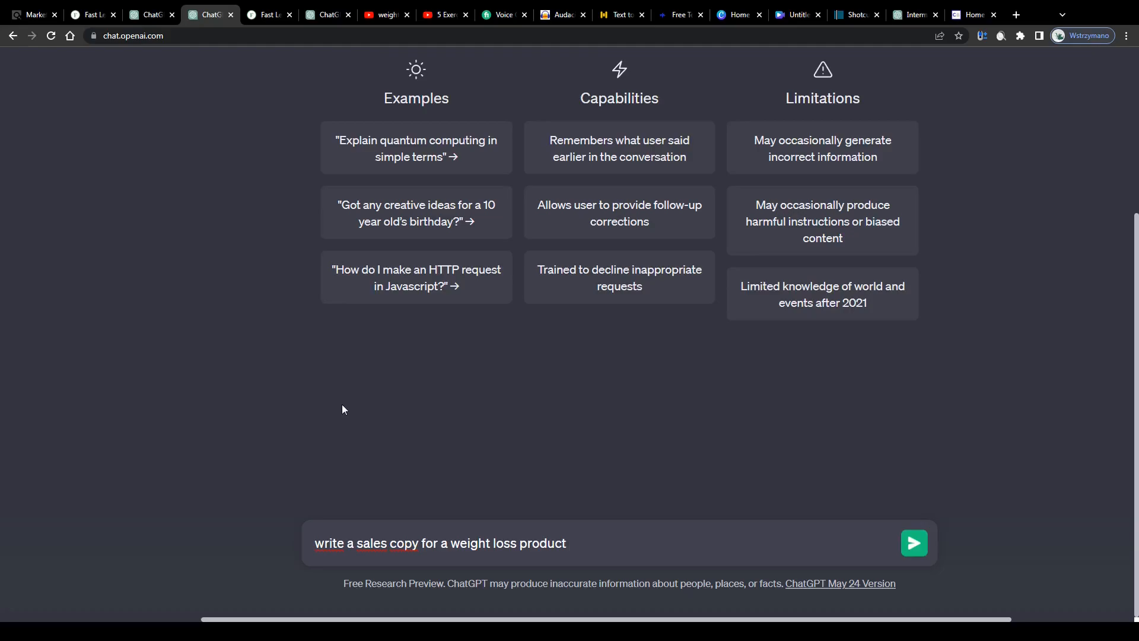
Finish the prompt with 'based on intermittent fasting', checking Fast Lean Pro's selling point.
{"action": "type", "text": "based on"}
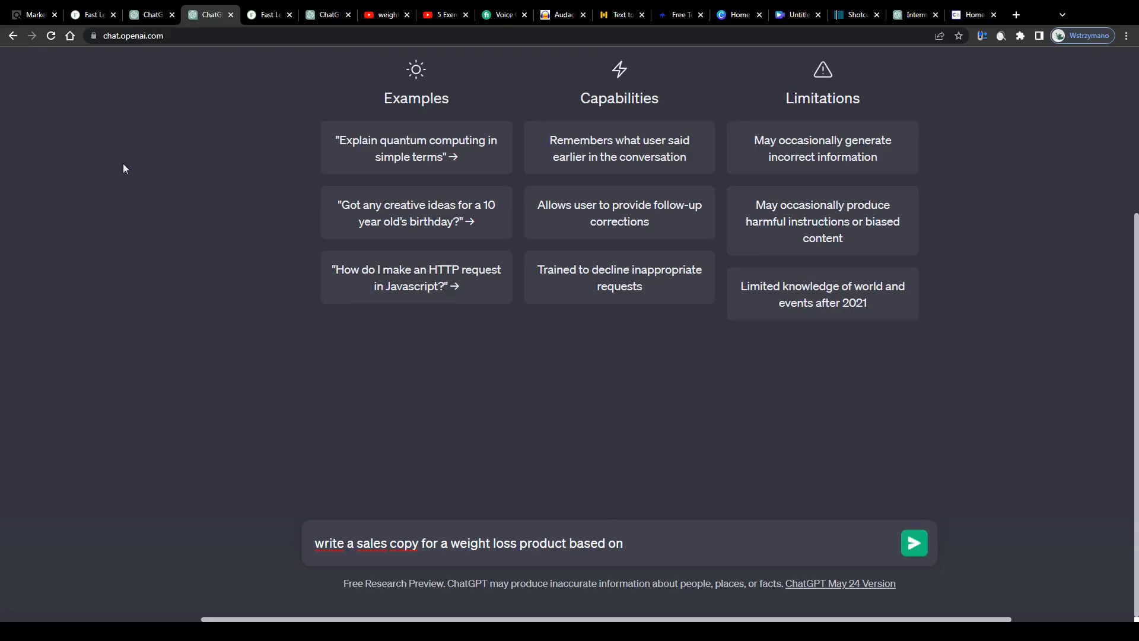
{"action": "left_click", "coordinate": [91, 14]}
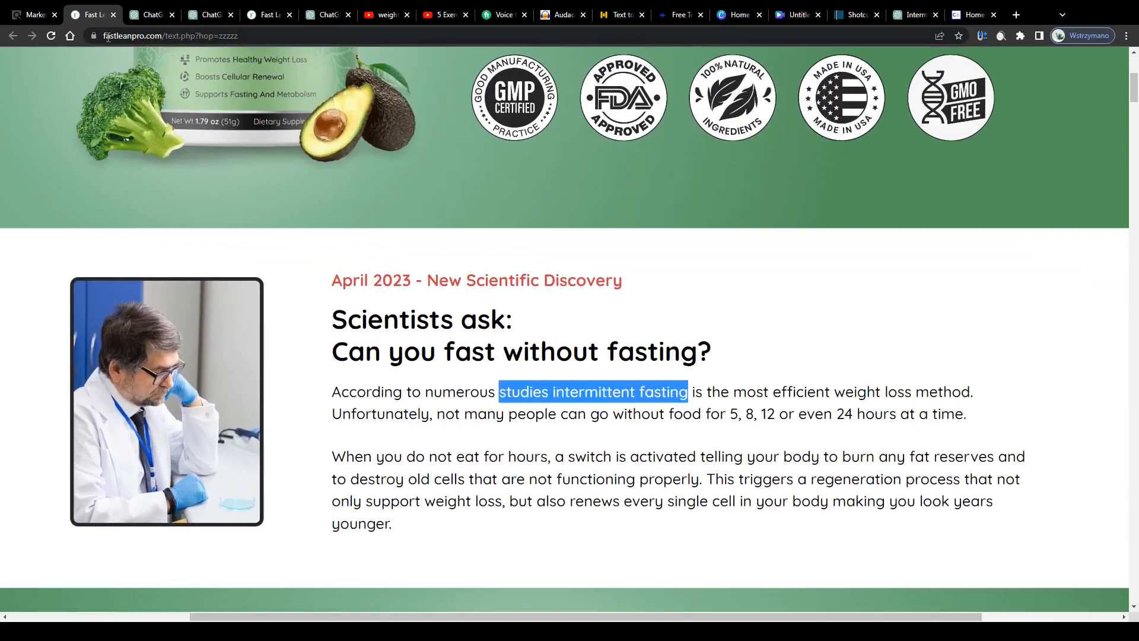
{"action": "left_click", "coordinate": [209, 14]}
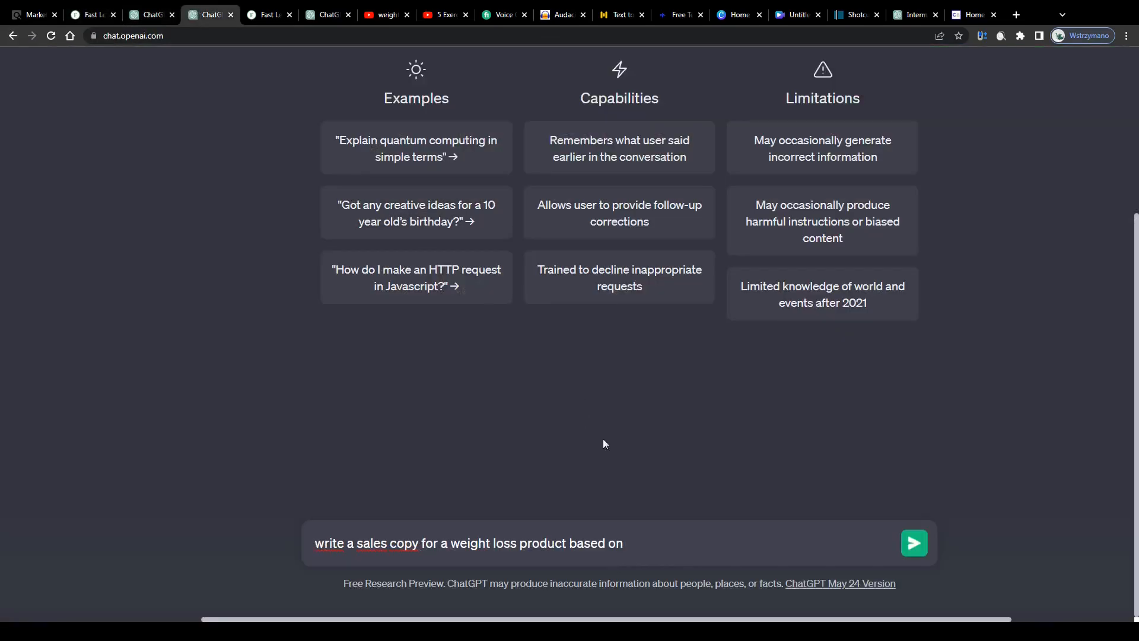
{"action": "type", "text": "intermittent fast"}
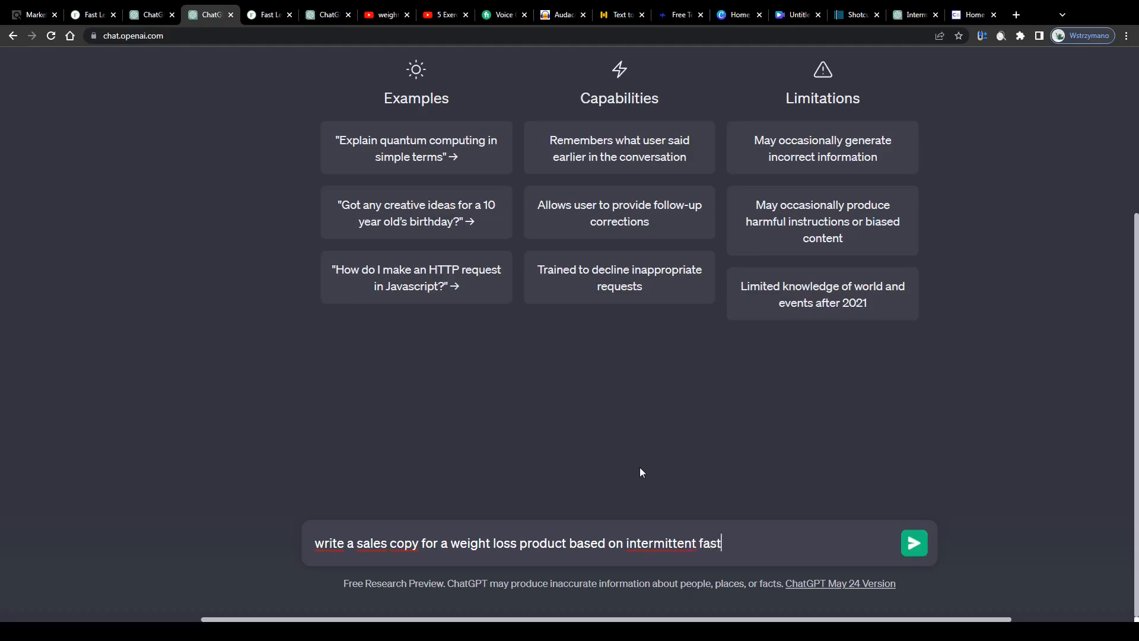
{"action": "left_click", "coordinate": [92, 14]}
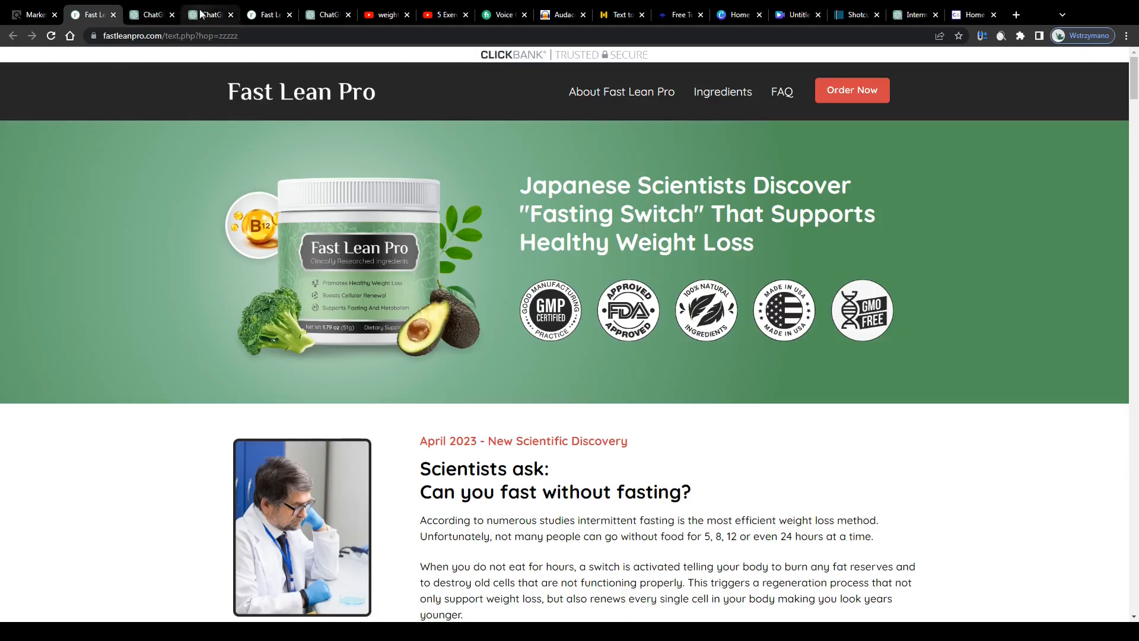
{"action": "left_click", "coordinate": [208, 14]}
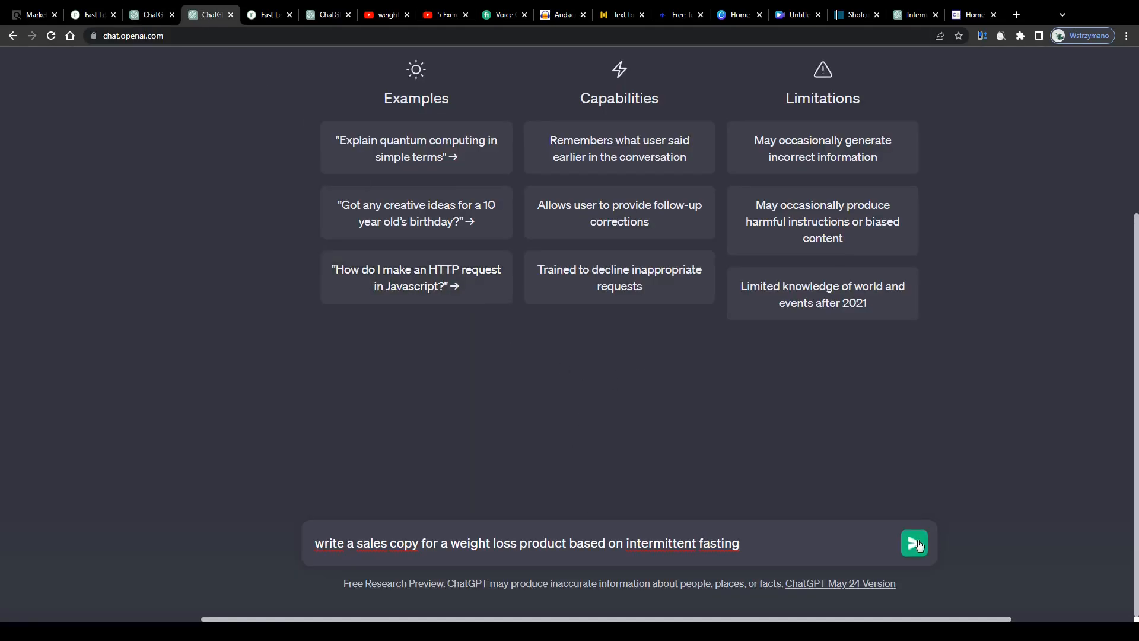
{"action": "mouse_move", "coordinate": [805, 544]}
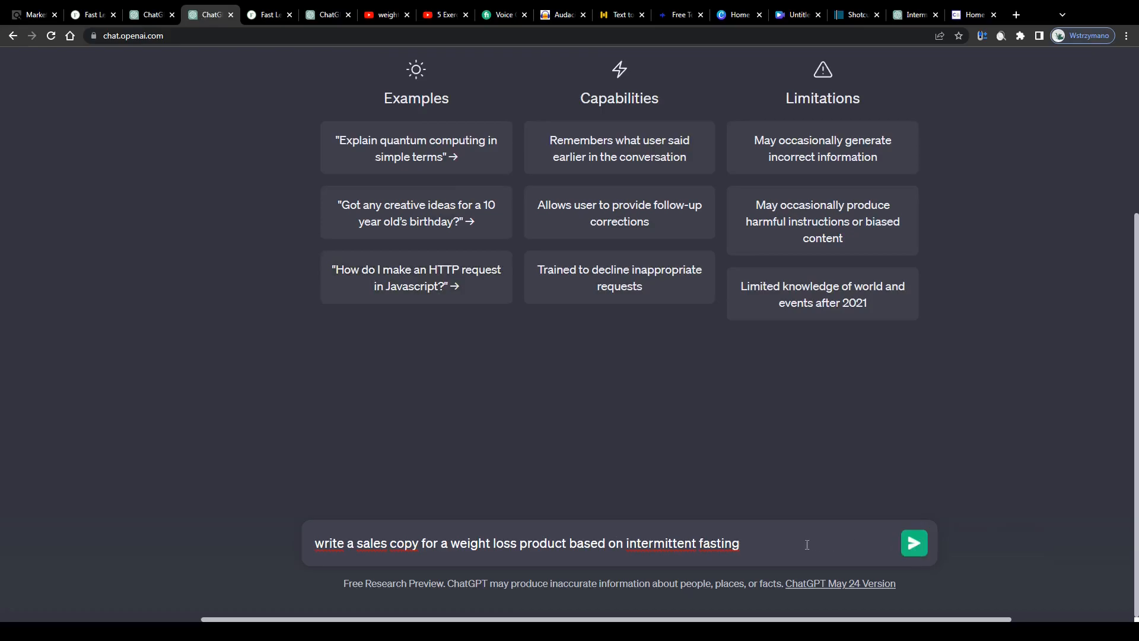
Send the intermittent fasting sales copy prompt and read through ChatGPT's generated copy.
{"action": "left_click", "coordinate": [913, 543]}
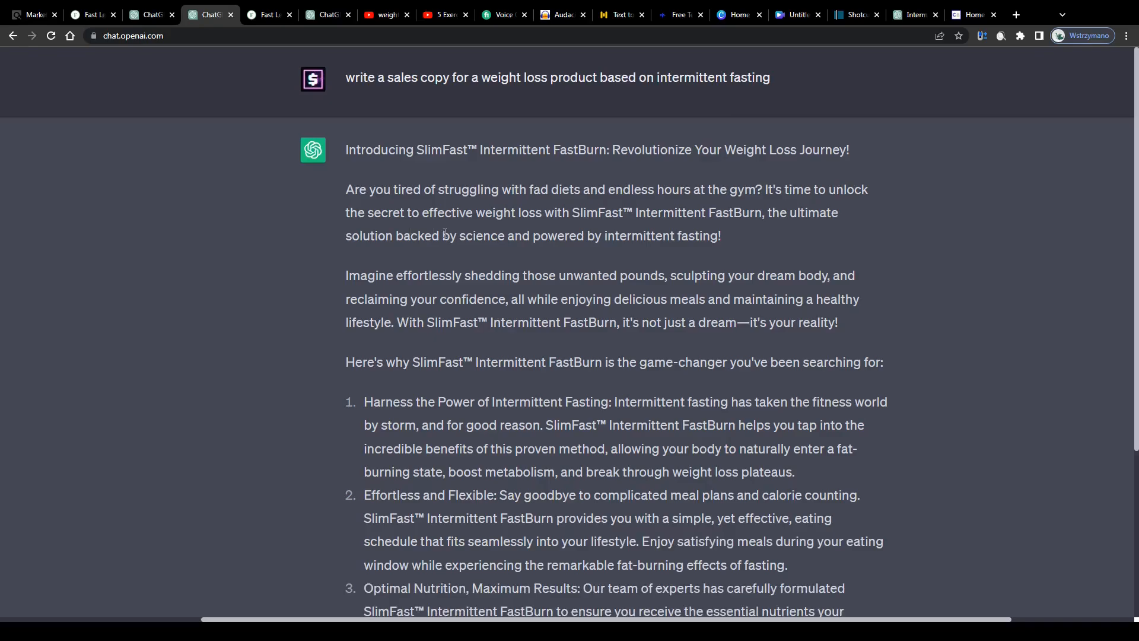
{"action": "scroll", "scroll_direction": "down", "scroll_amount": 3}
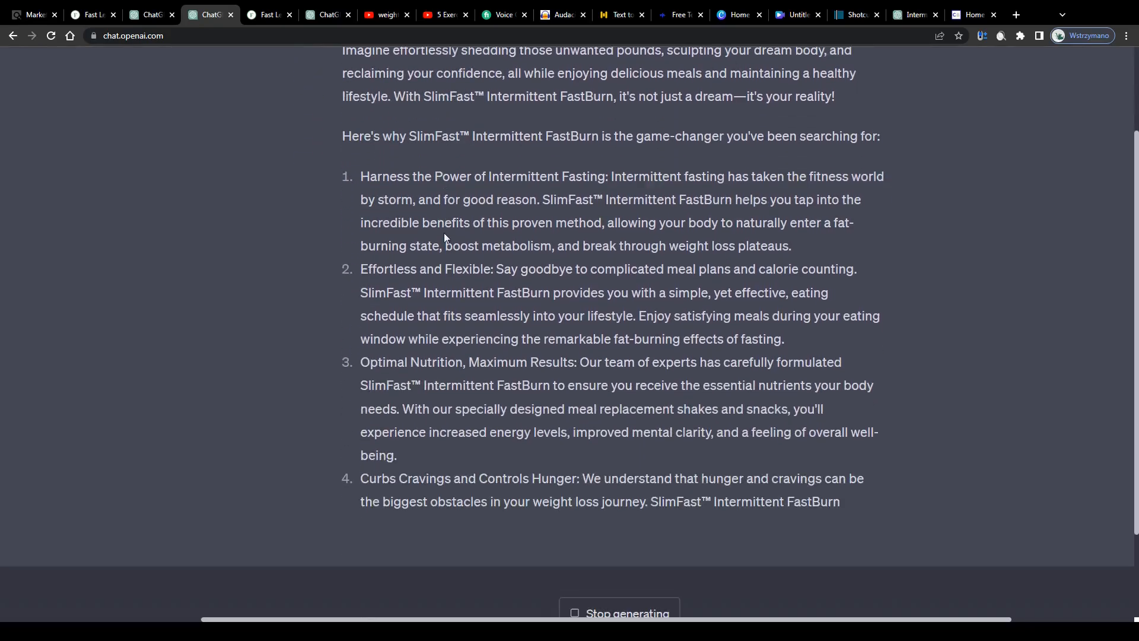
{"action": "scroll", "scroll_direction": "down", "scroll_amount": 3}
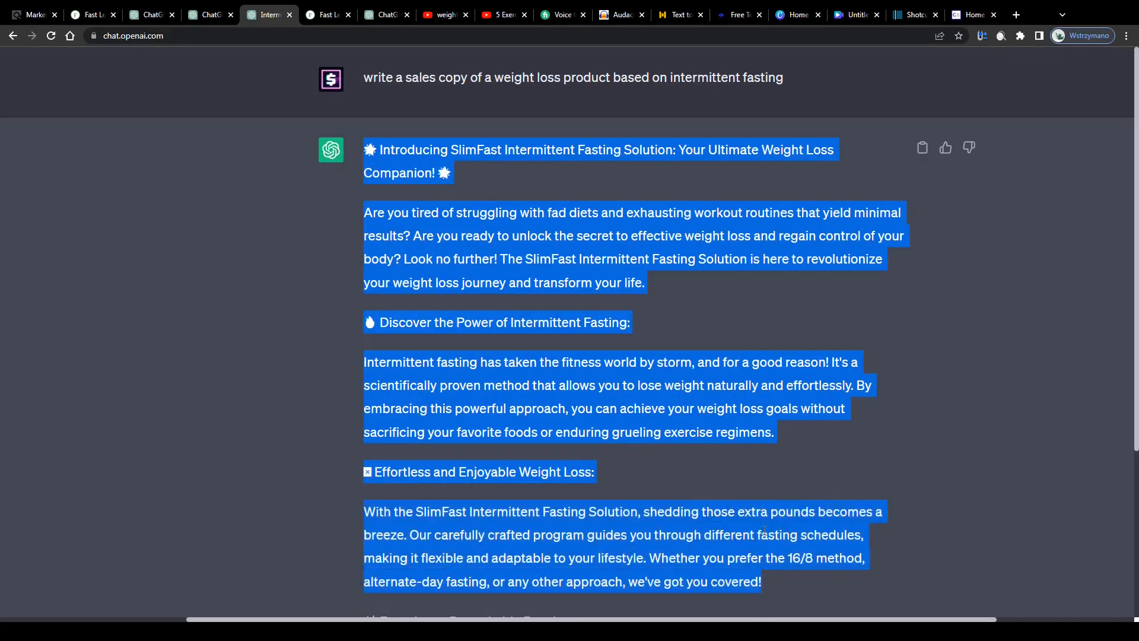
{"action": "scroll", "scroll_direction": "down", "scroll_amount": 3}
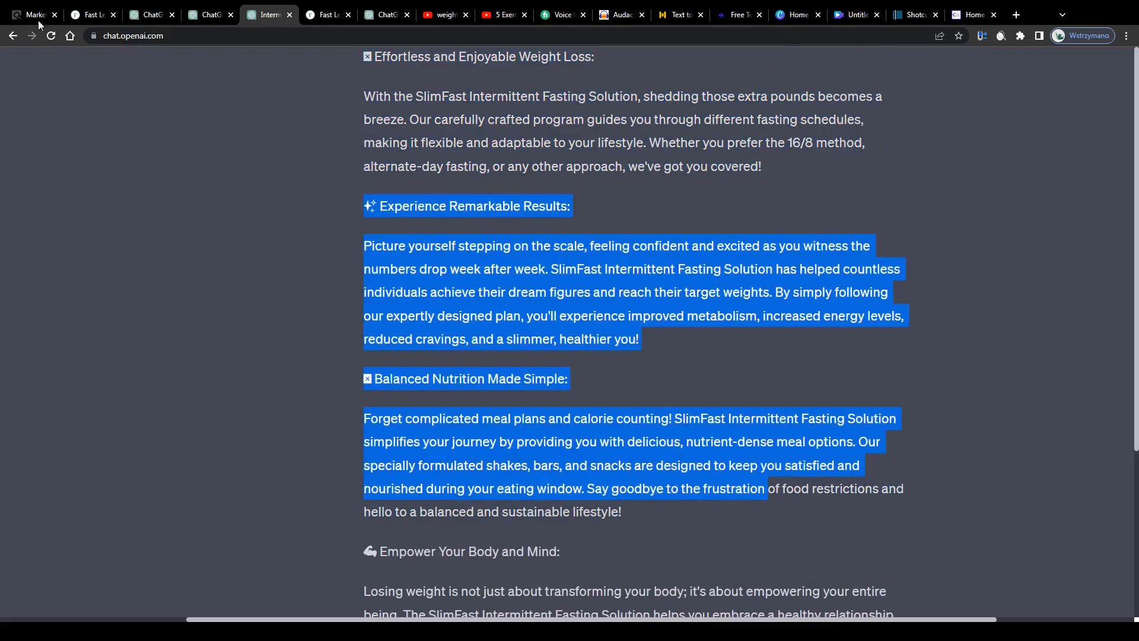
Revisit Fast Lean Pro's marketplace listing, then switch to YouTube's weight loss workout shorts results.
{"action": "left_click", "coordinate": [33, 15]}
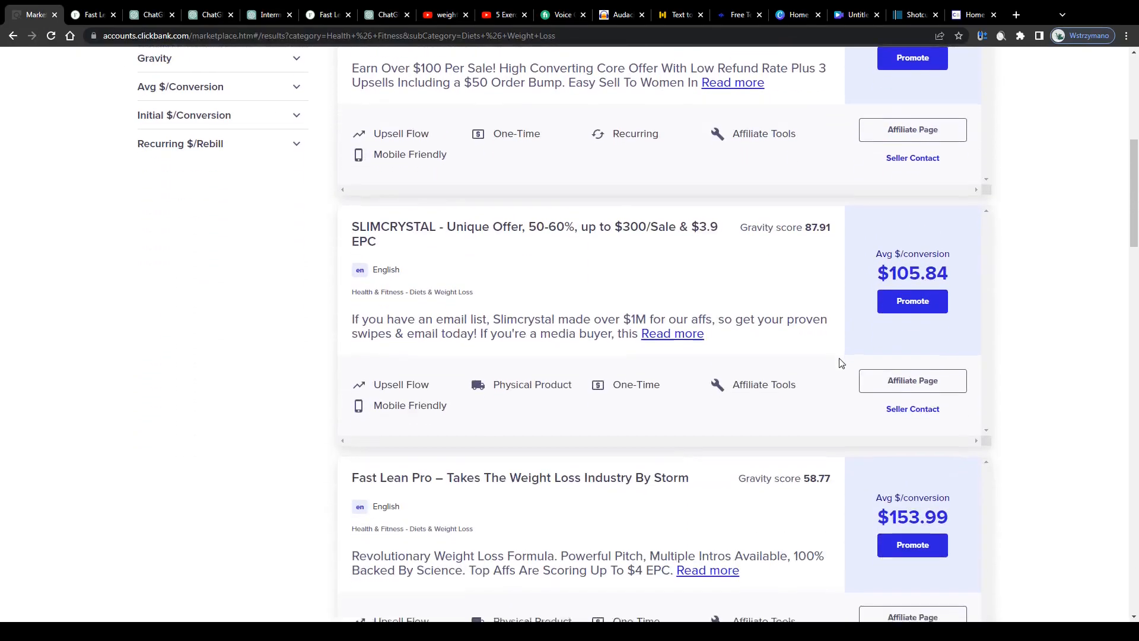
{"action": "scroll", "scroll_direction": "down", "scroll_amount": 3}
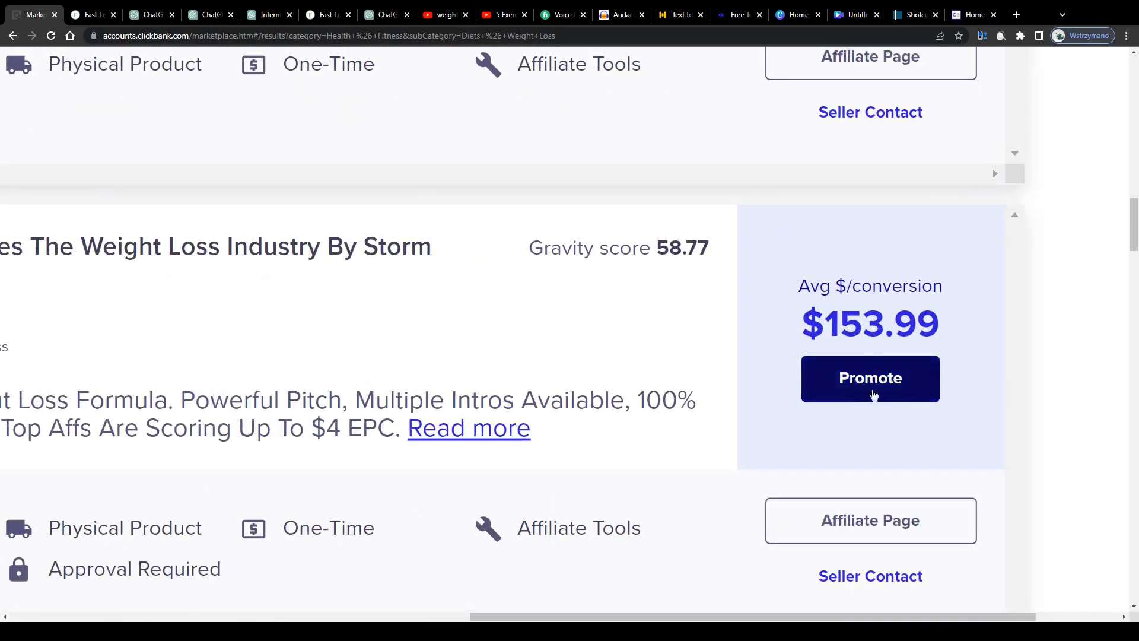
{"action": "left_click", "coordinate": [444, 14]}
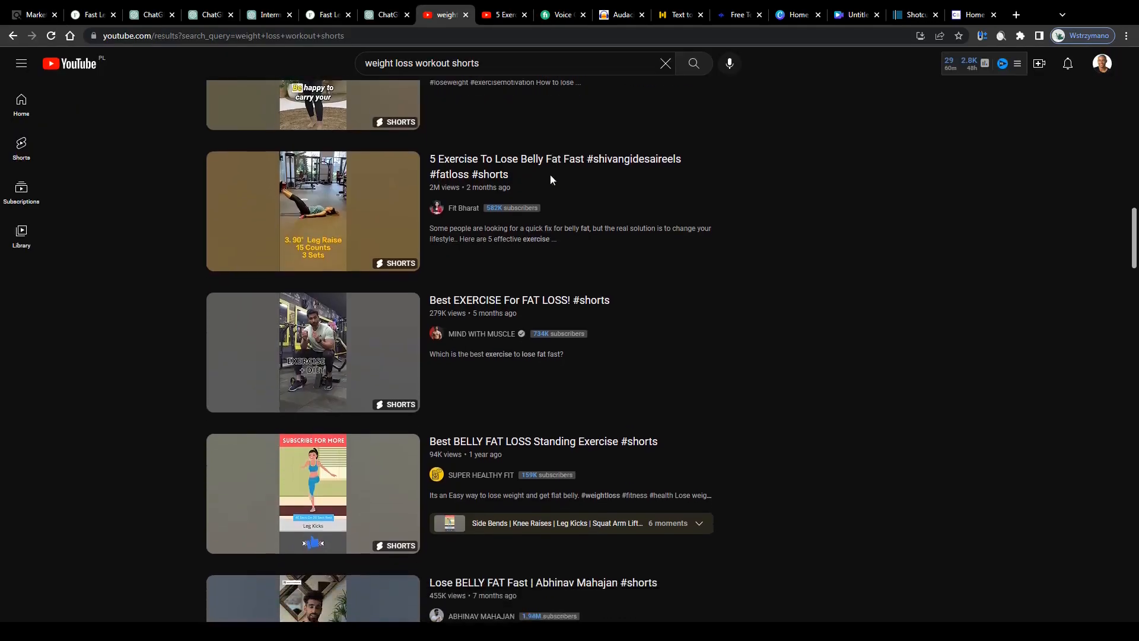
Scroll through the weight loss workout Shorts results, then return to the ChatGPT sales copy.
{"action": "scroll", "scroll_direction": "down", "scroll_amount": 3}
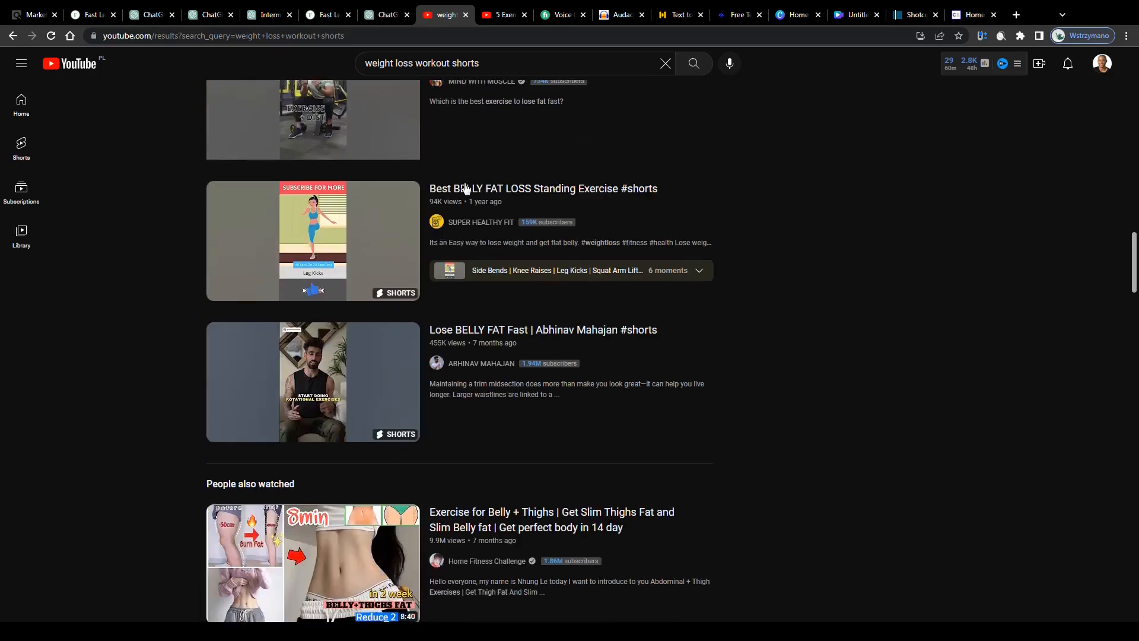
{"action": "scroll", "scroll_direction": "down", "scroll_amount": 3}
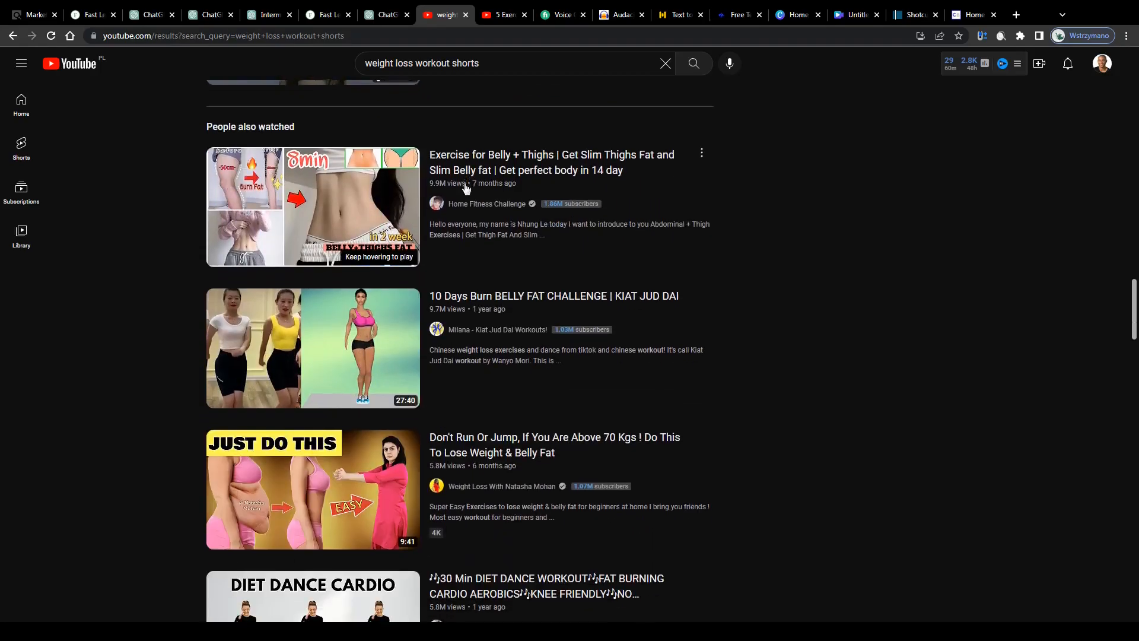
{"action": "scroll", "scroll_direction": "down", "scroll_amount": 3}
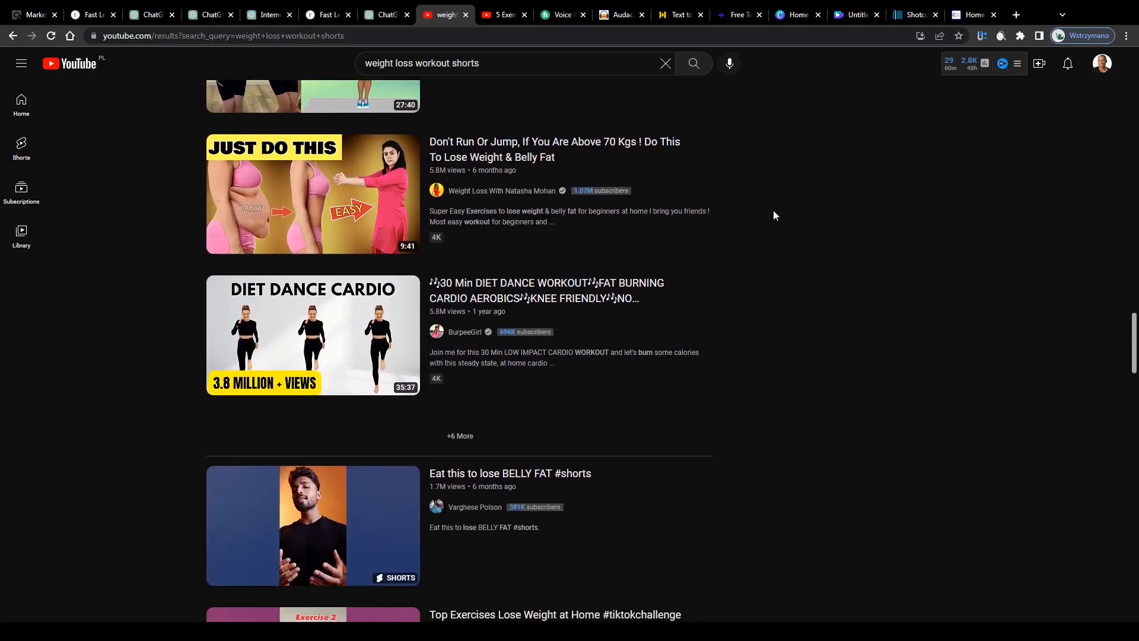
{"action": "scroll", "scroll_direction": "down", "scroll_amount": 3}
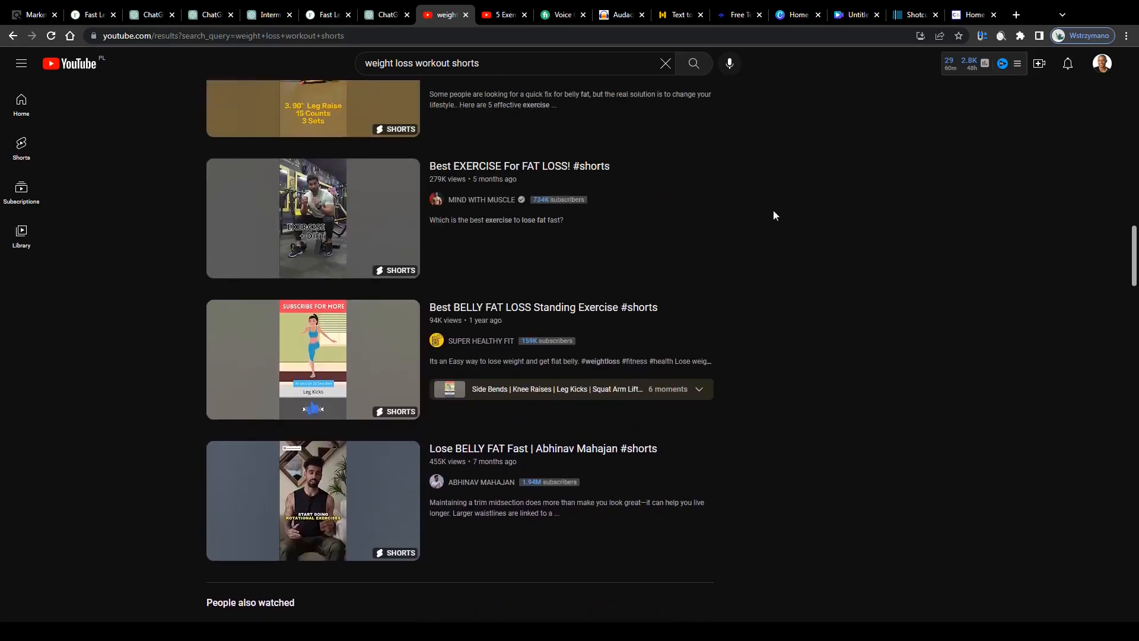
{"action": "scroll", "scroll_direction": "up", "scroll_amount": 3}
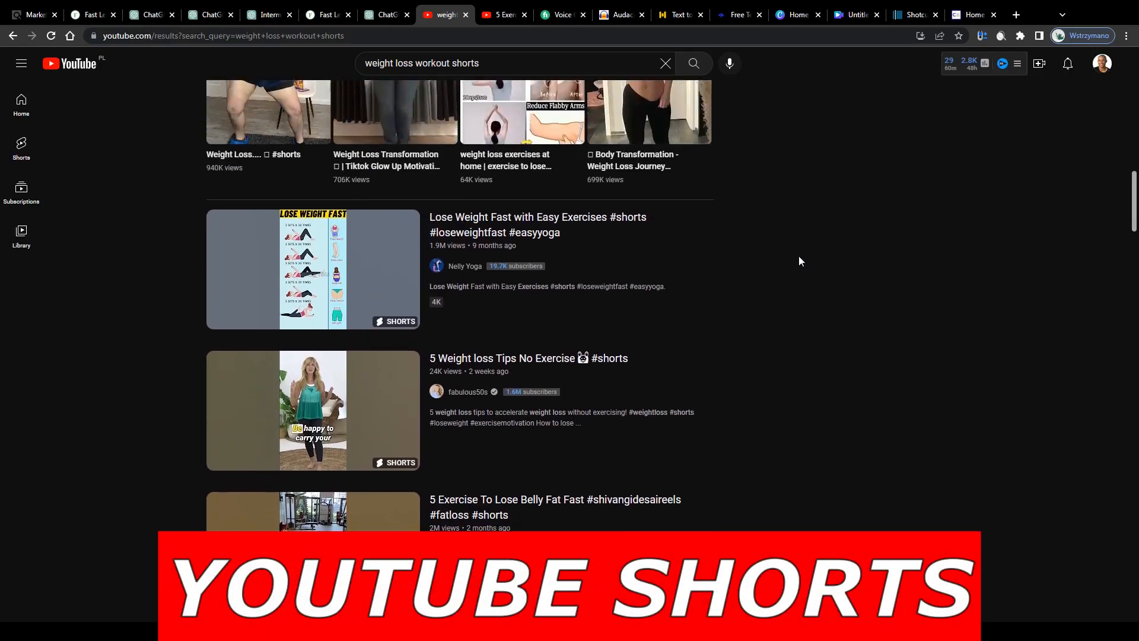
{"action": "scroll", "scroll_direction": "down", "scroll_amount": 3}
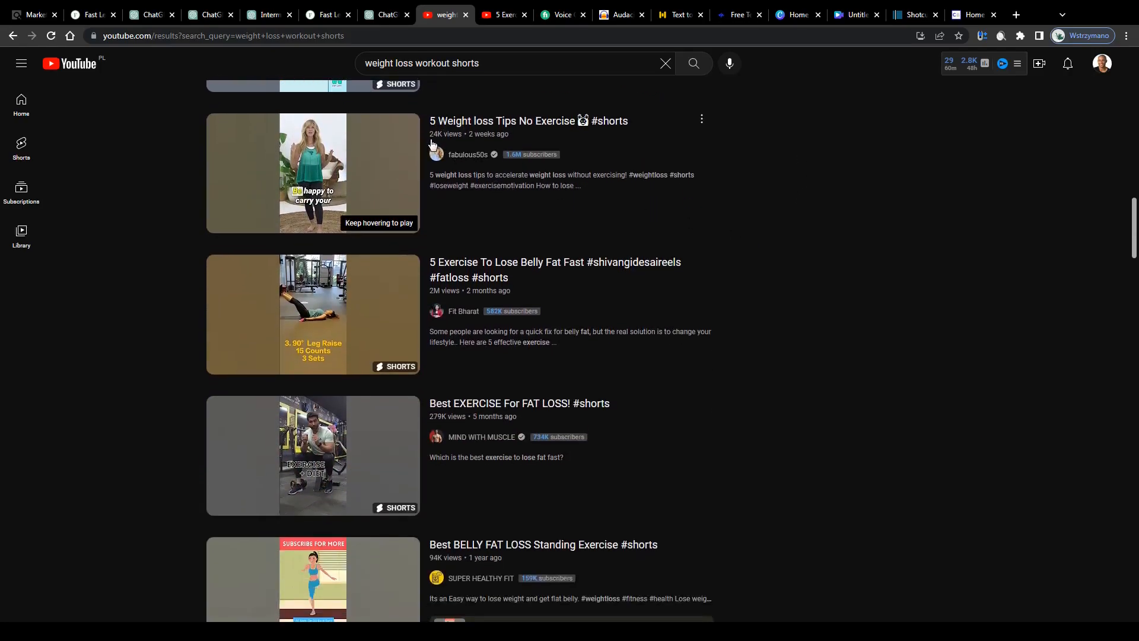
{"action": "mouse_move", "coordinate": [873, 313]}
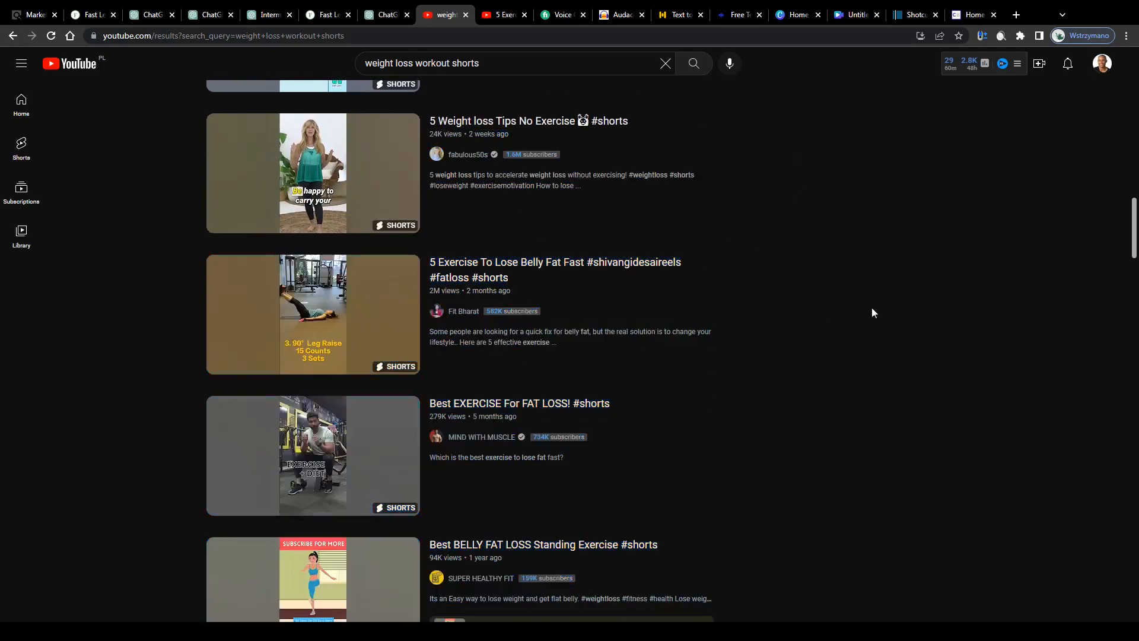
{"action": "mouse_move", "coordinate": [494, 304]}
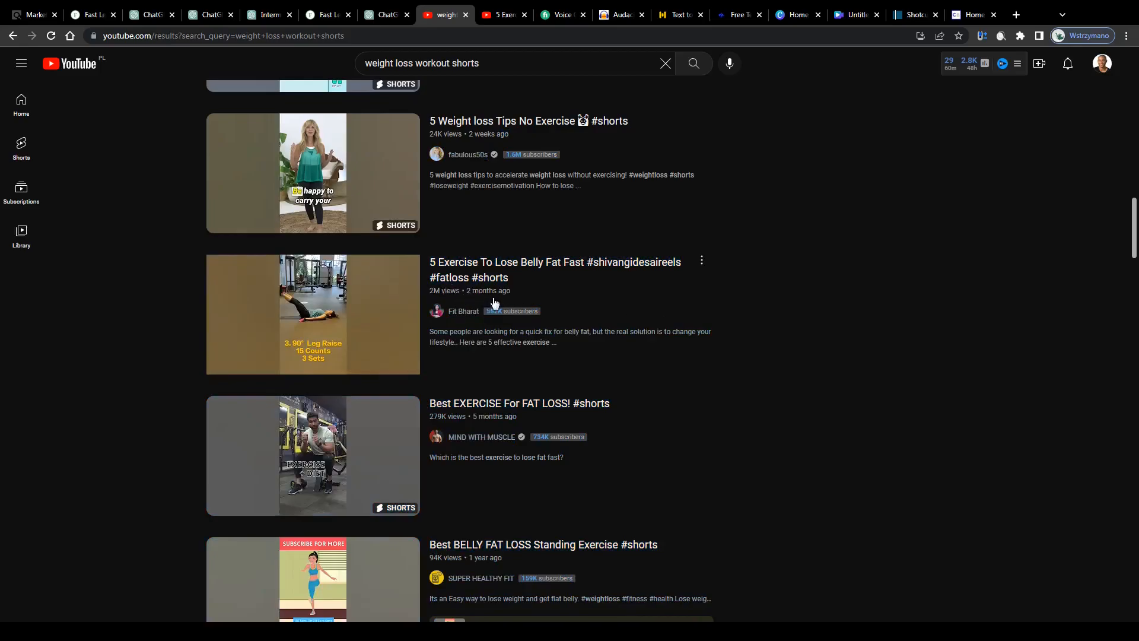
{"action": "mouse_move", "coordinate": [483, 417]}
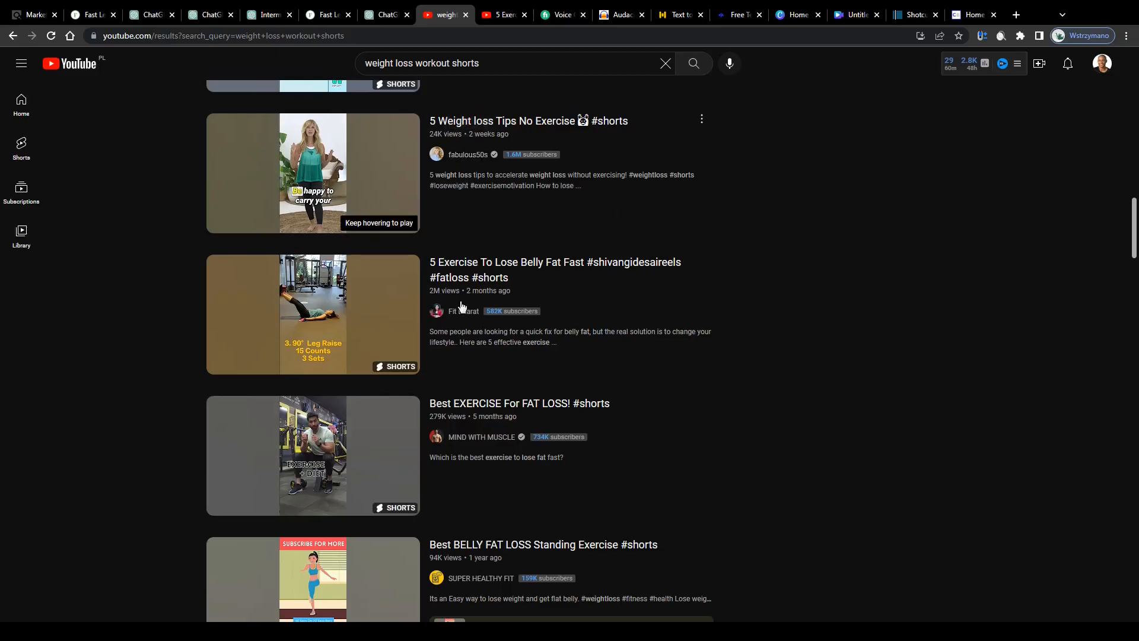
{"action": "mouse_move", "coordinate": [499, 291]}
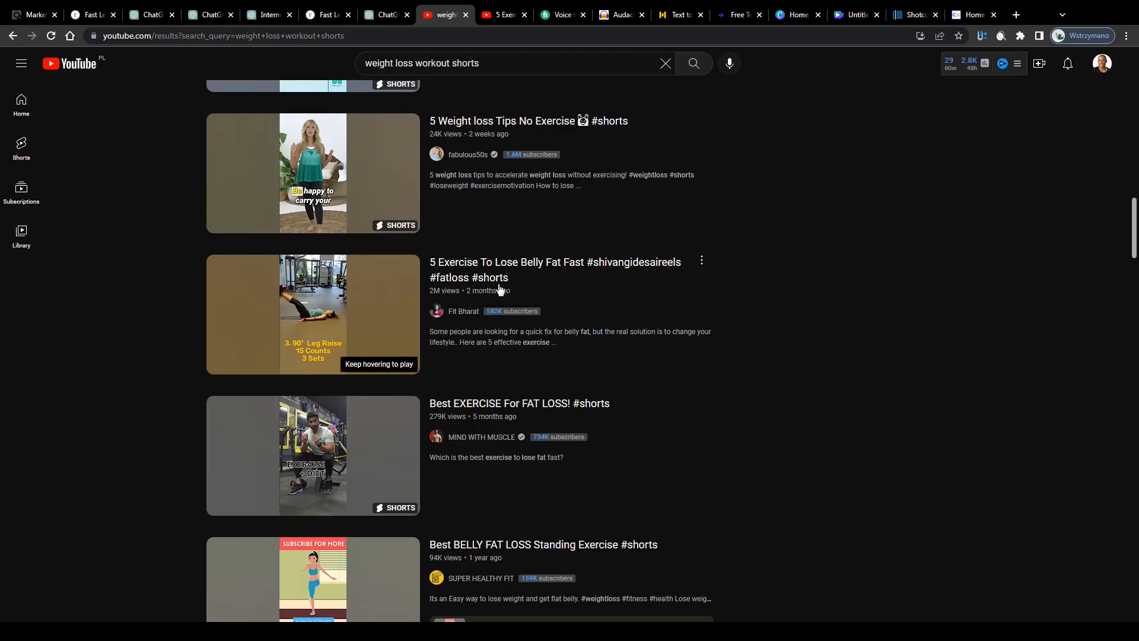
{"action": "mouse_move", "coordinate": [520, 354]}
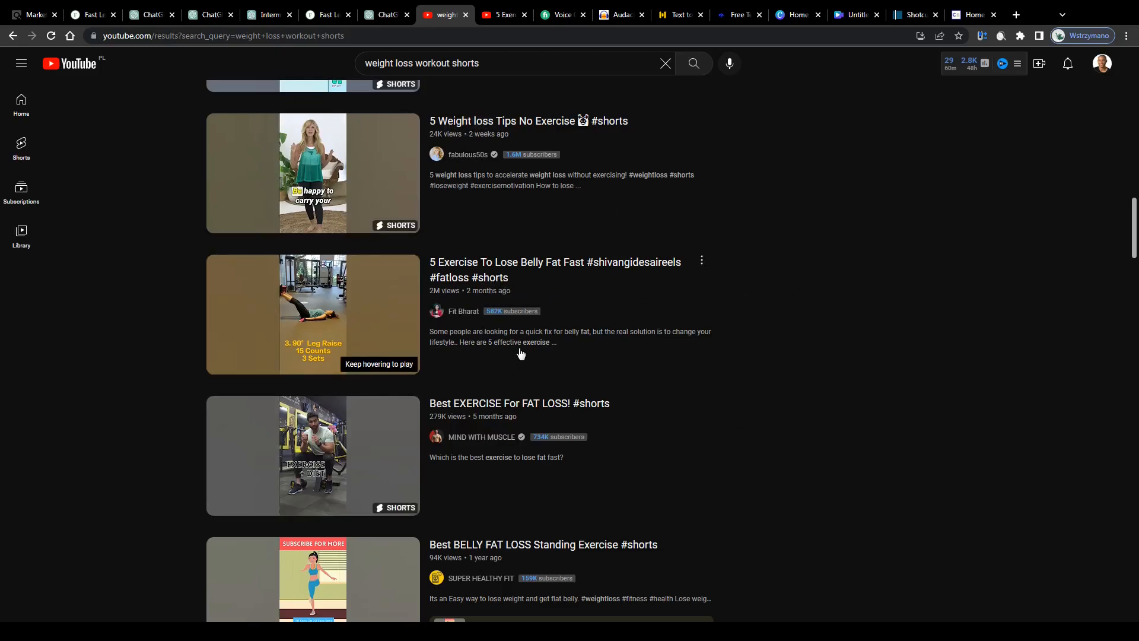
{"action": "scroll", "scroll_direction": "down", "scroll_amount": 3}
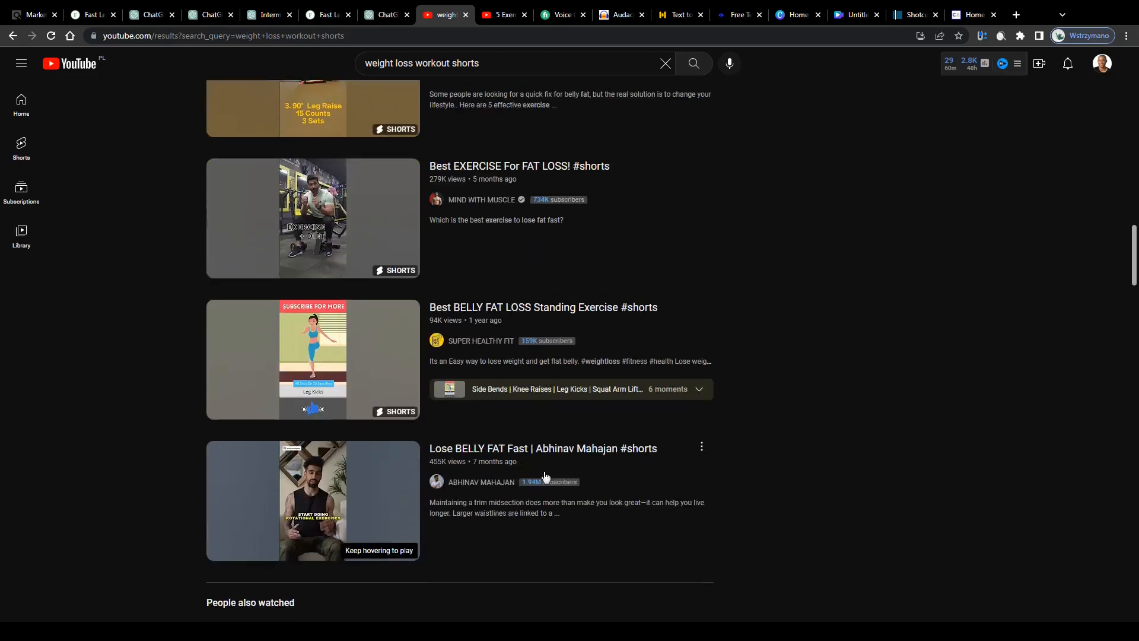
{"action": "mouse_move", "coordinate": [541, 451]}
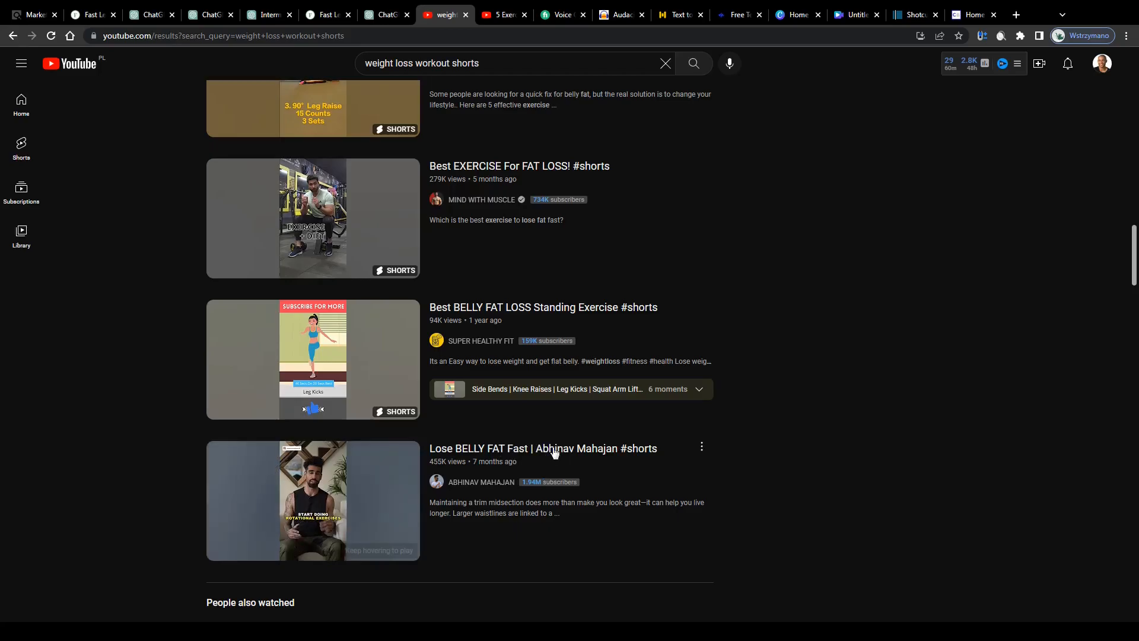
{"action": "left_click", "coordinate": [268, 14]}
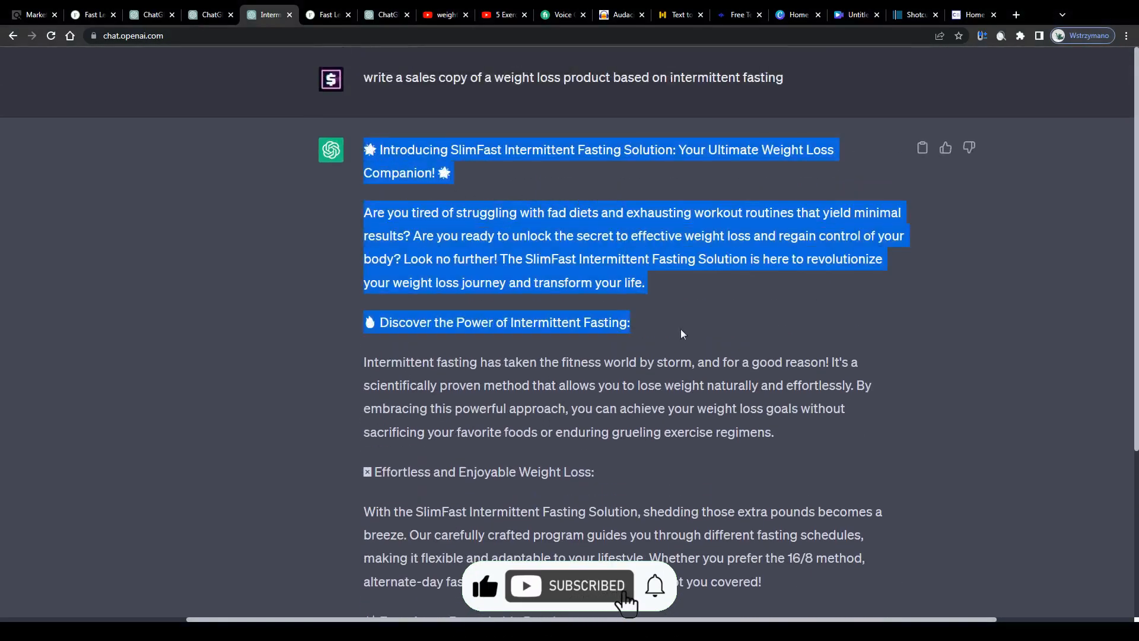
Compare ChatGPT's SlimFast copy with the Fast Lean Pro page, then open the belly-fat exercise Short.
{"action": "left_click", "coordinate": [443, 14]}
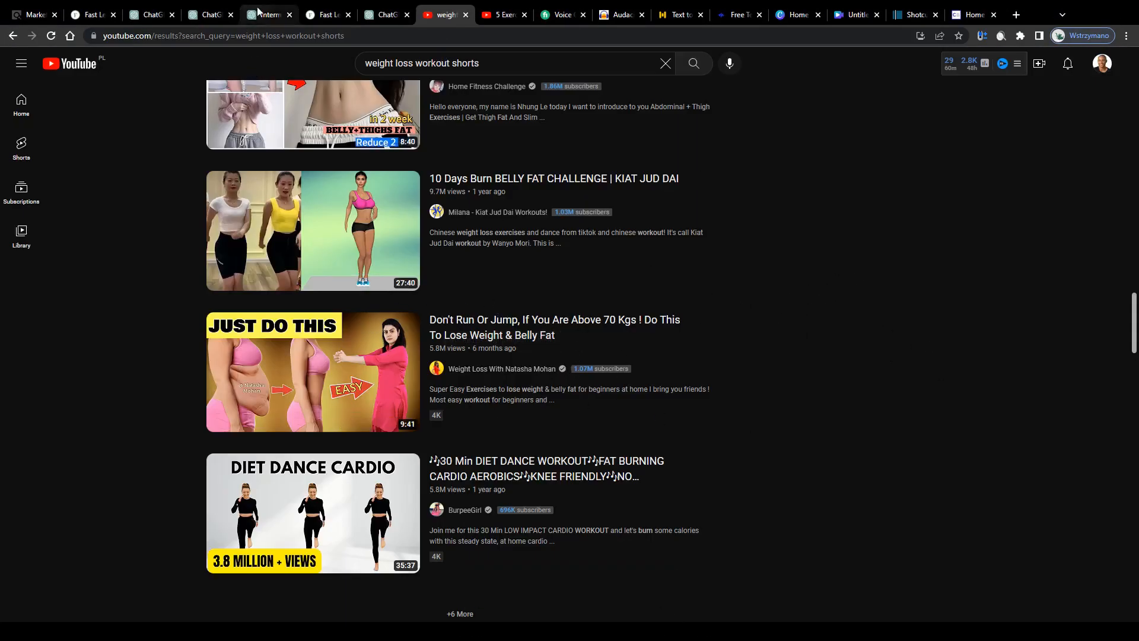
{"action": "left_click", "coordinate": [265, 15]}
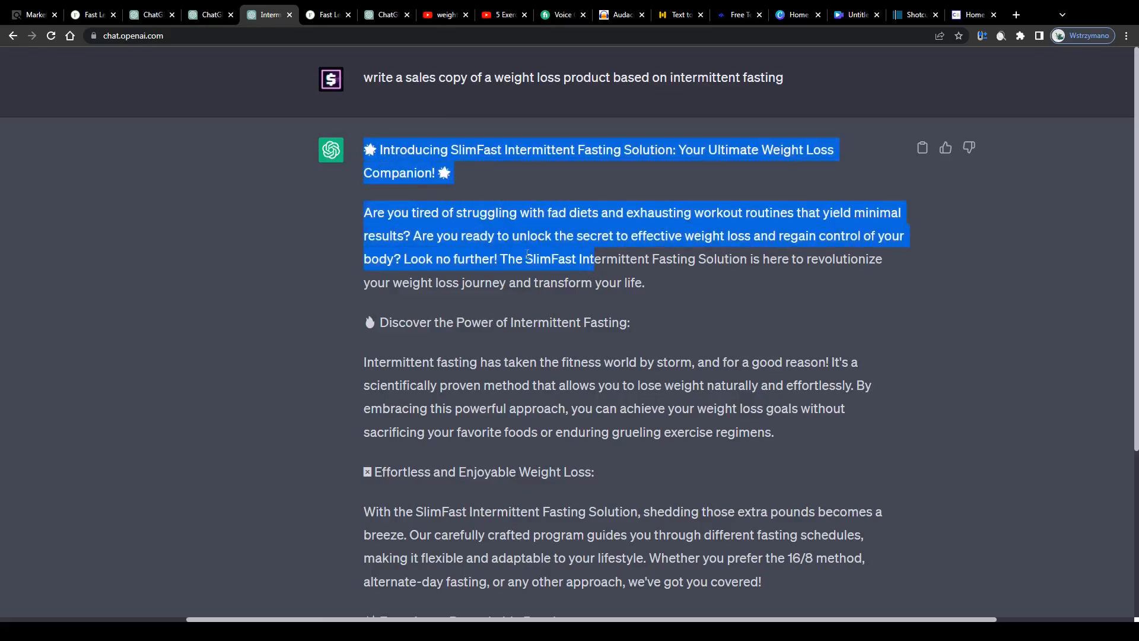
{"action": "left_click", "coordinate": [91, 15]}
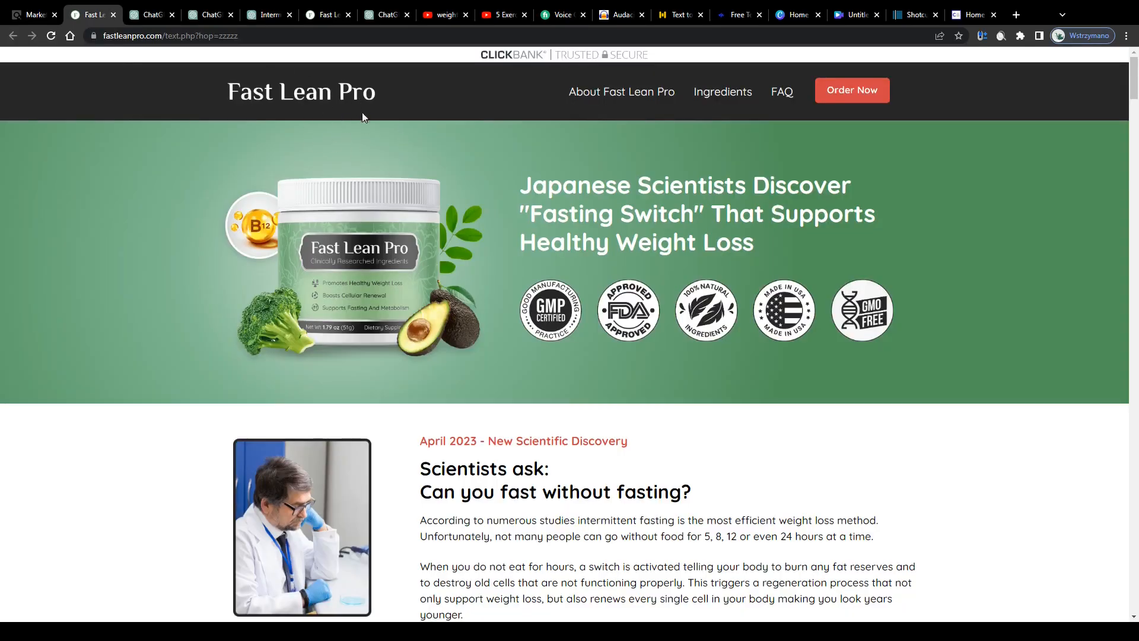
{"action": "left_click", "coordinate": [267, 14]}
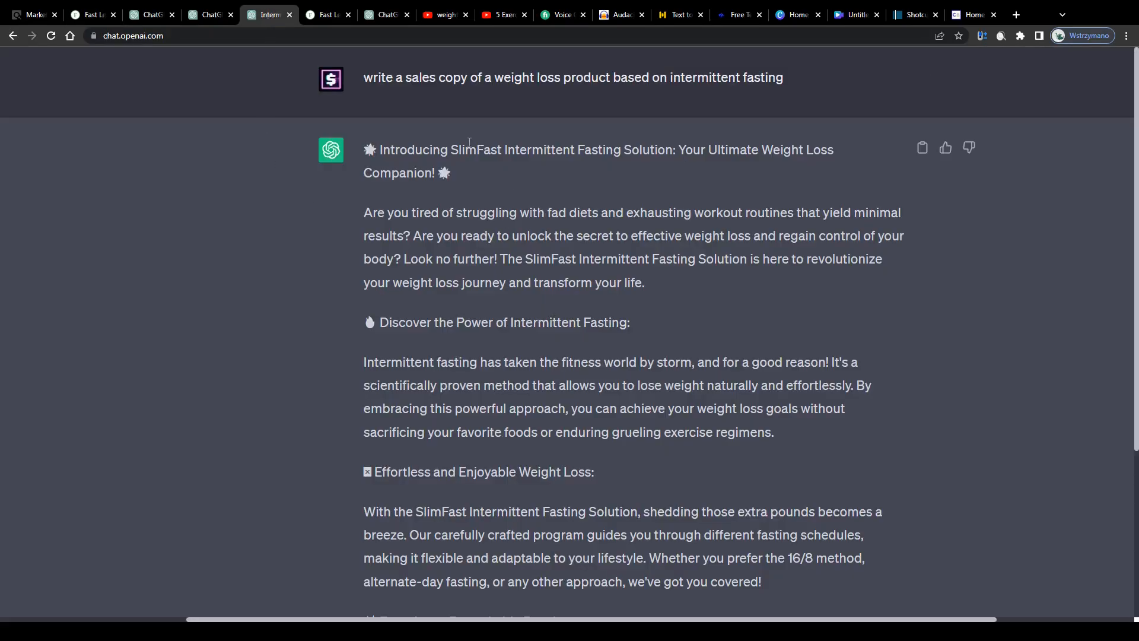
{"action": "left_click", "coordinate": [501, 15]}
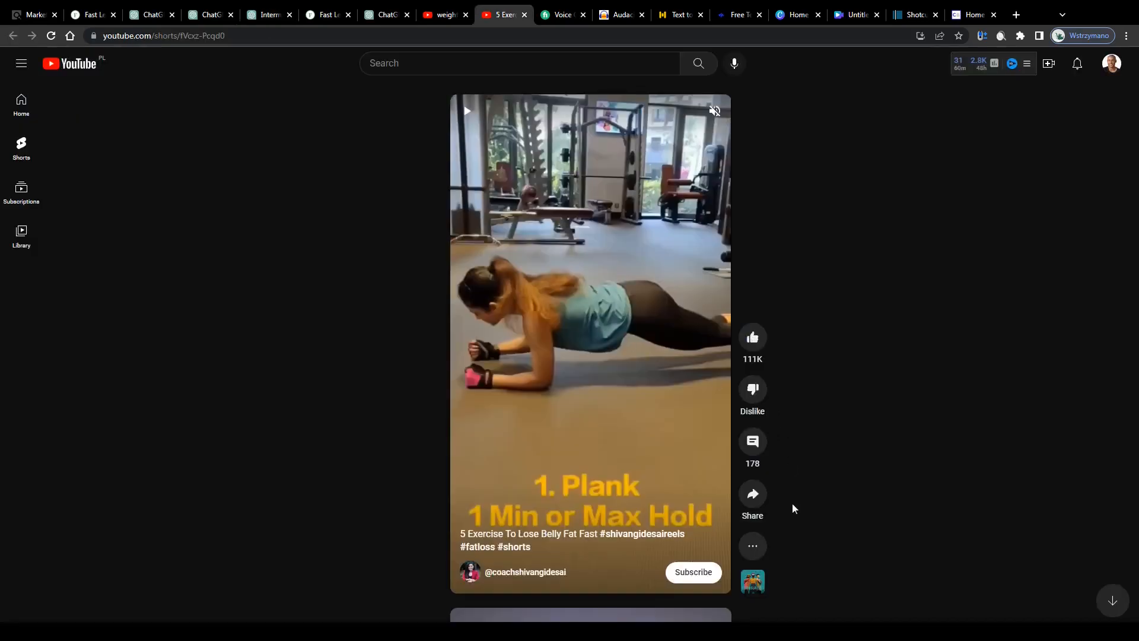
Expand the belly-fat Short's full description and hashtags, then go back to Fast Lean Pro.
{"action": "left_click", "coordinate": [751, 546]}
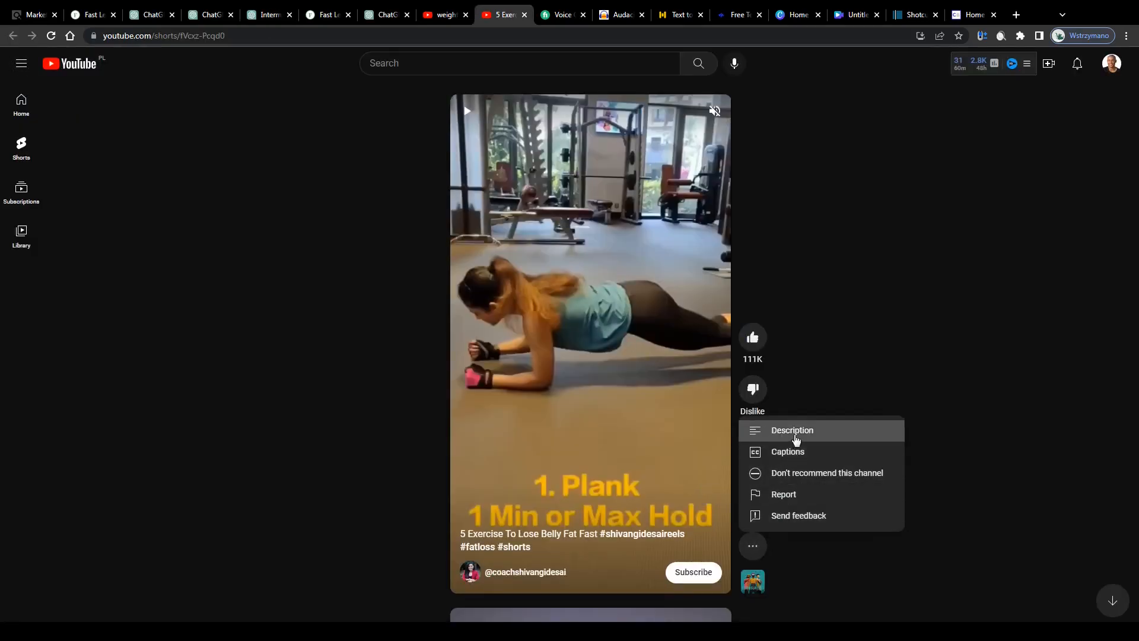
{"action": "left_click", "coordinate": [792, 430]}
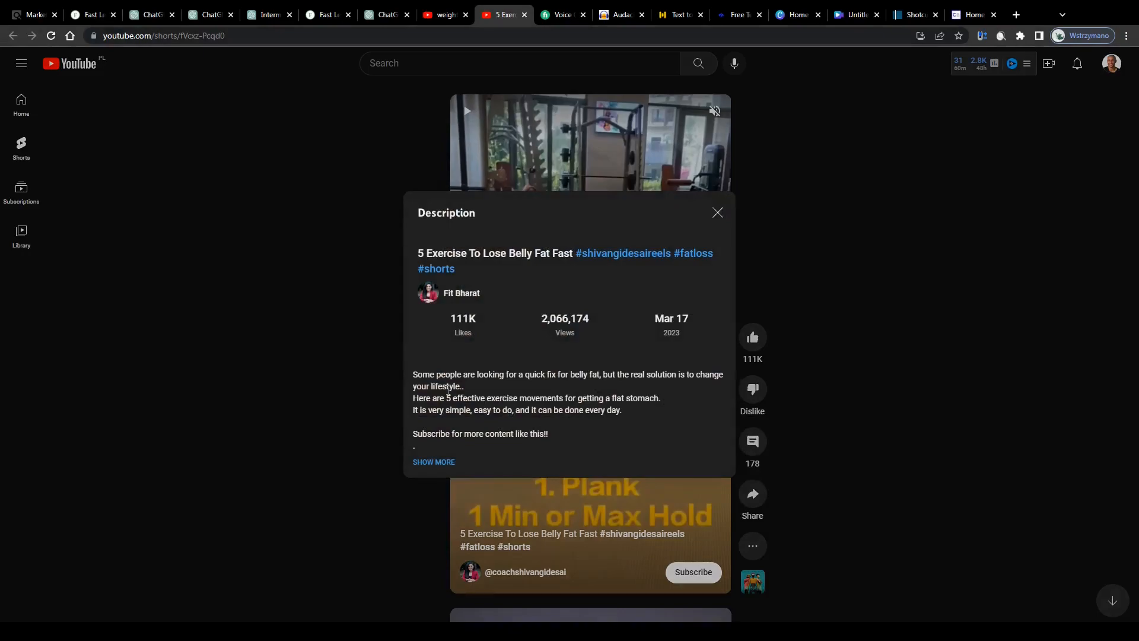
{"action": "left_click", "coordinate": [434, 461]}
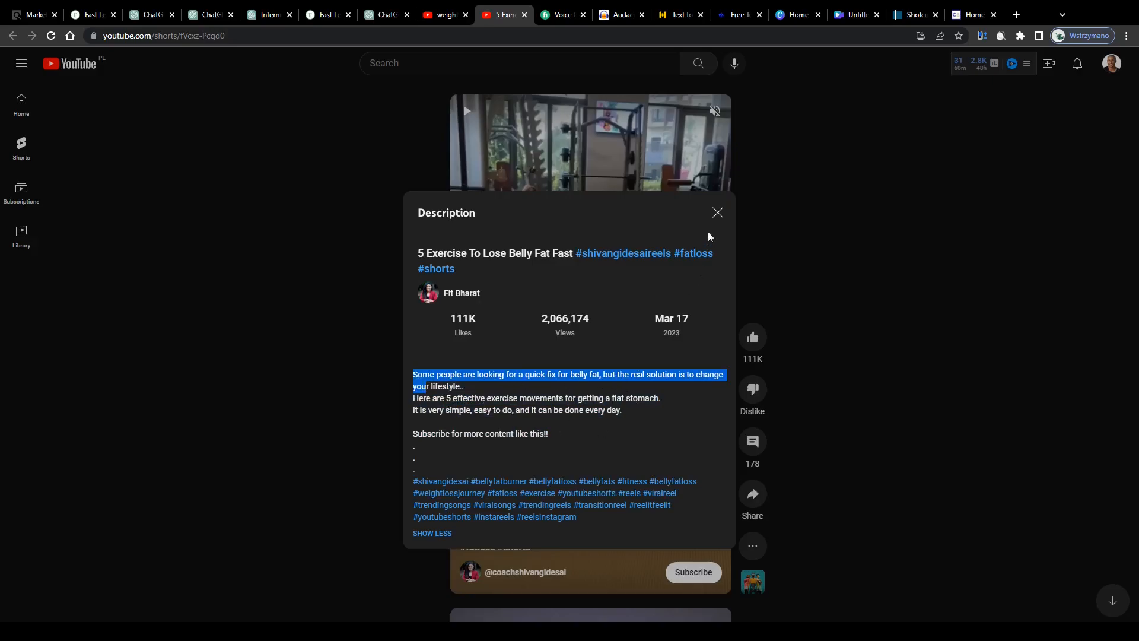
{"action": "left_click", "coordinate": [93, 14]}
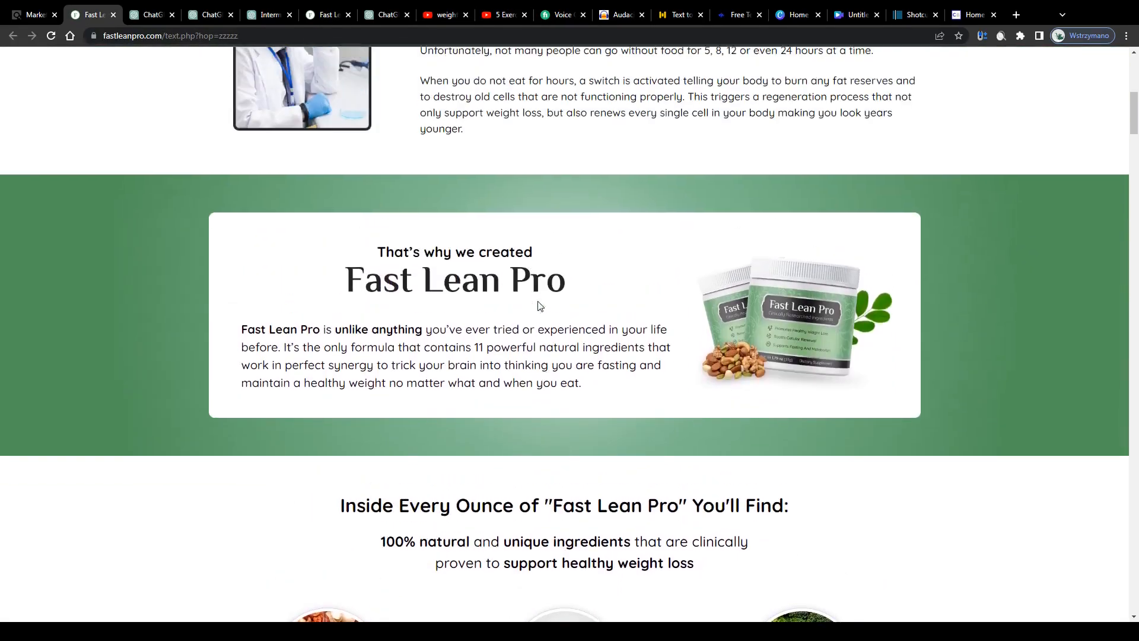
Scroll ClickBank's Diets & Weight Loss listings past Fast Lean Pro, then return to the belly-fat Short.
{"action": "scroll", "scroll_direction": "up", "scroll_amount": 3}
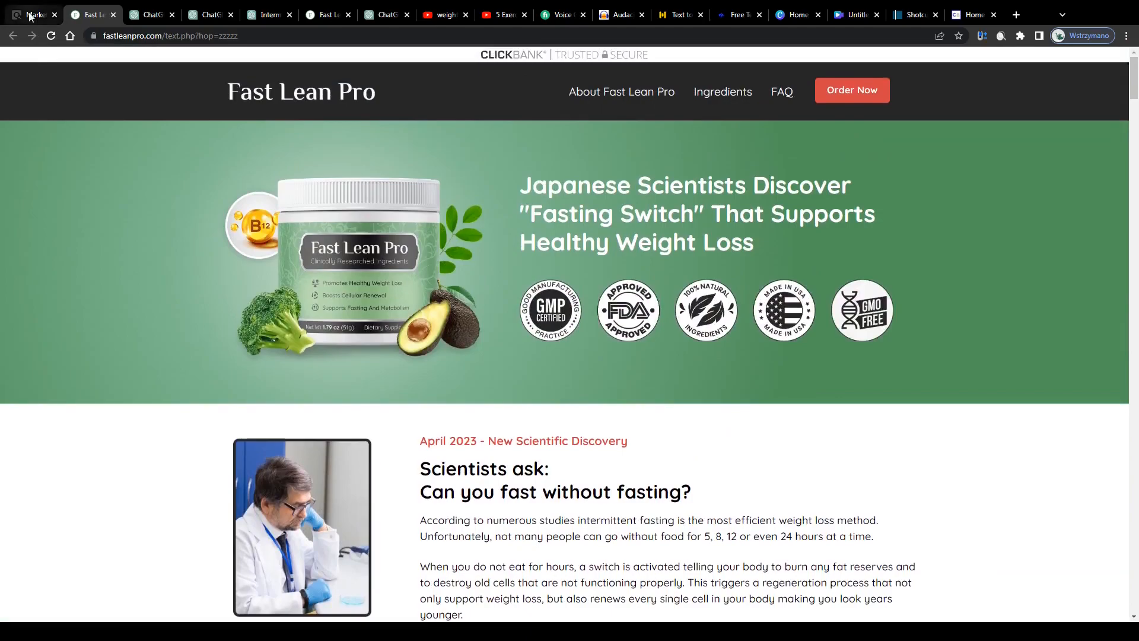
{"action": "left_click", "coordinate": [32, 15]}
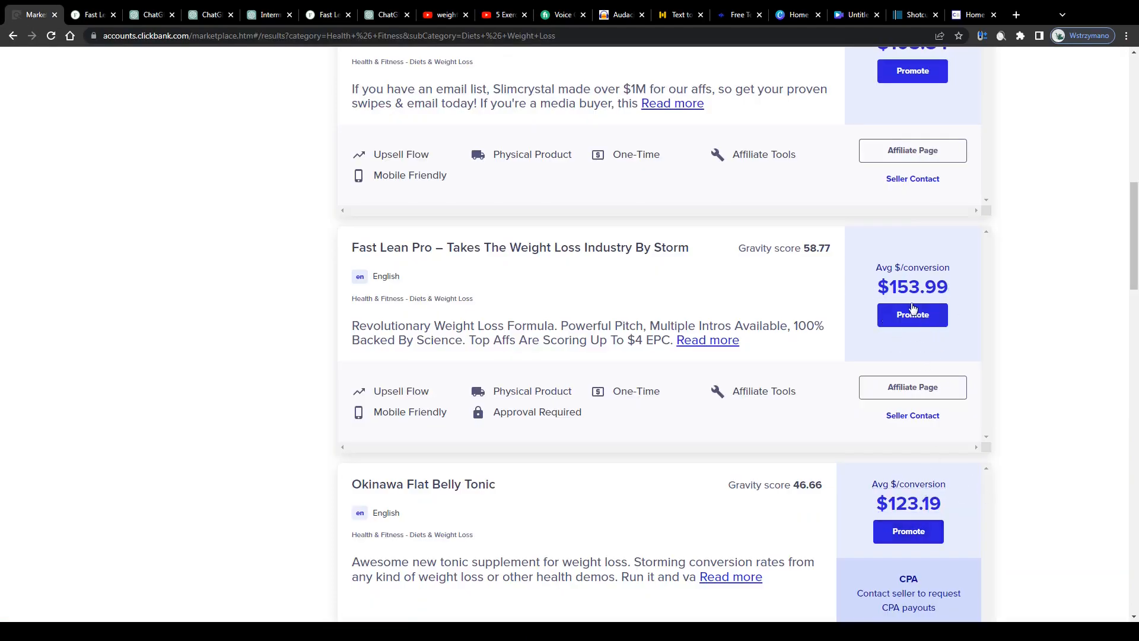
{"action": "scroll", "scroll_direction": "down", "scroll_amount": 3}
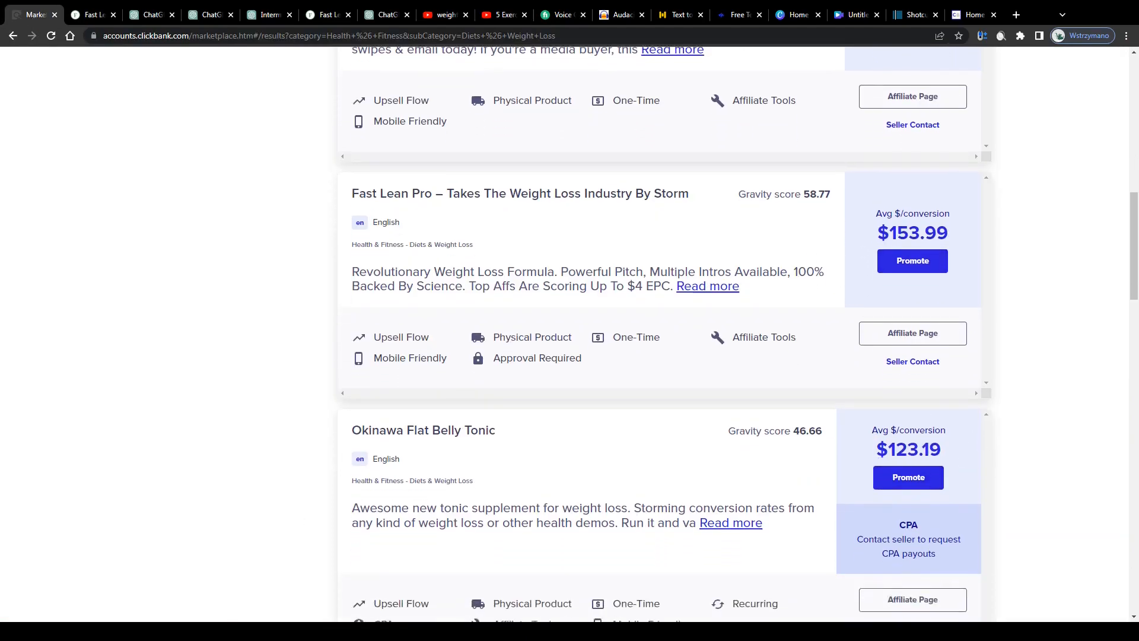
{"action": "scroll", "scroll_direction": "down", "scroll_amount": 3}
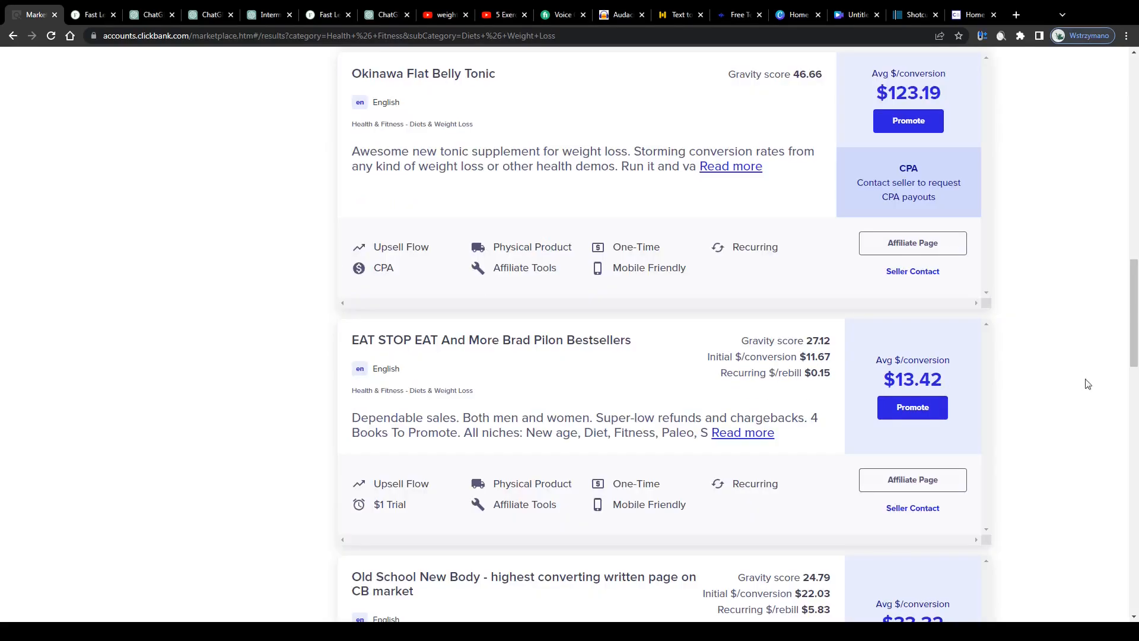
{"action": "left_click", "coordinate": [504, 15]}
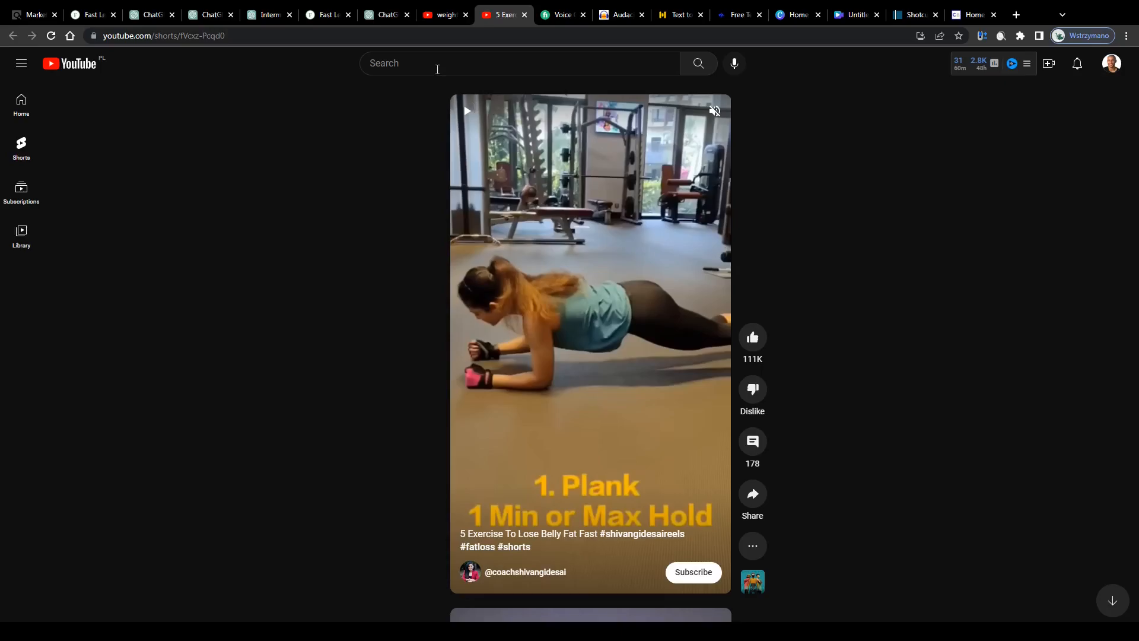
Skim ChatGPT's SlimFast intermittent fasting copy again, then go to Fiverr's voice-over listings.
{"action": "left_click", "coordinate": [268, 14]}
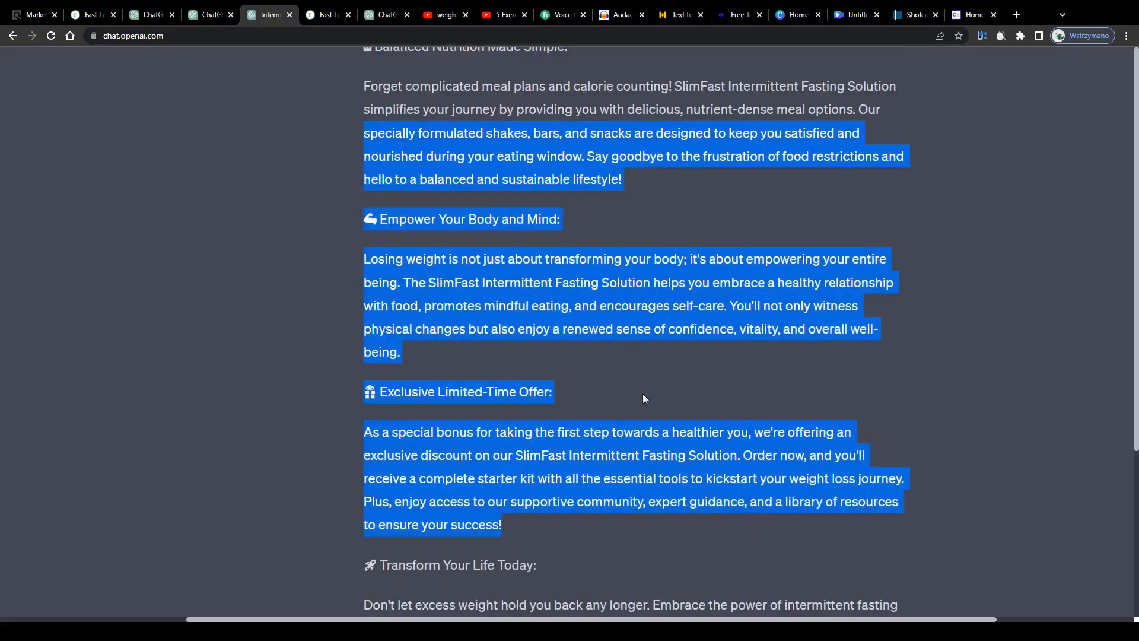
{"action": "scroll", "scroll_direction": "down", "scroll_amount": 3}
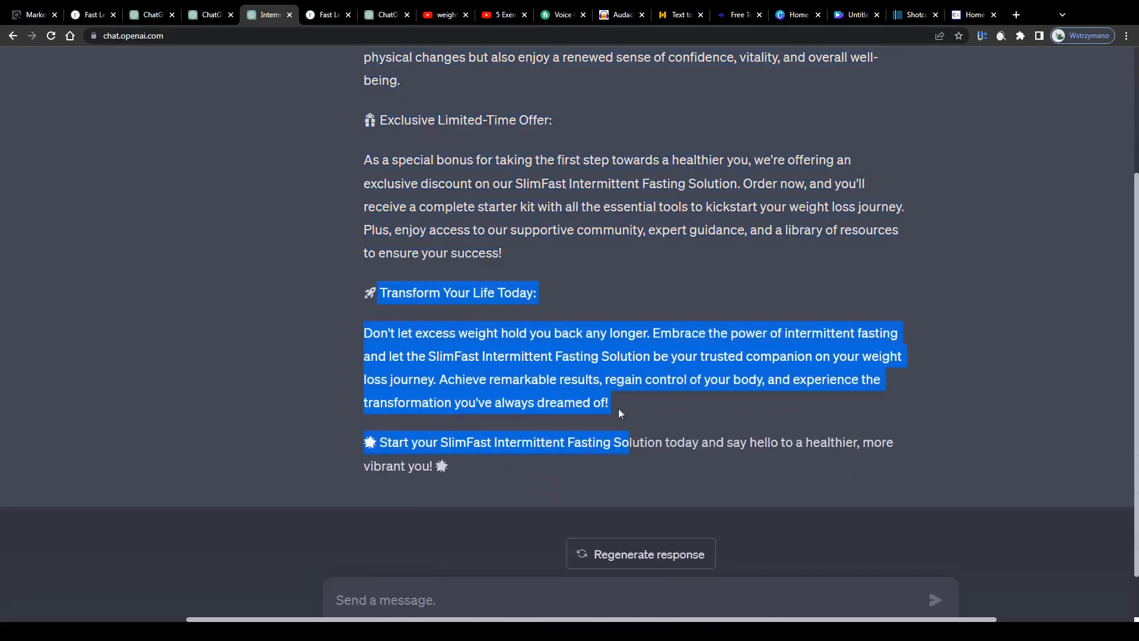
{"action": "scroll", "scroll_direction": "up", "scroll_amount": 3}
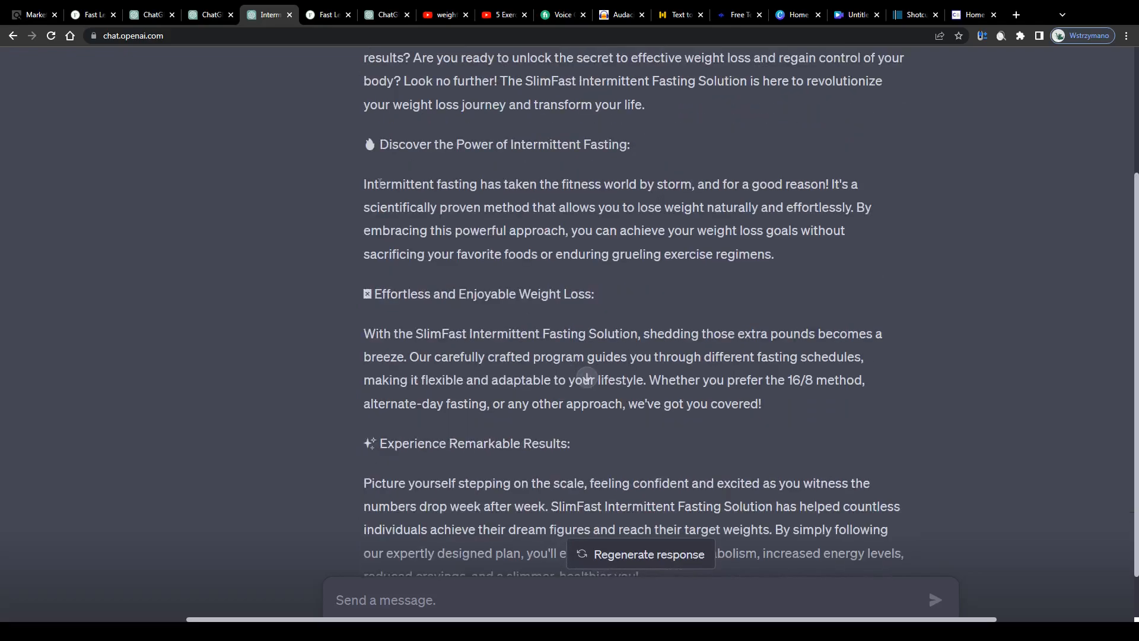
{"action": "left_click", "coordinate": [559, 14]}
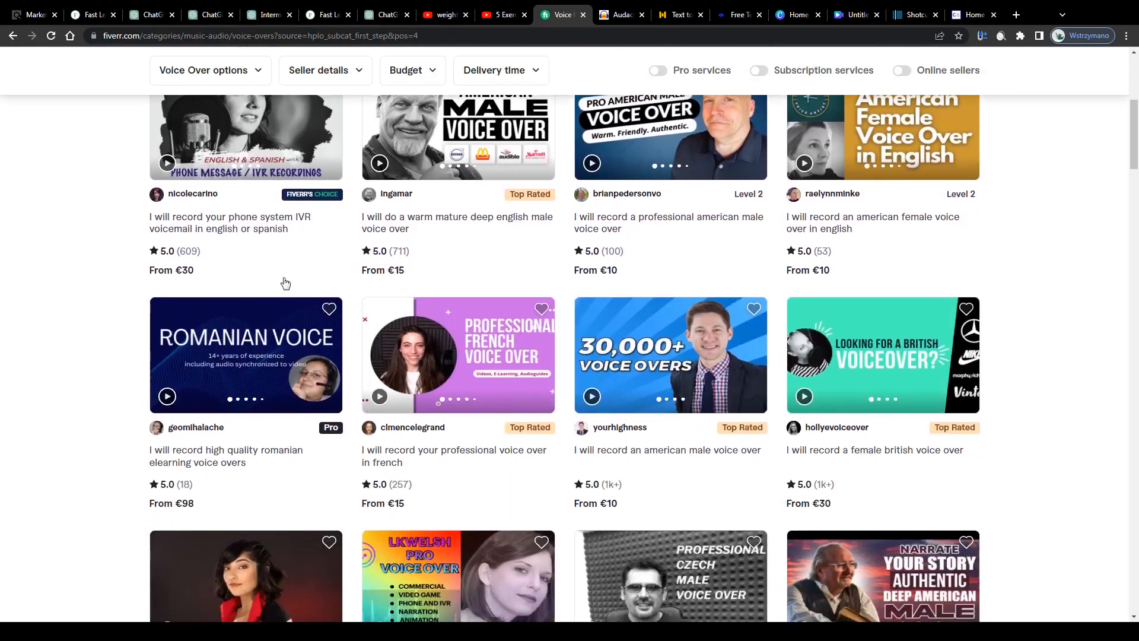
Browse Fiverr's Voice Over gigs and back to the top, then bring up the Audacity website.
{"action": "scroll", "scroll_direction": "down", "scroll_amount": 3}
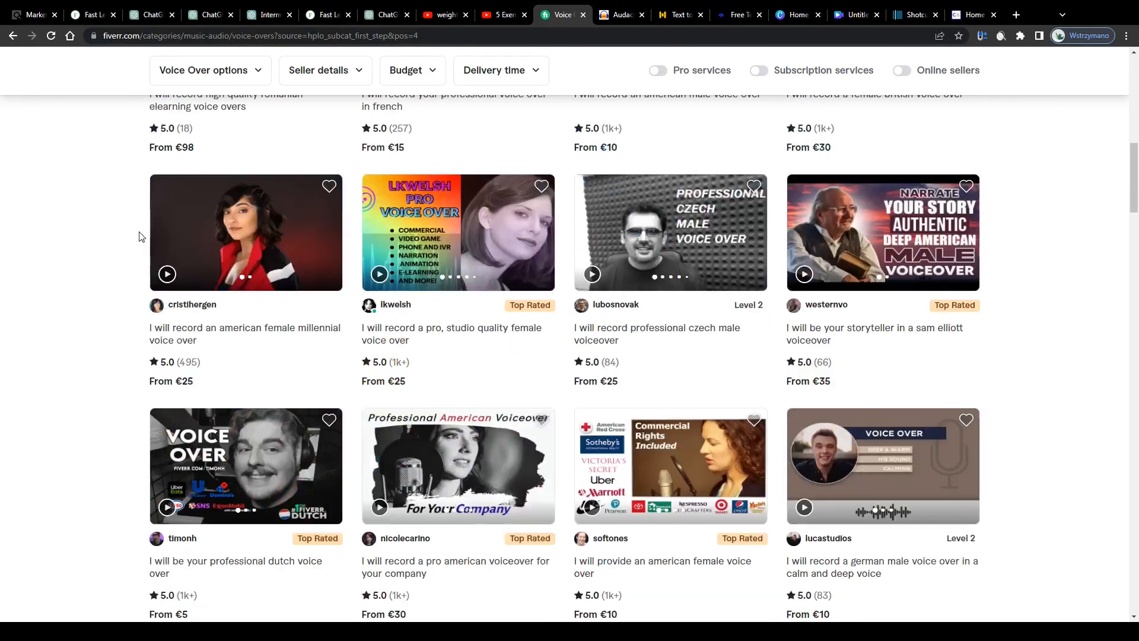
{"action": "scroll", "scroll_direction": "down", "scroll_amount": 3}
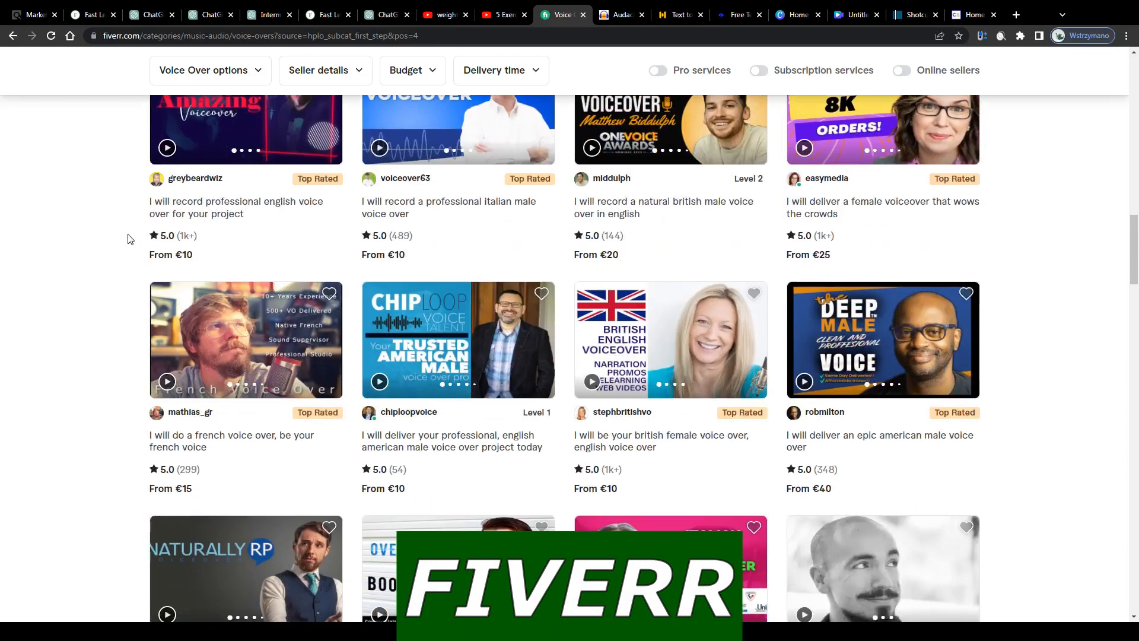
{"action": "scroll", "scroll_direction": "down", "scroll_amount": 3}
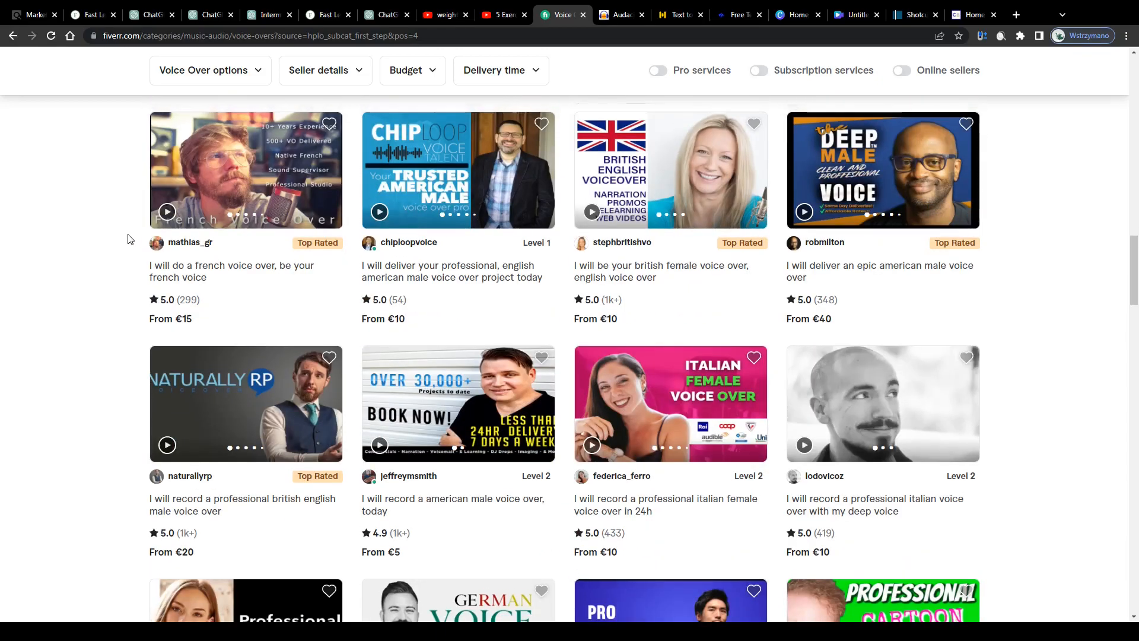
{"action": "scroll", "scroll_direction": "up", "scroll_amount": 3}
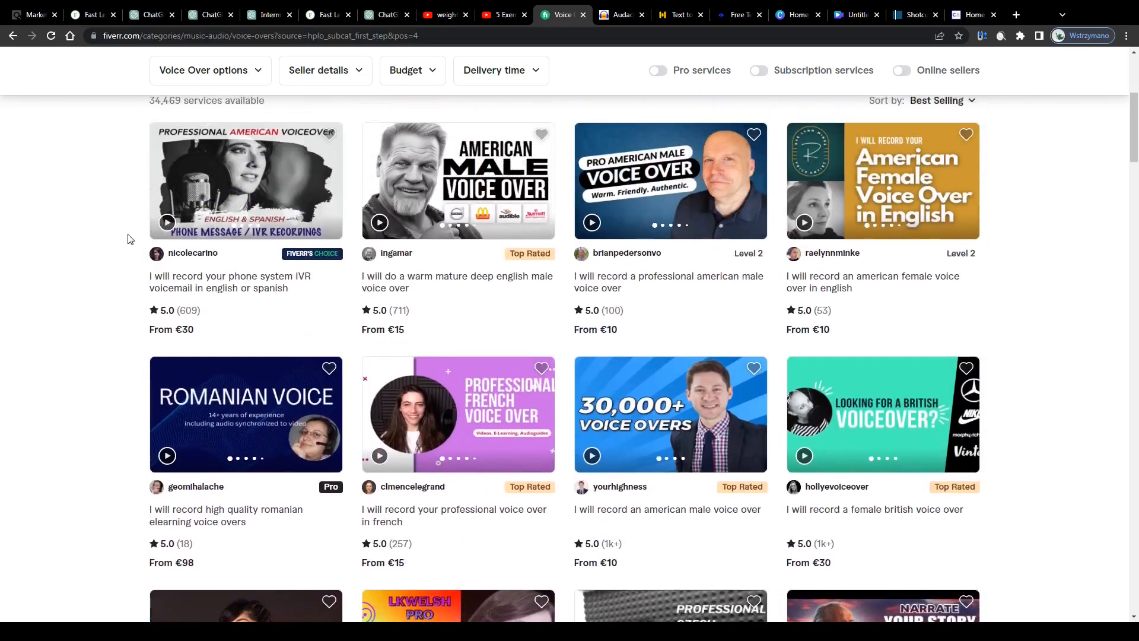
{"action": "scroll", "scroll_direction": "up", "scroll_amount": 3}
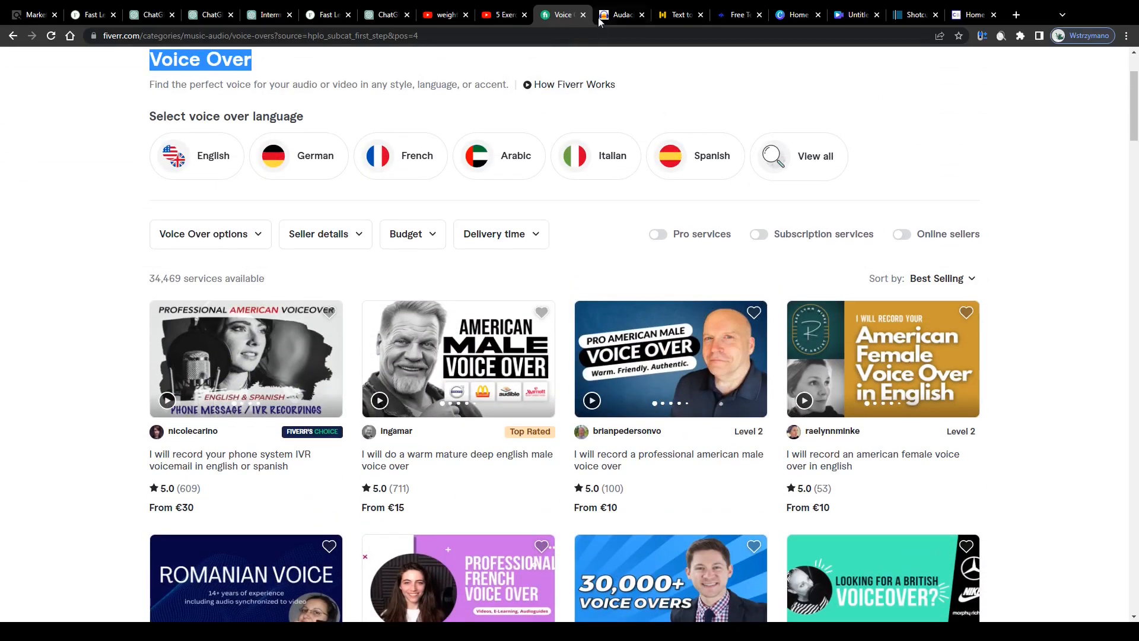
{"action": "left_click", "coordinate": [618, 14]}
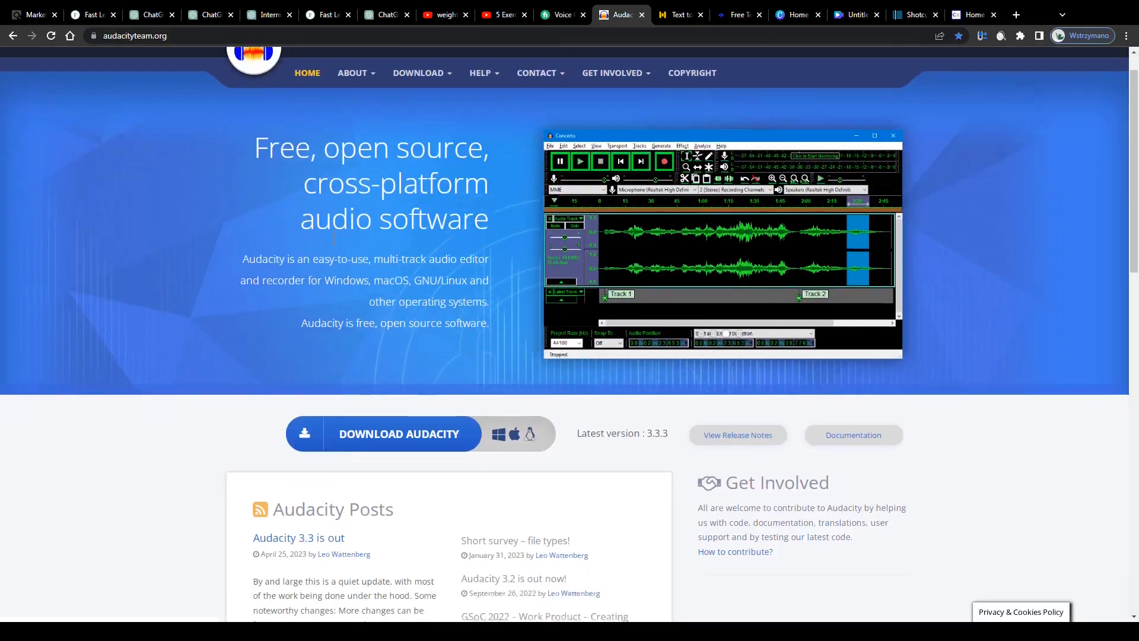
Look over Audacity's homepage and 3.3.3 download, then return to the ChatGPT copy.
{"action": "scroll", "scroll_direction": "down", "scroll_amount": 3}
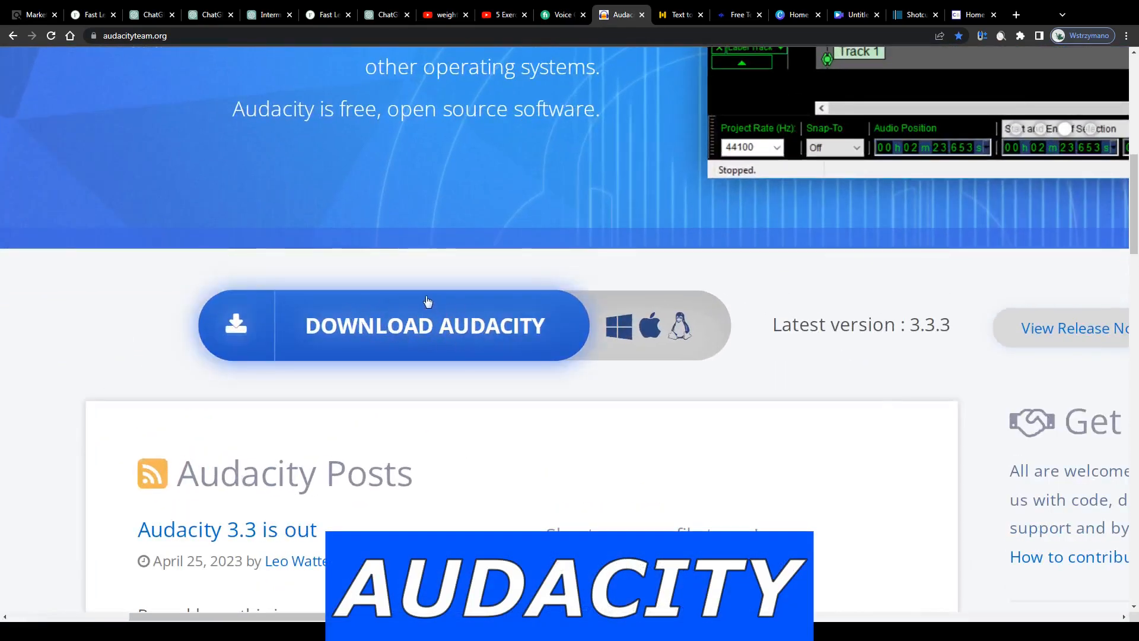
{"action": "scroll", "scroll_direction": "up", "scroll_amount": 3}
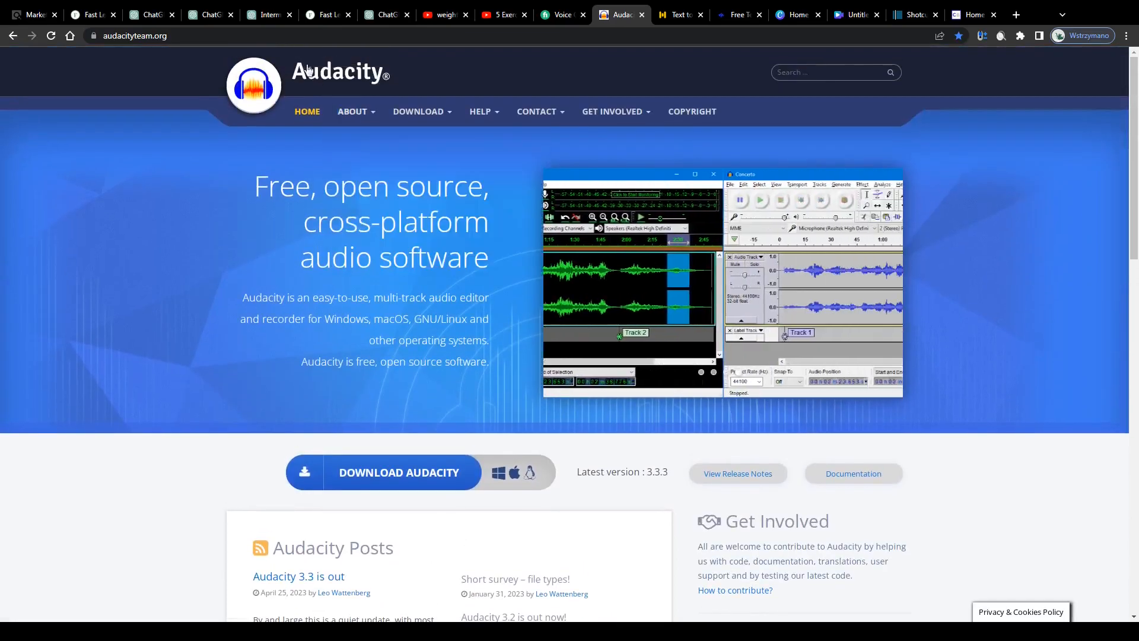
{"action": "left_click", "coordinate": [268, 15]}
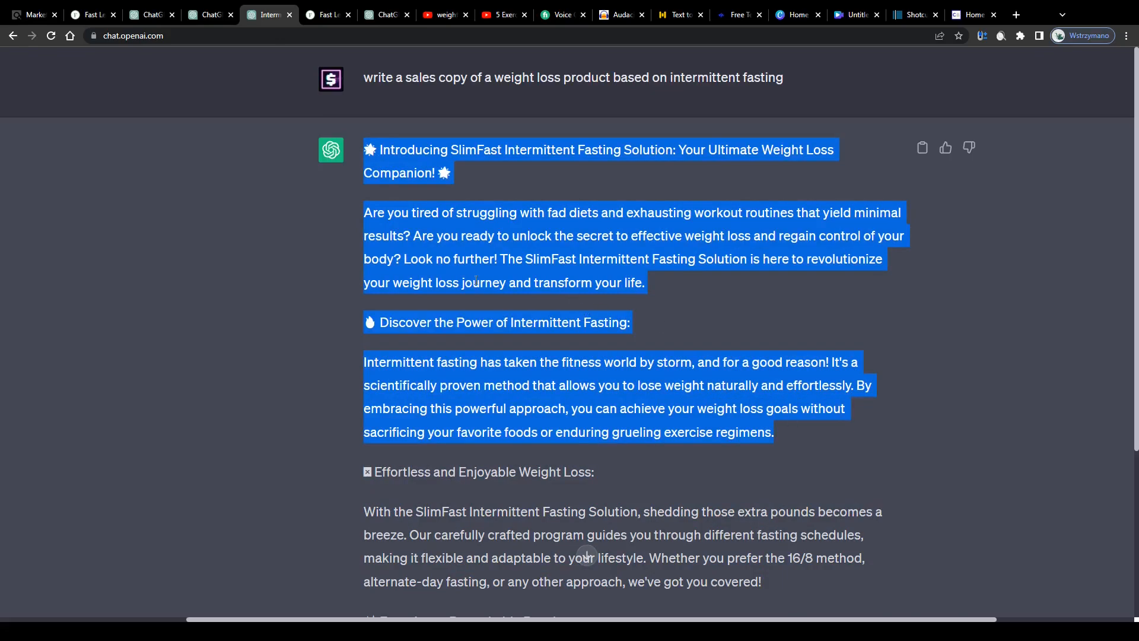
Paste the SlimFast opening paragraph into Speechify and play it aloud.
{"action": "left_click", "coordinate": [679, 14]}
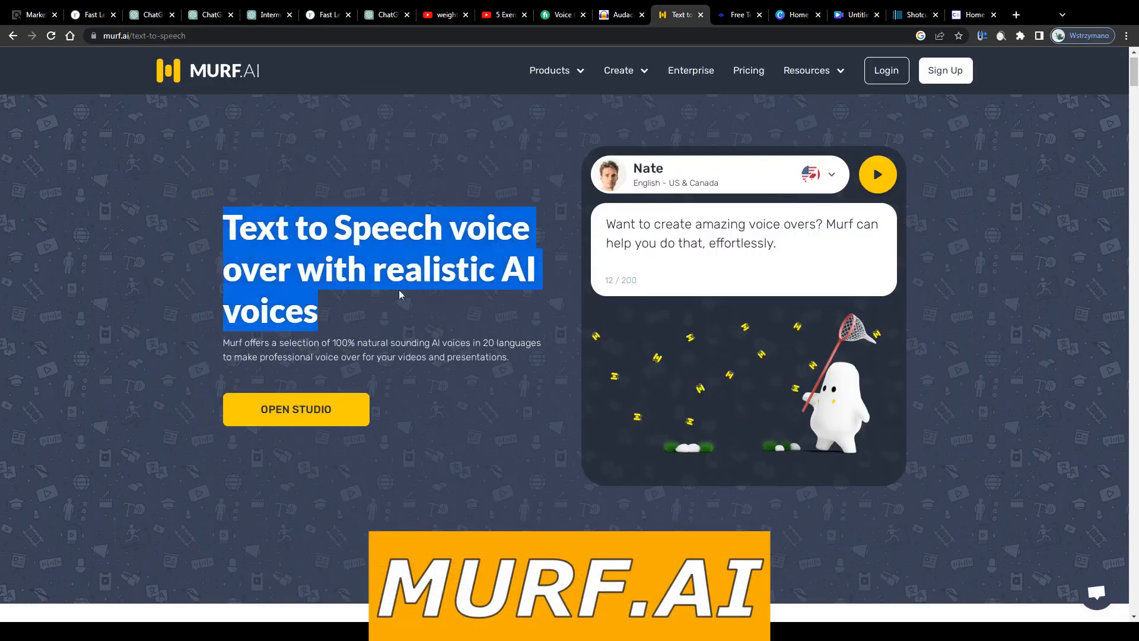
{"action": "left_click", "coordinate": [736, 14]}
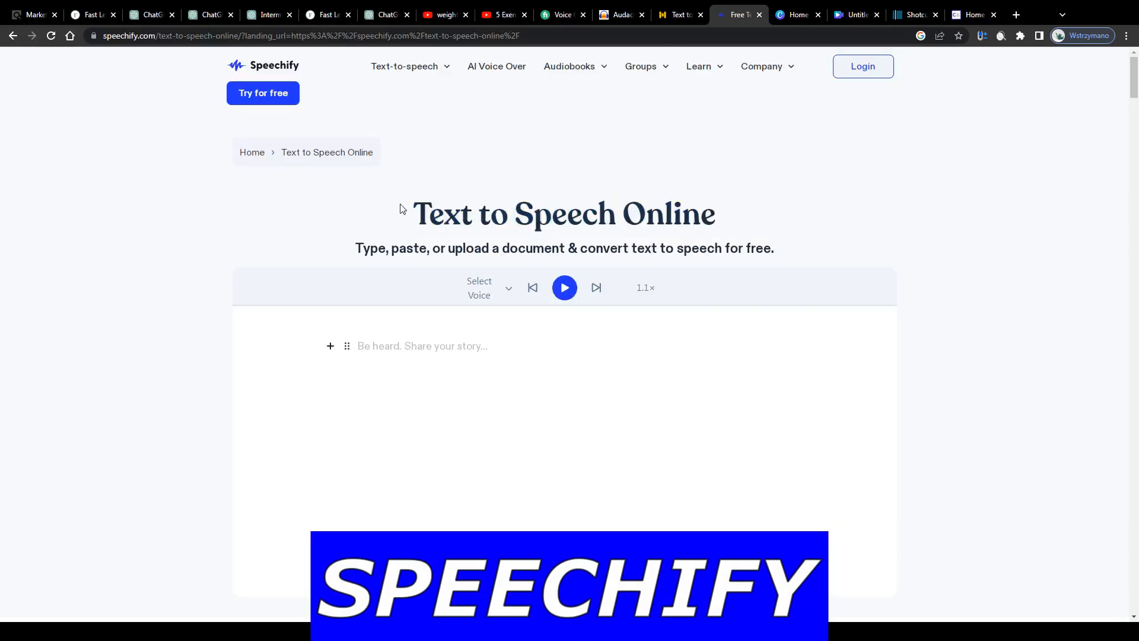
{"action": "left_click", "coordinate": [267, 14]}
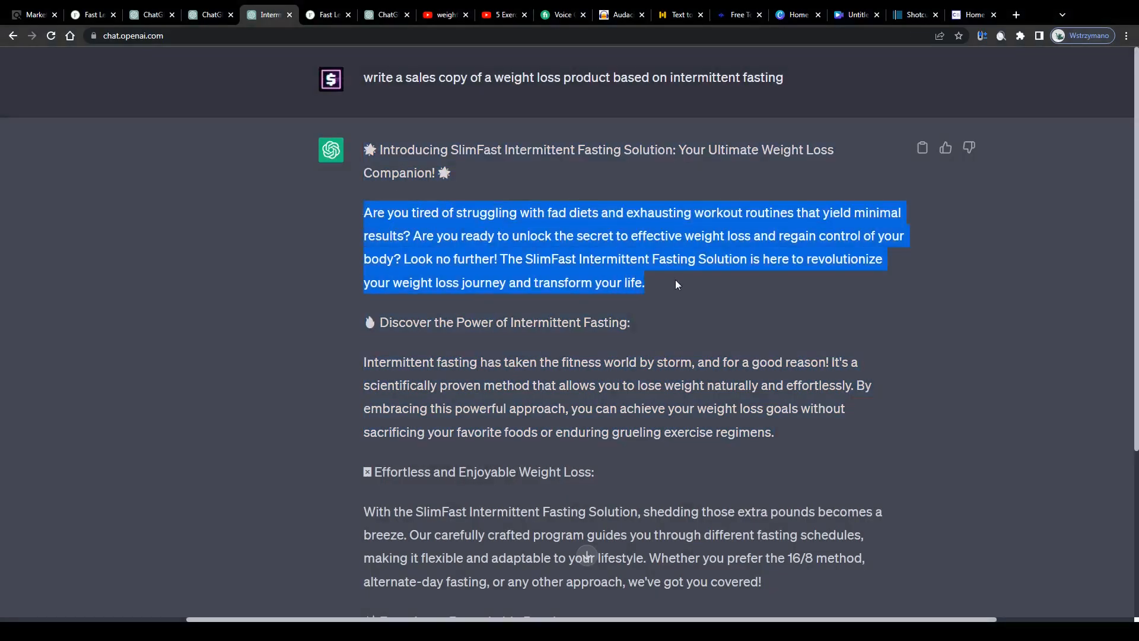
{"action": "left_click", "coordinate": [736, 14]}
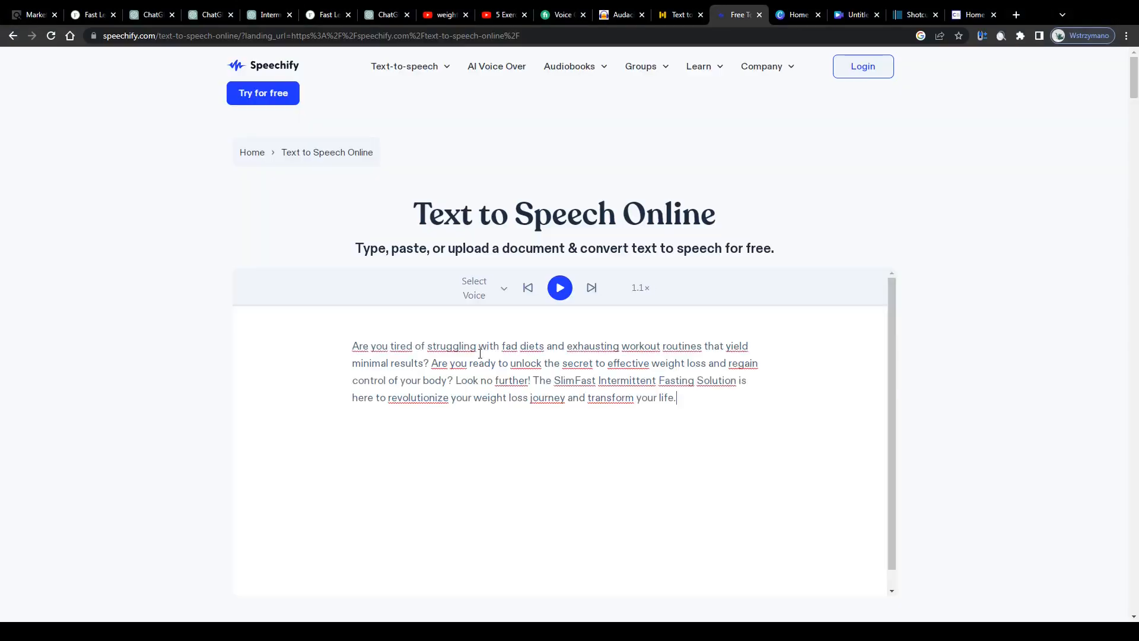
{"action": "left_click", "coordinate": [474, 288]}
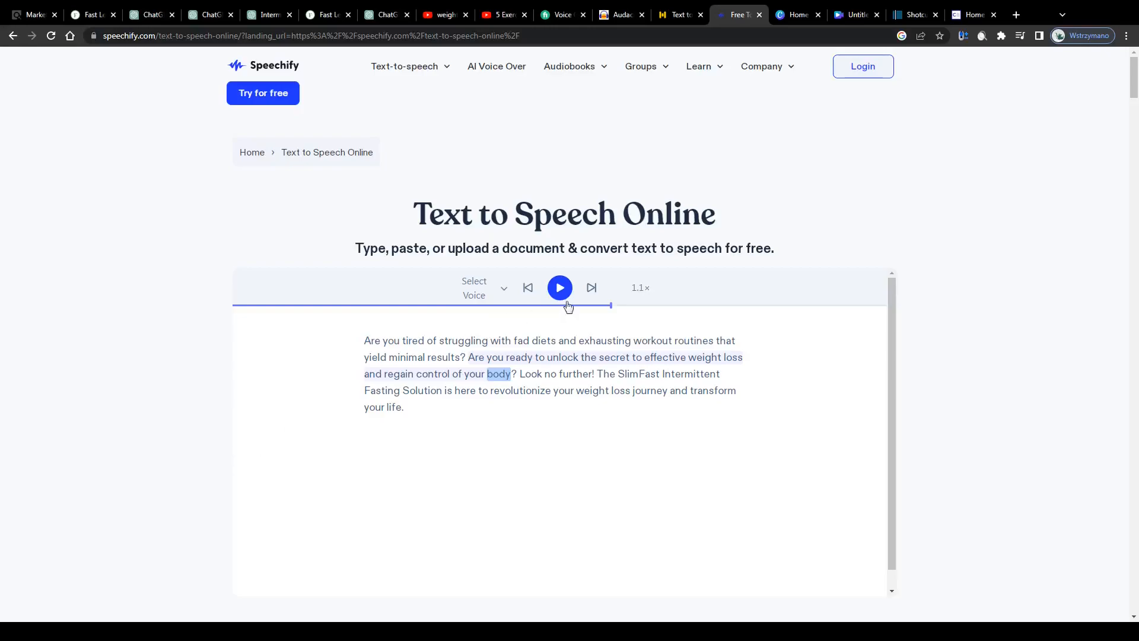
{"action": "left_click", "coordinate": [560, 287]}
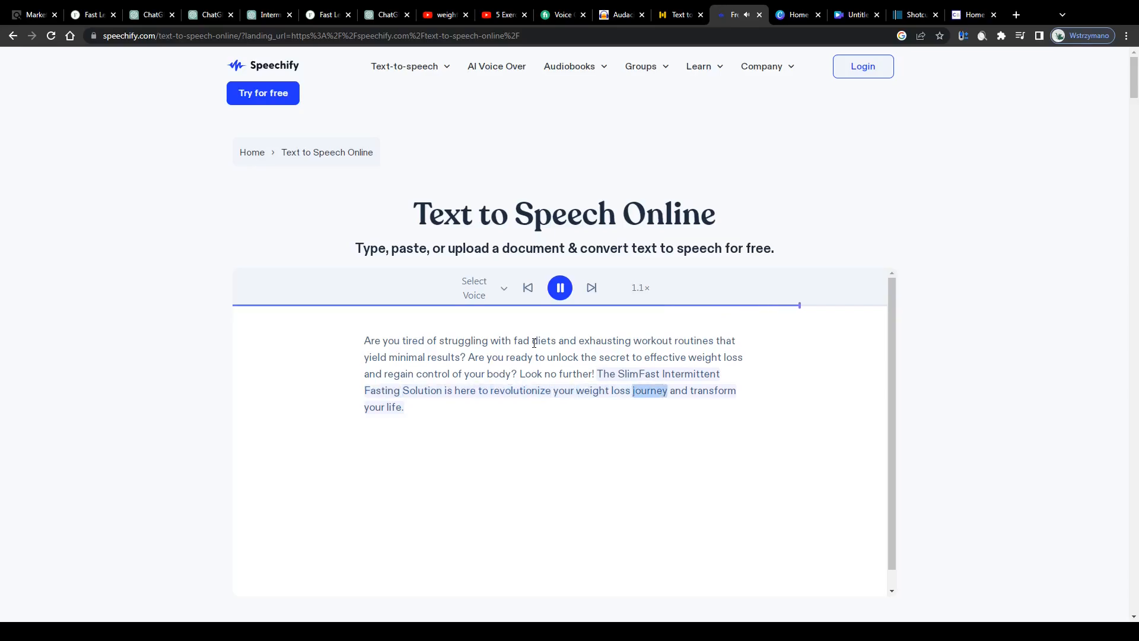
{"action": "left_click", "coordinate": [444, 14]}
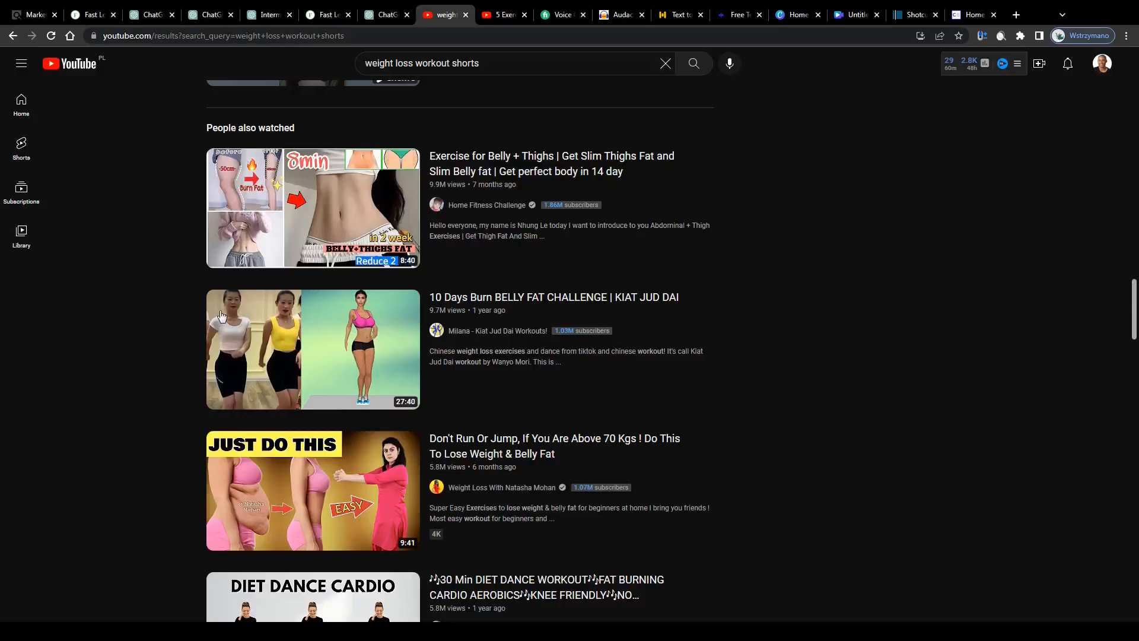
Scroll further through the belly-fat workout Shorts, then bring up Canva's home page.
{"action": "scroll", "scroll_direction": "down", "scroll_amount": 3}
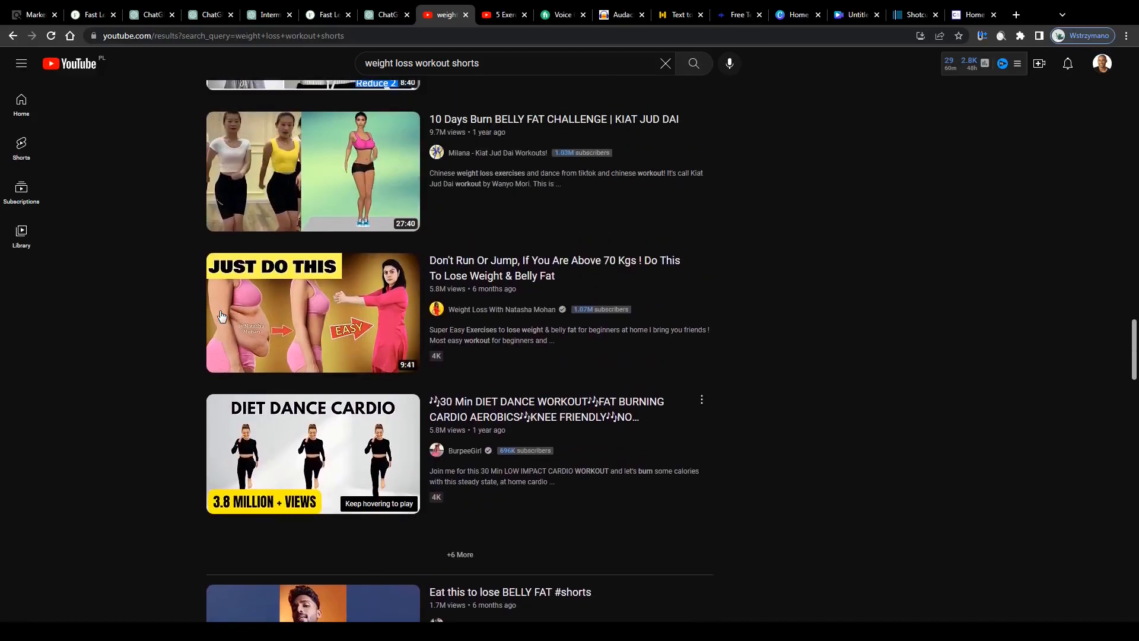
{"action": "scroll", "scroll_direction": "down", "scroll_amount": 3}
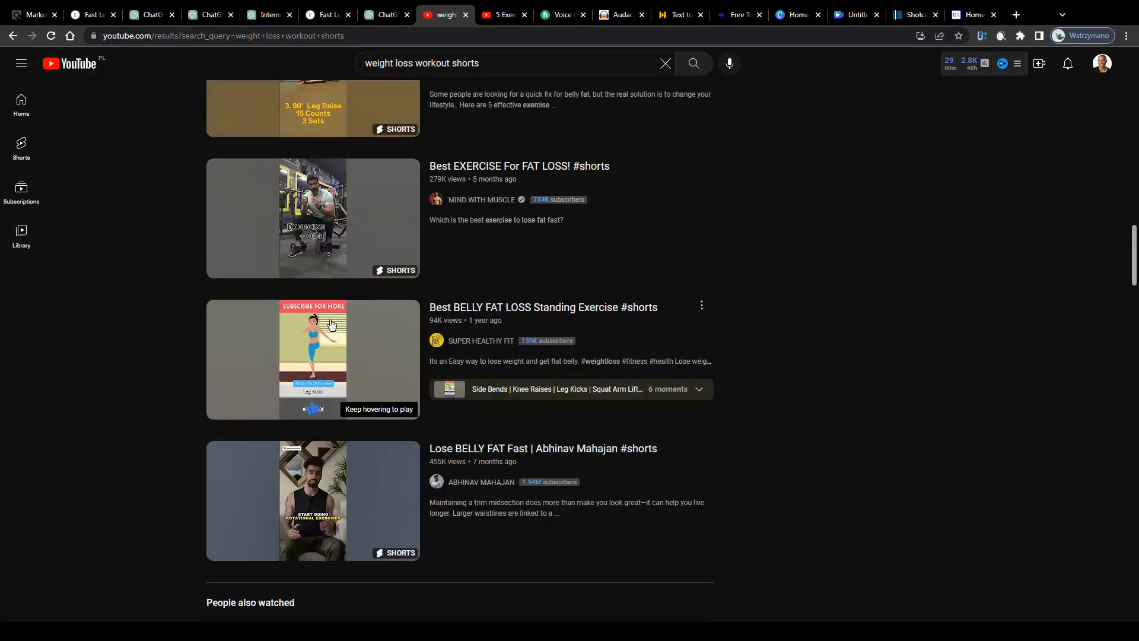
{"action": "left_click", "coordinate": [794, 14]}
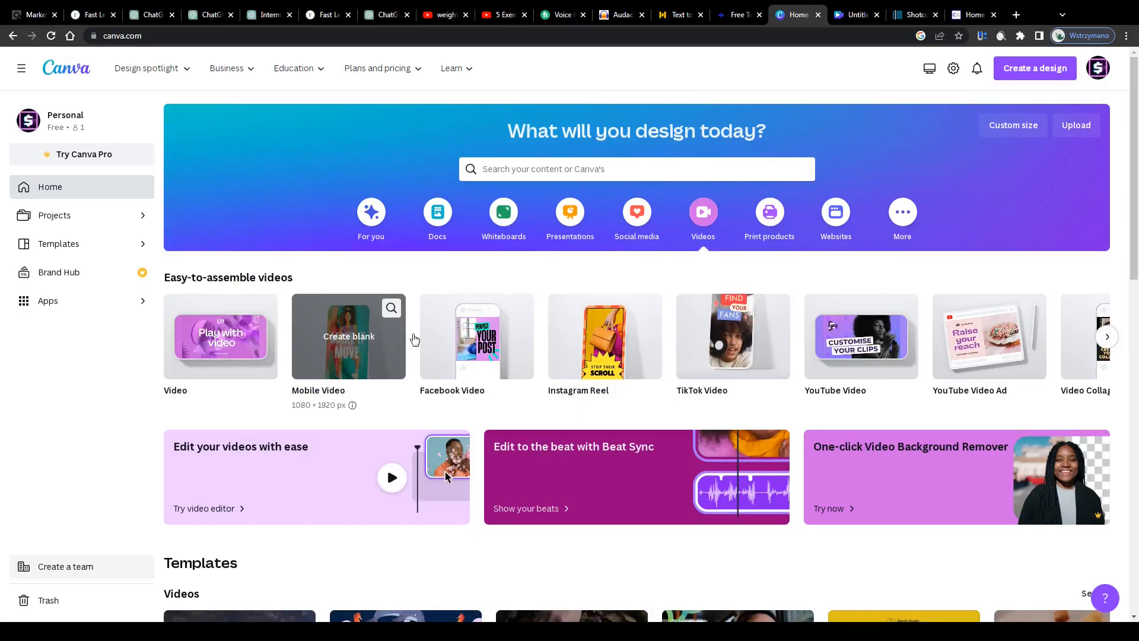
Start a blank mobile video design and search Canva's stock videos for 'workout'.
{"action": "left_click", "coordinate": [348, 336]}
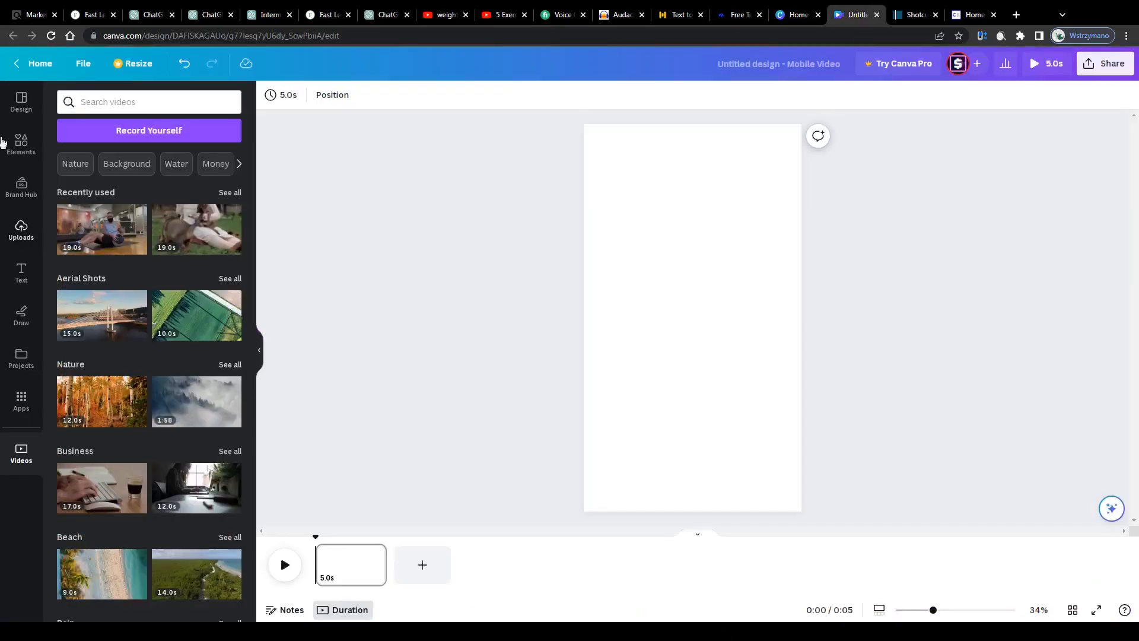
{"action": "left_click", "coordinate": [148, 102]}
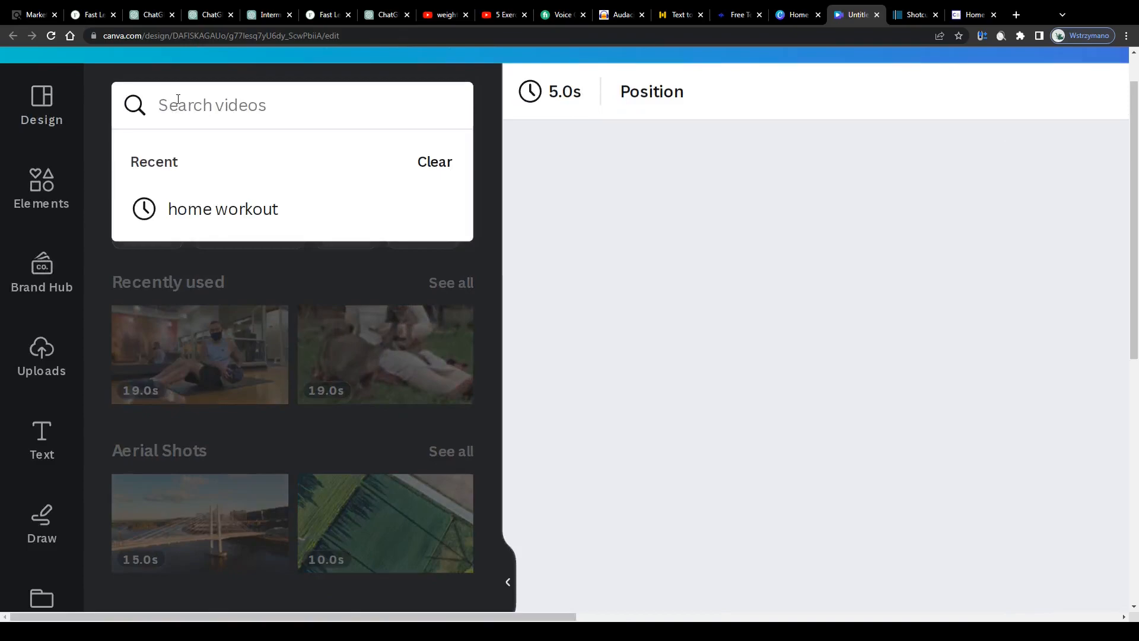
{"action": "type", "text": "workout"}
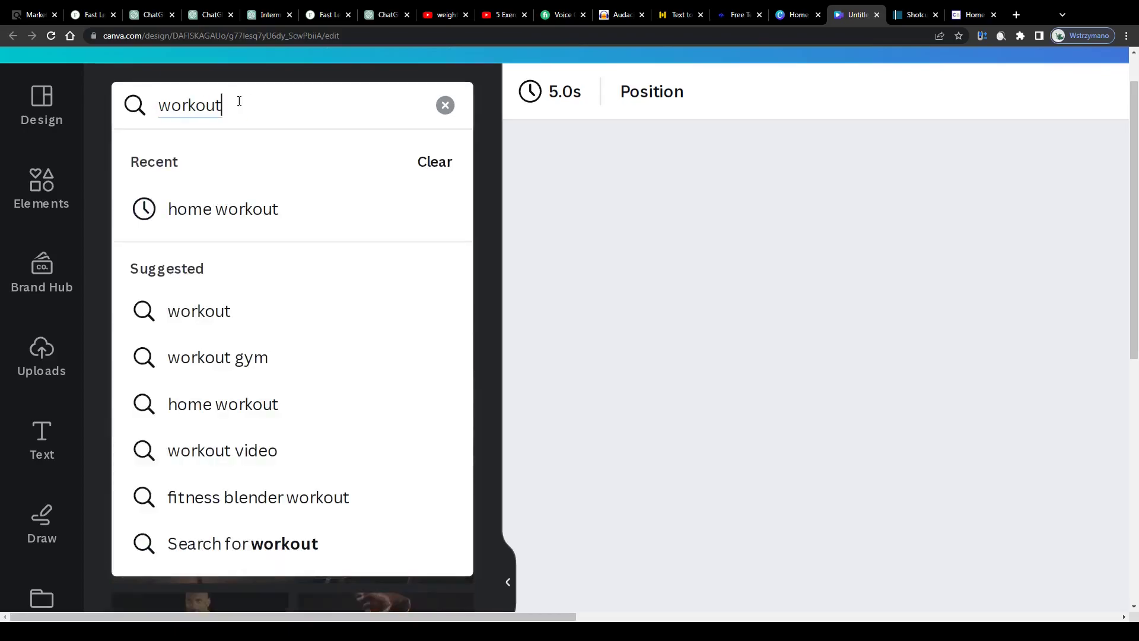
{"action": "key", "text": "Return"}
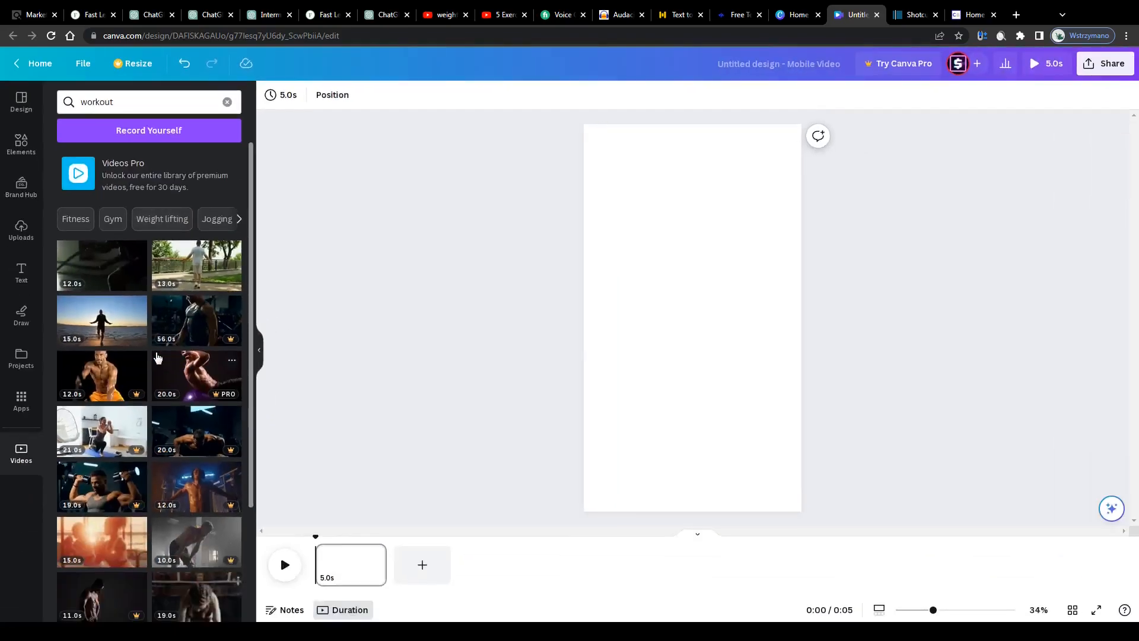
Add the jump-rope sunset workout clip and pause its preview, then move to Shotcut's site.
{"action": "scroll", "scroll_direction": "down", "scroll_amount": 3}
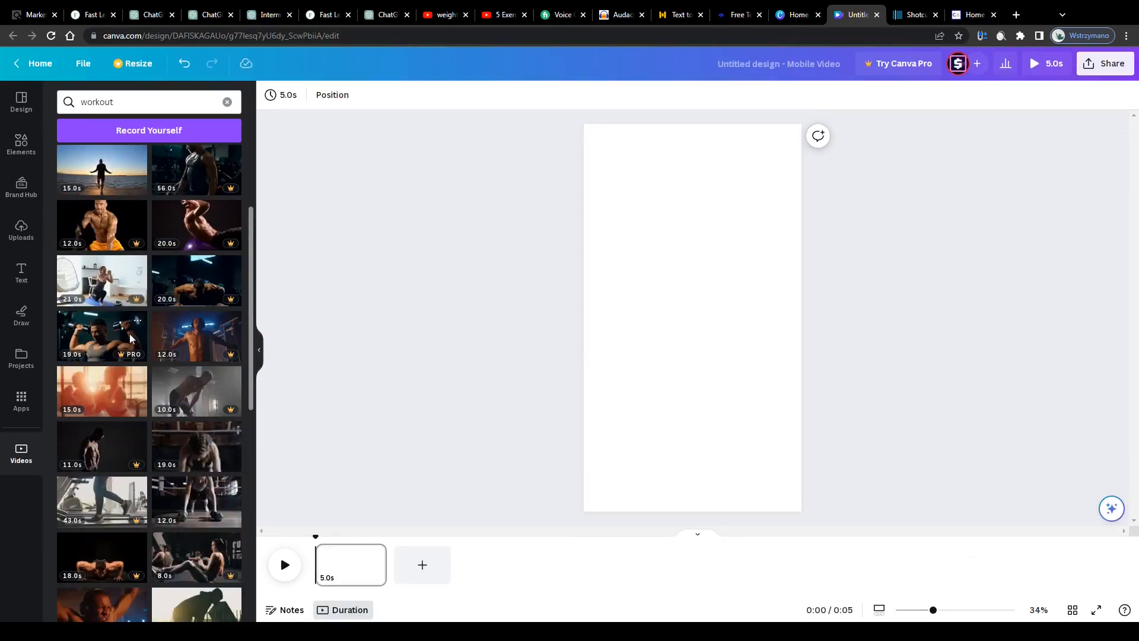
{"action": "scroll", "scroll_direction": "down", "scroll_amount": 3}
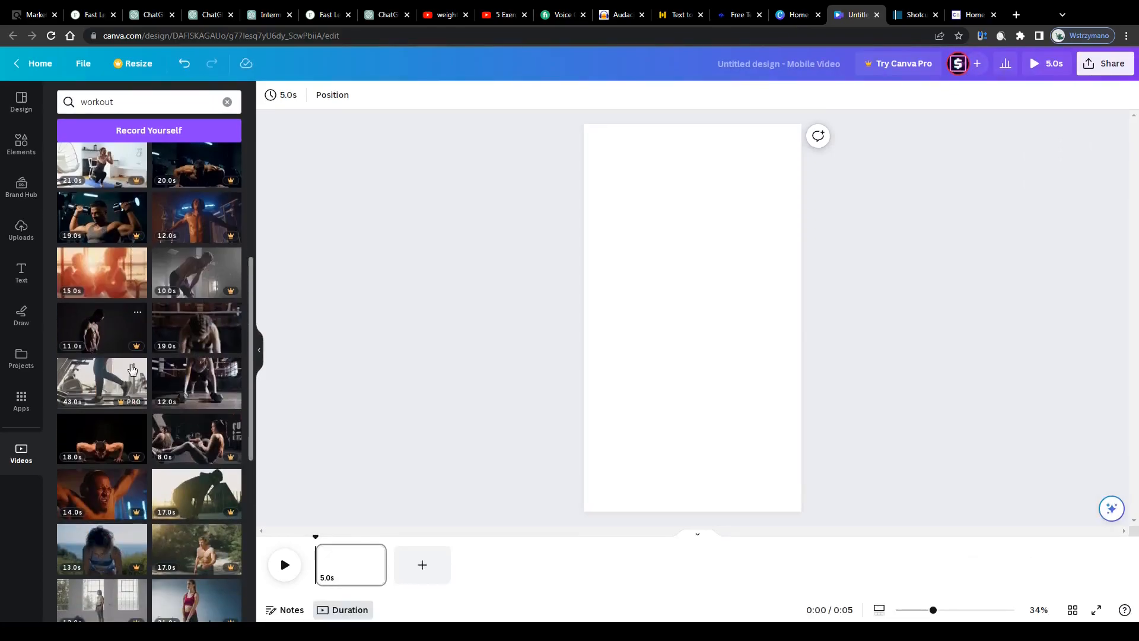
{"action": "scroll", "scroll_direction": "down", "scroll_amount": 3}
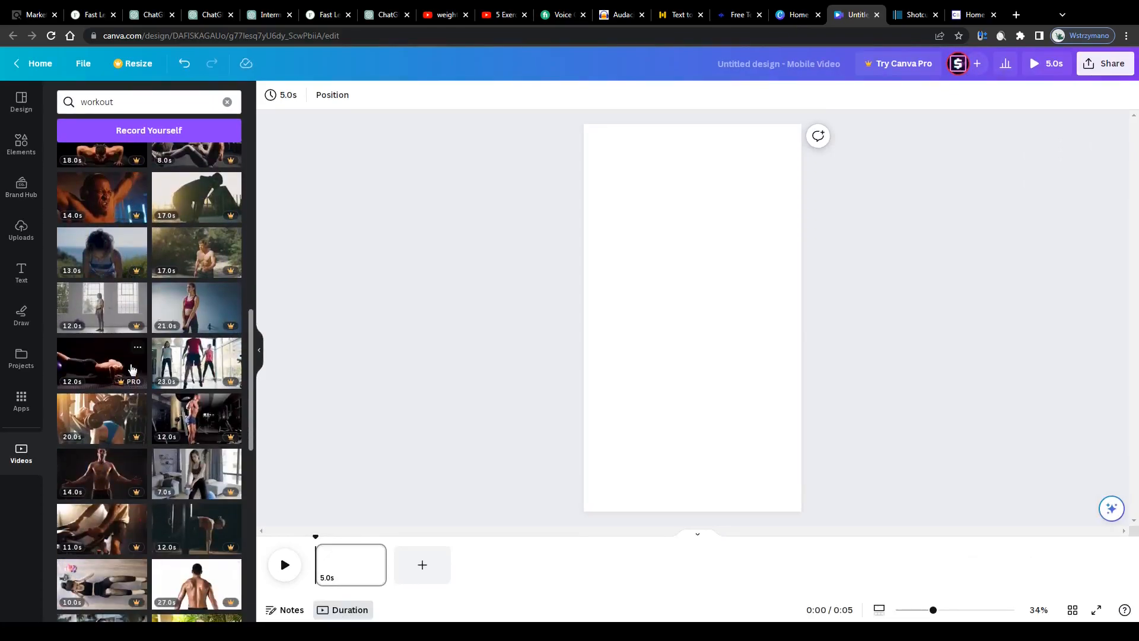
{"action": "scroll", "scroll_direction": "up", "scroll_amount": 3}
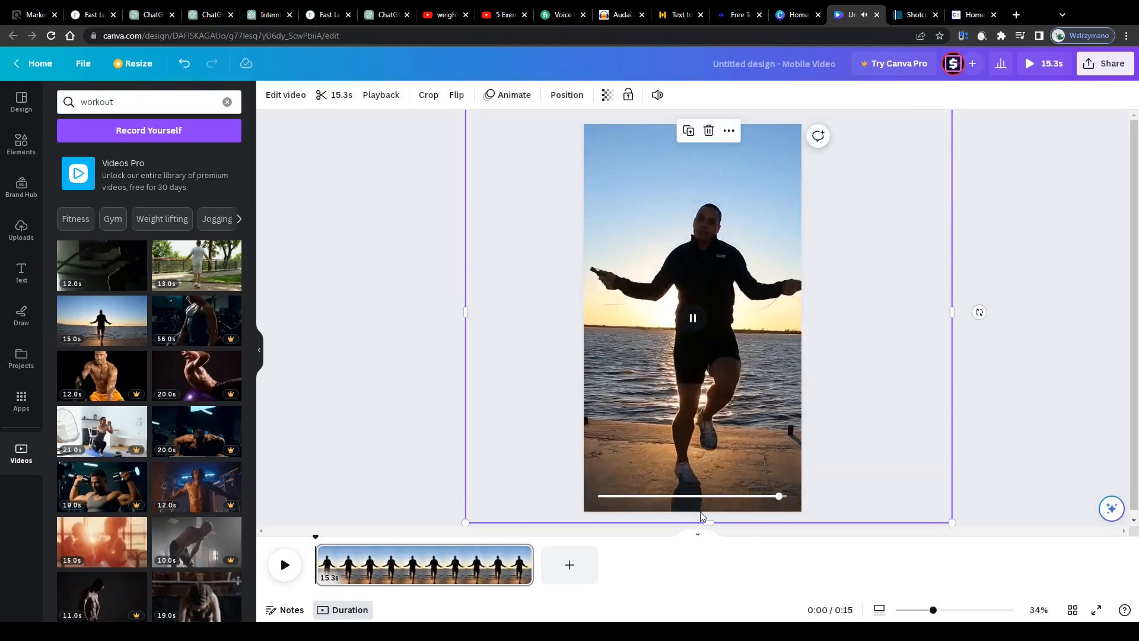
{"action": "left_click", "coordinate": [692, 317]}
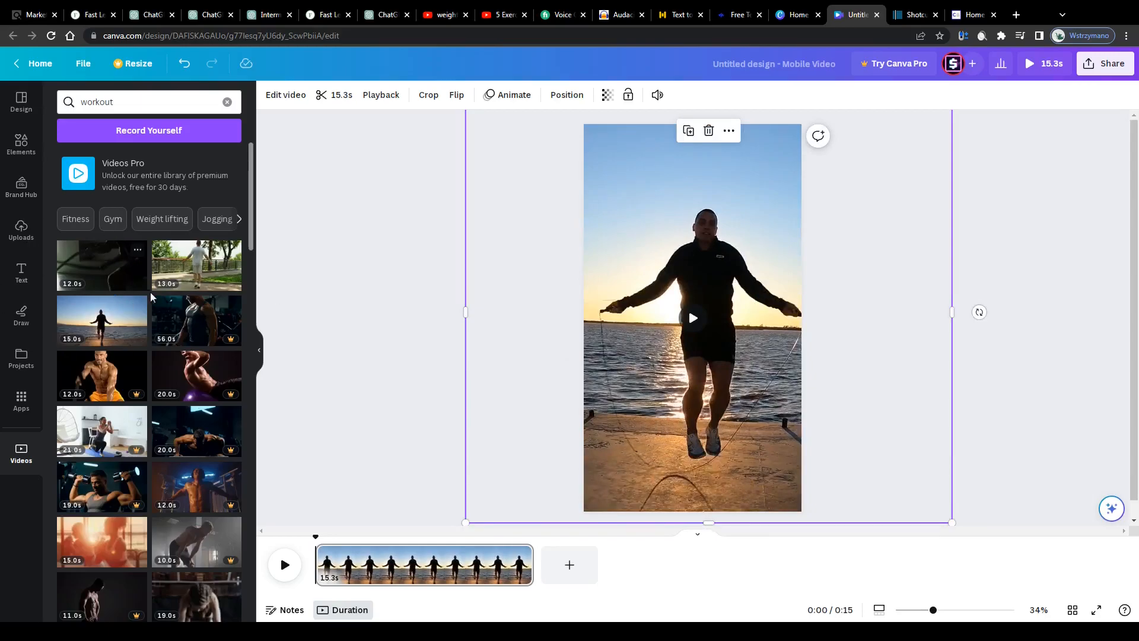
{"action": "mouse_move", "coordinate": [129, 386]}
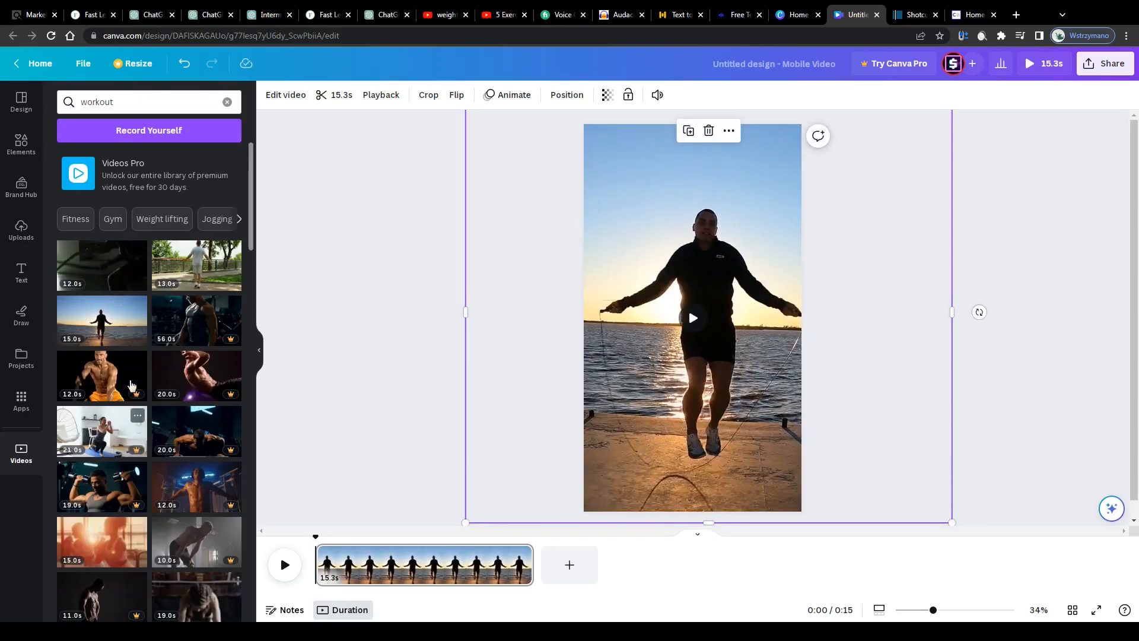
{"action": "left_click", "coordinate": [735, 14]}
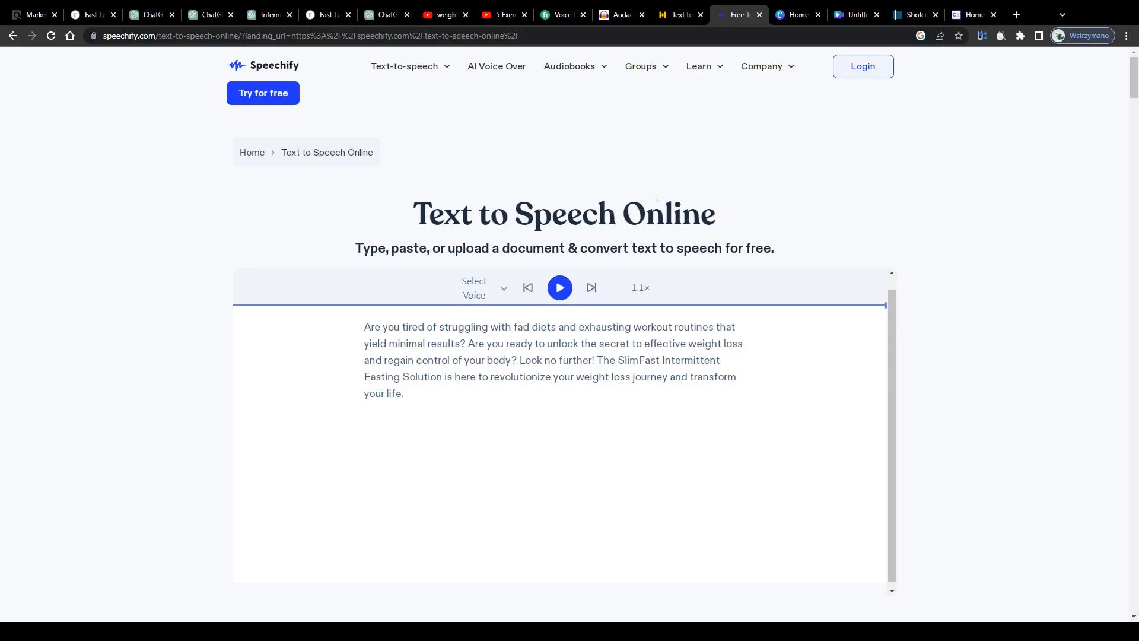
{"action": "left_click", "coordinate": [851, 15]}
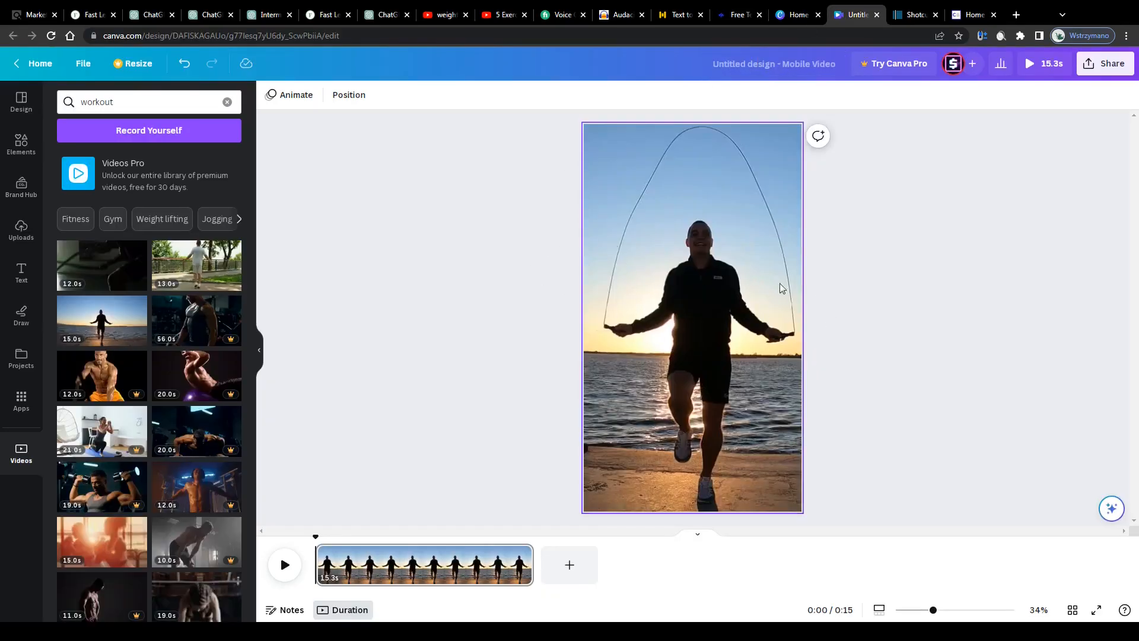
{"action": "left_click", "coordinate": [914, 14]}
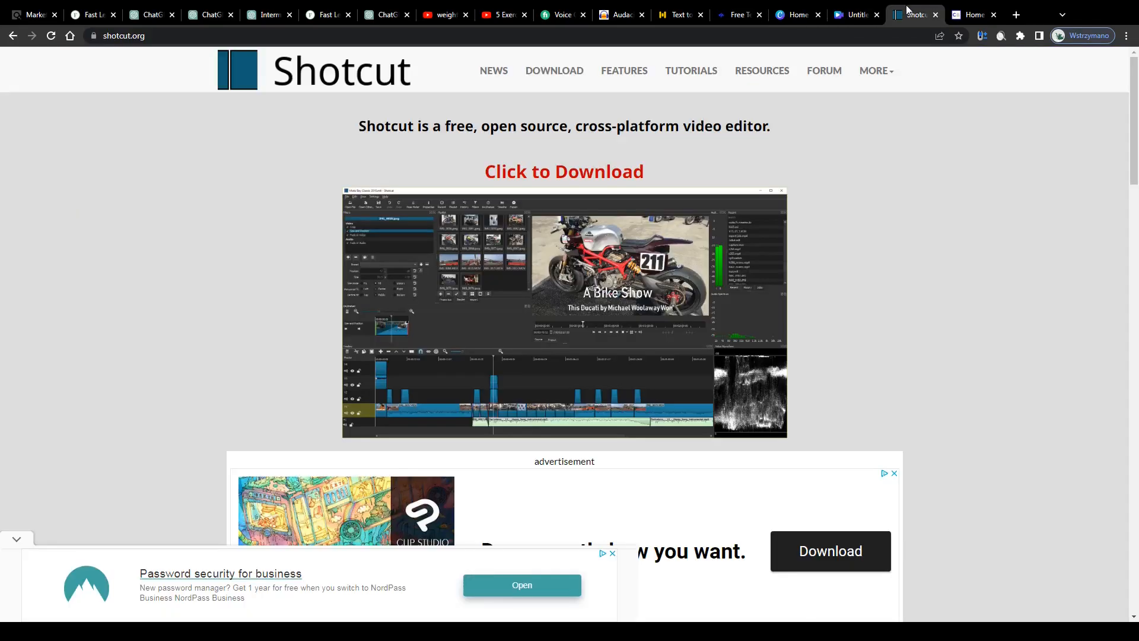
{"action": "mouse_move", "coordinate": [556, 116]}
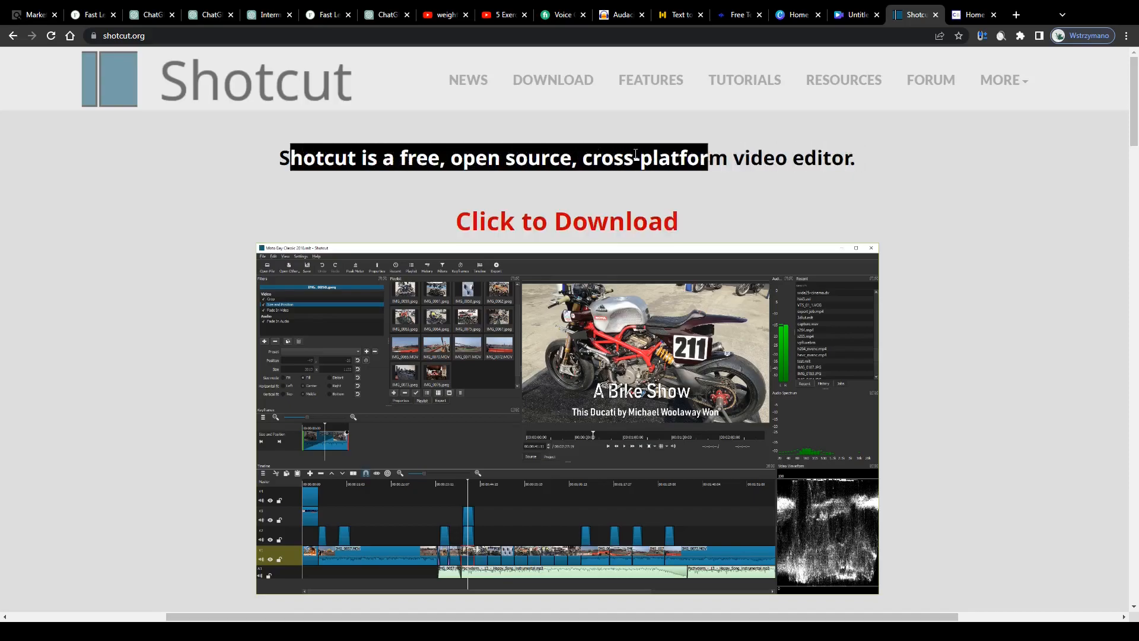
{"action": "scroll", "scroll_direction": "down", "scroll_amount": 3}
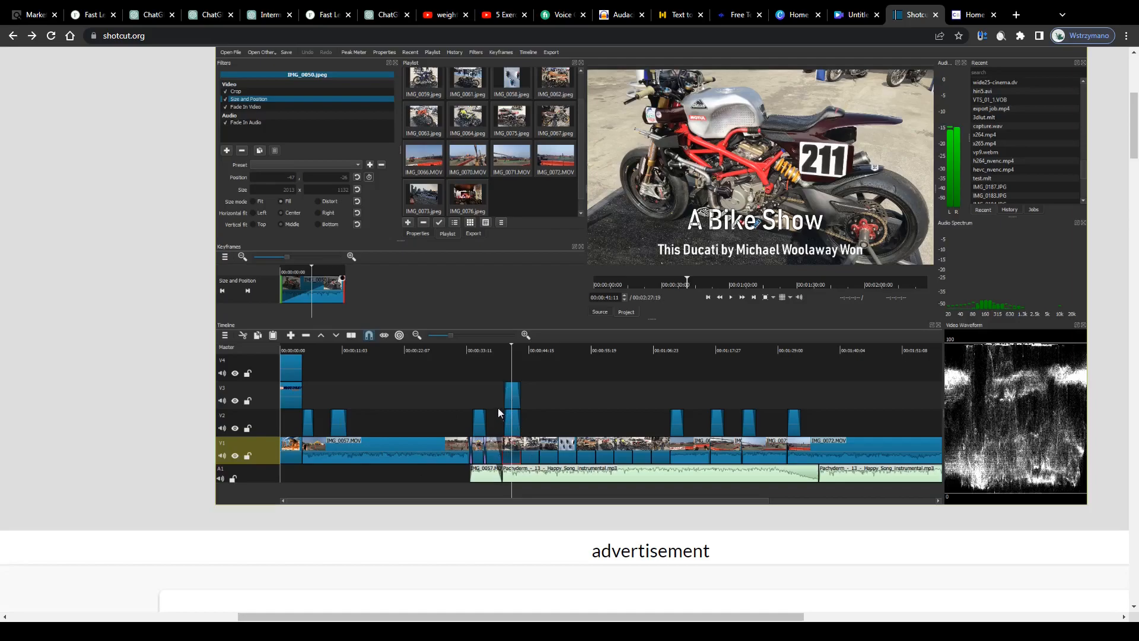
{"action": "mouse_move", "coordinate": [783, 462]}
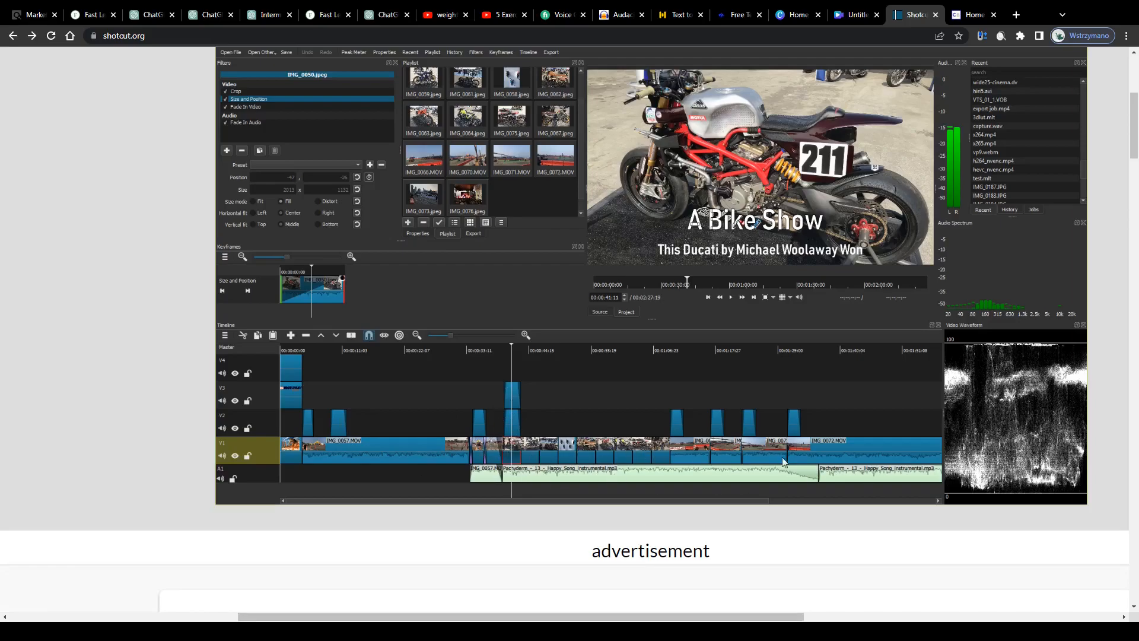
{"action": "mouse_move", "coordinate": [589, 454]}
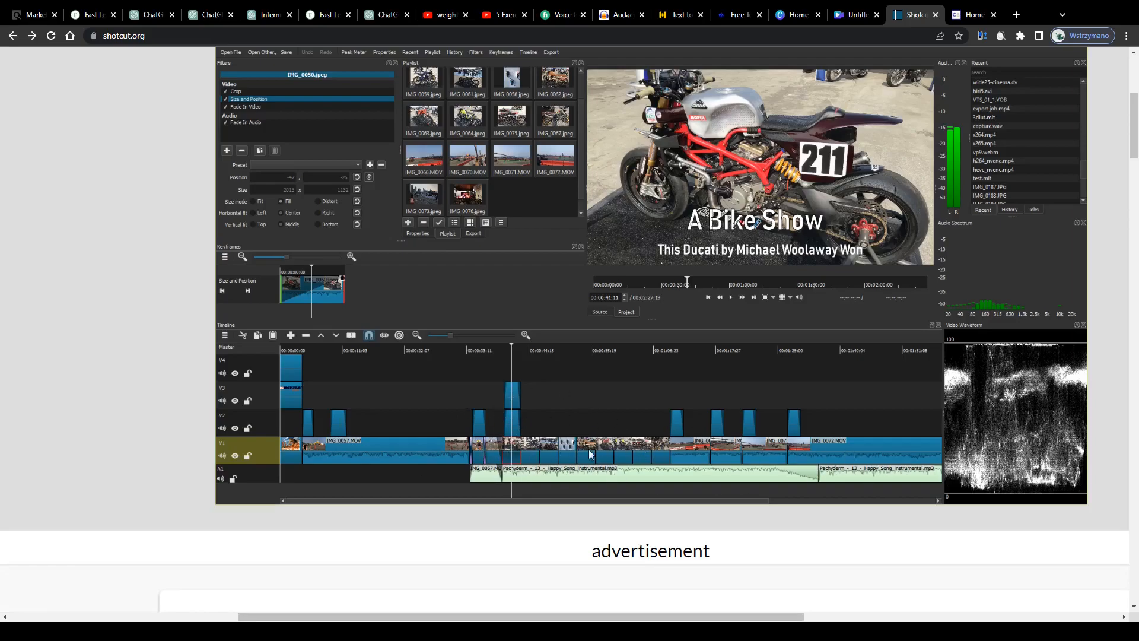
{"action": "scroll", "scroll_direction": "up", "scroll_amount": 3}
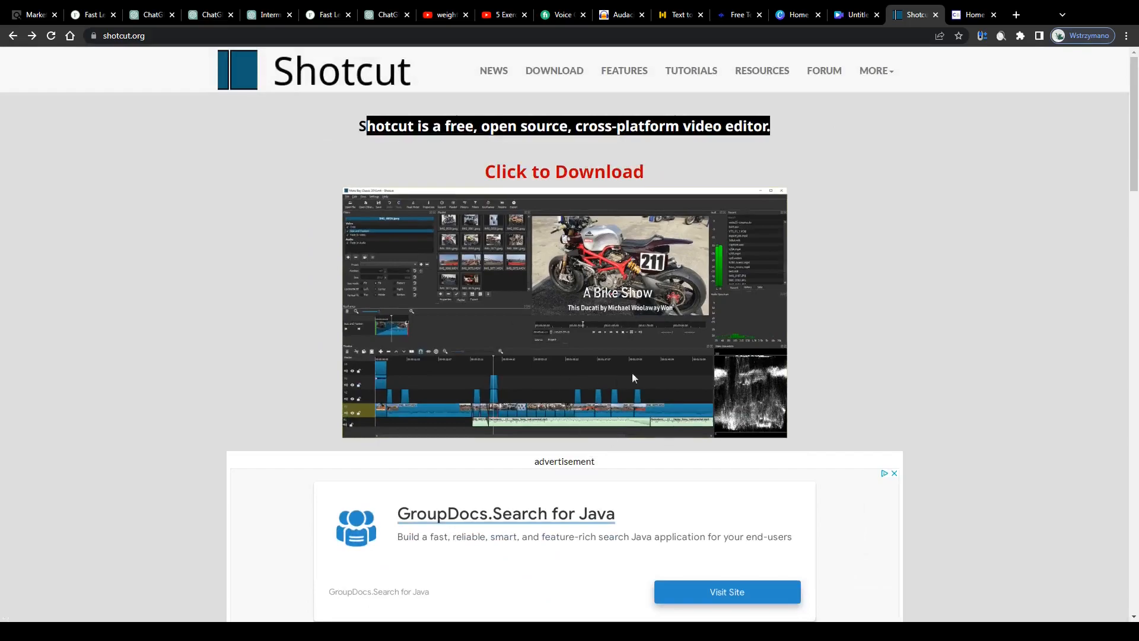
{"action": "mouse_move", "coordinate": [715, 156]}
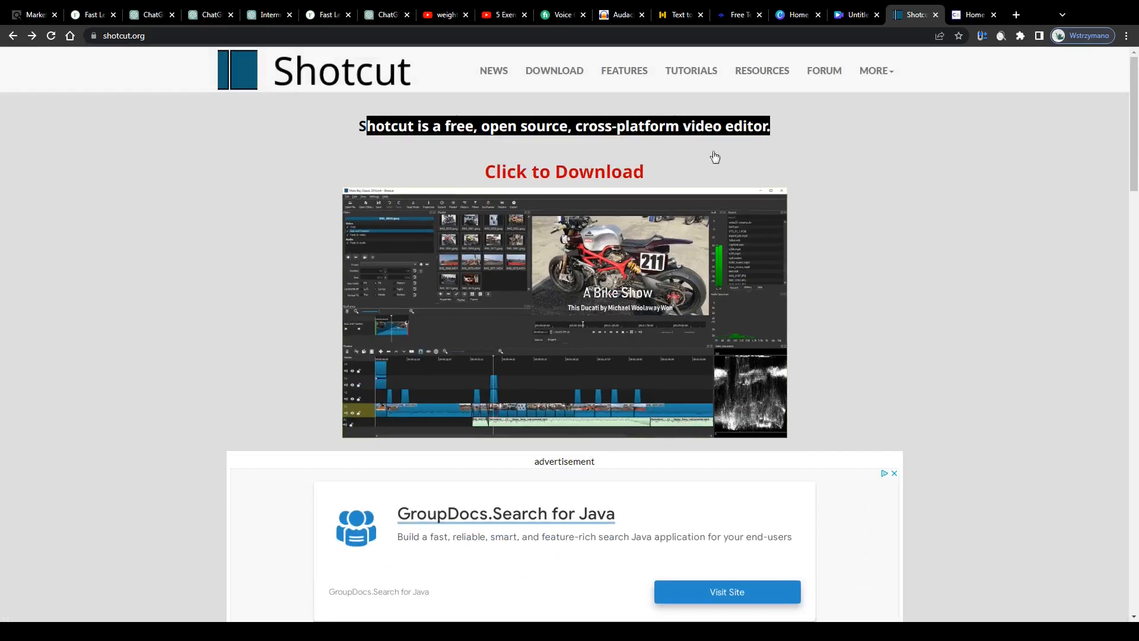
{"action": "mouse_move", "coordinate": [525, 216]}
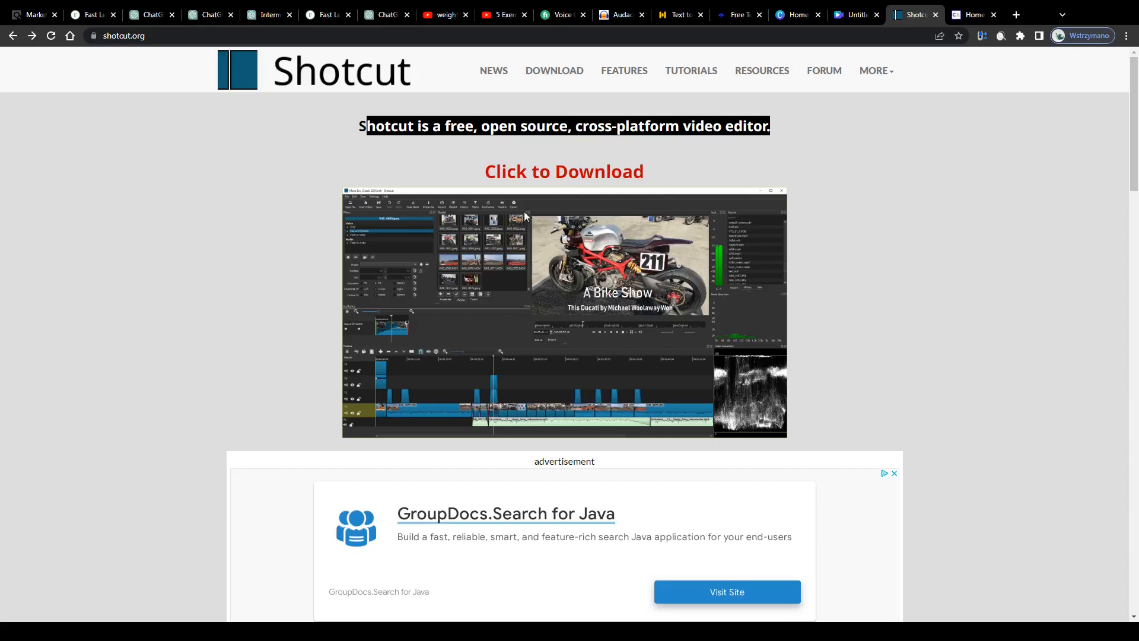
{"action": "left_click", "coordinate": [269, 15]}
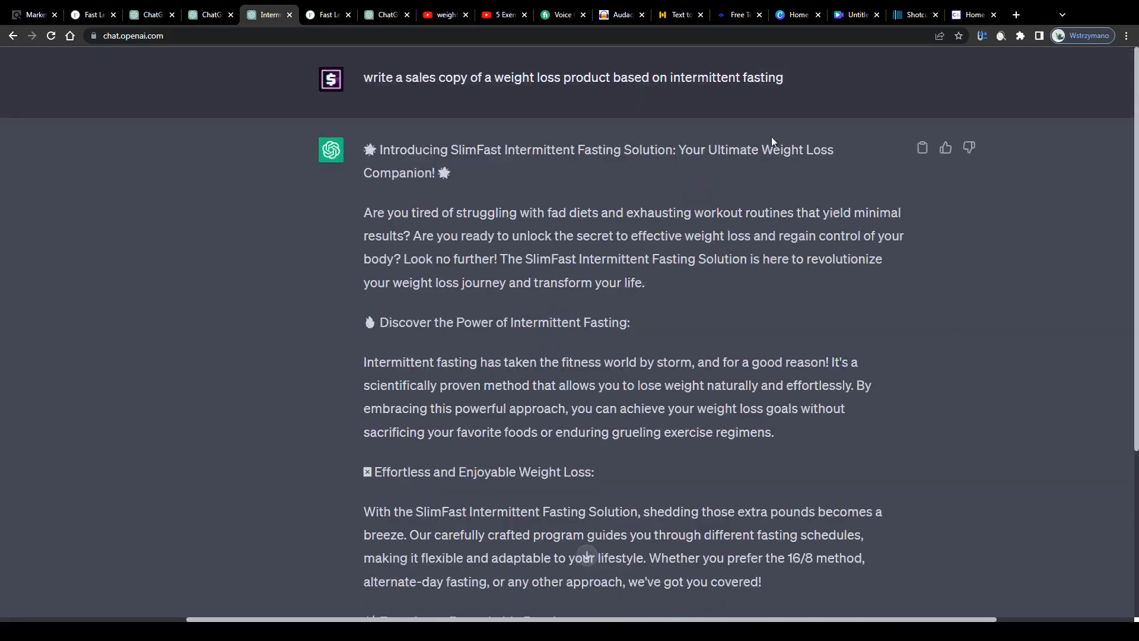
{"action": "left_click", "coordinate": [914, 14]}
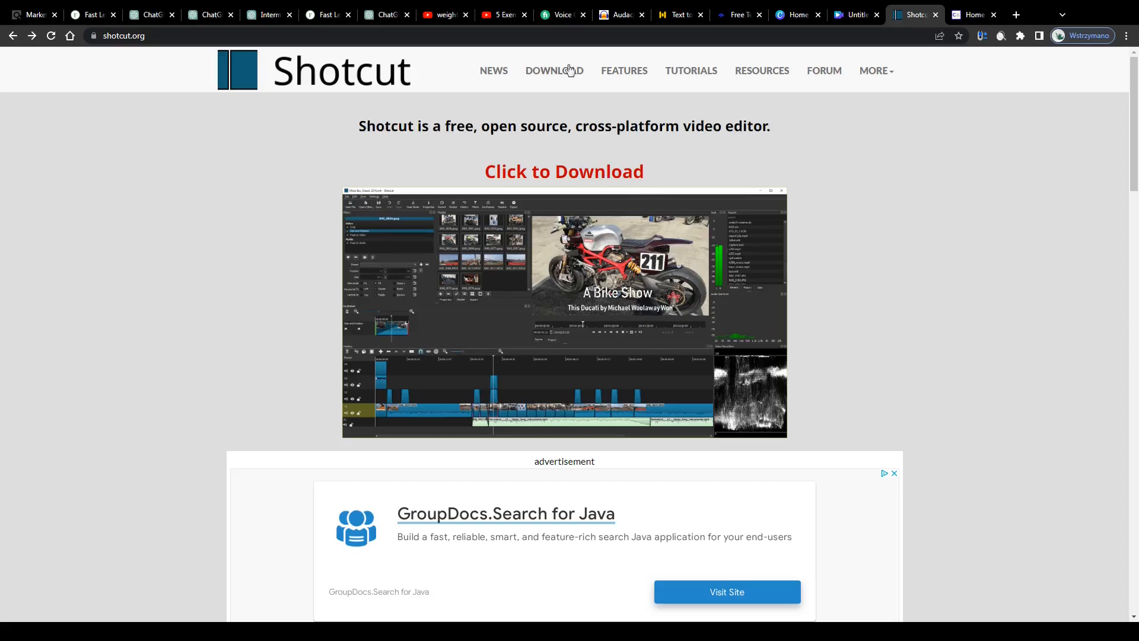
{"action": "left_click", "coordinate": [503, 14]}
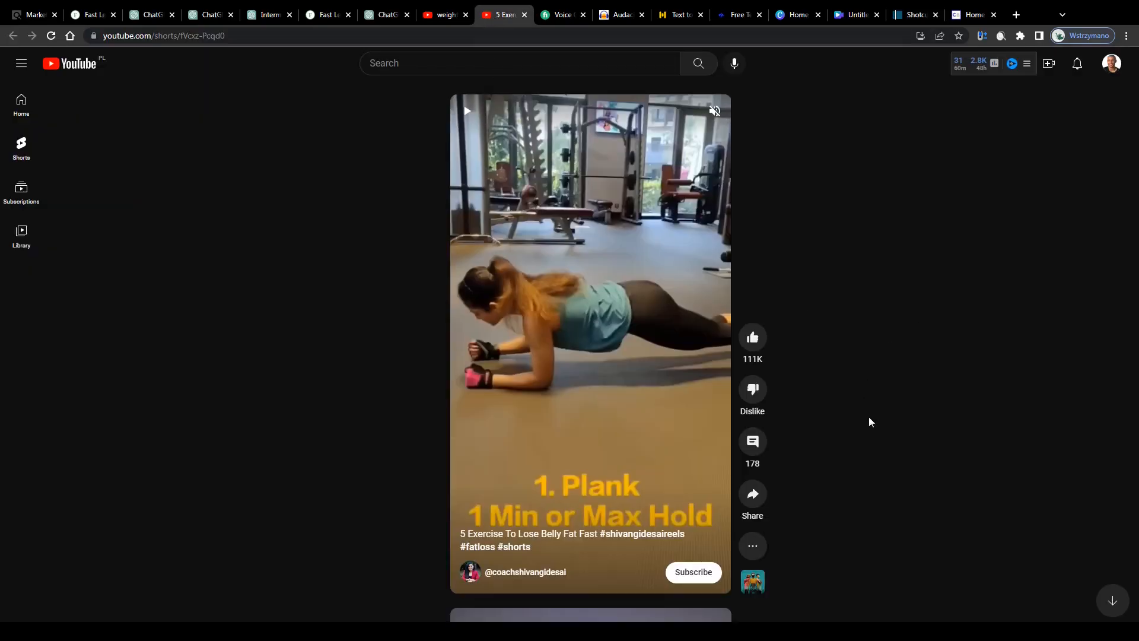
Read the belly-fat plank Short's description, skim more workout shorts results, then return to ClickBank Diets & Weight Loss.
{"action": "left_click", "coordinate": [752, 546]}
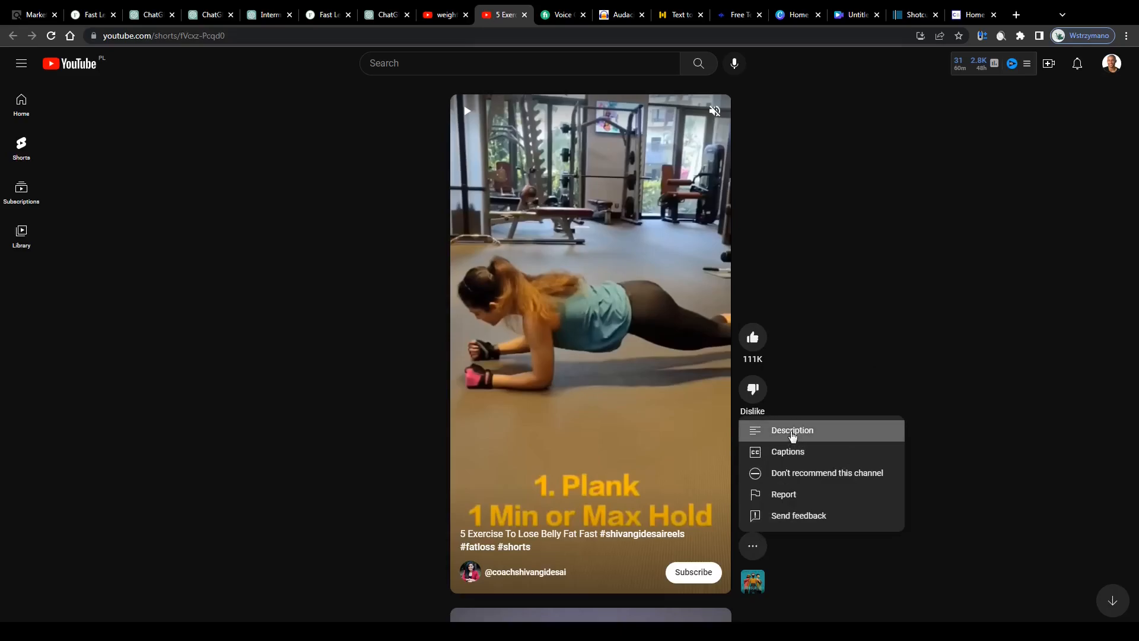
{"action": "left_click", "coordinate": [792, 430]}
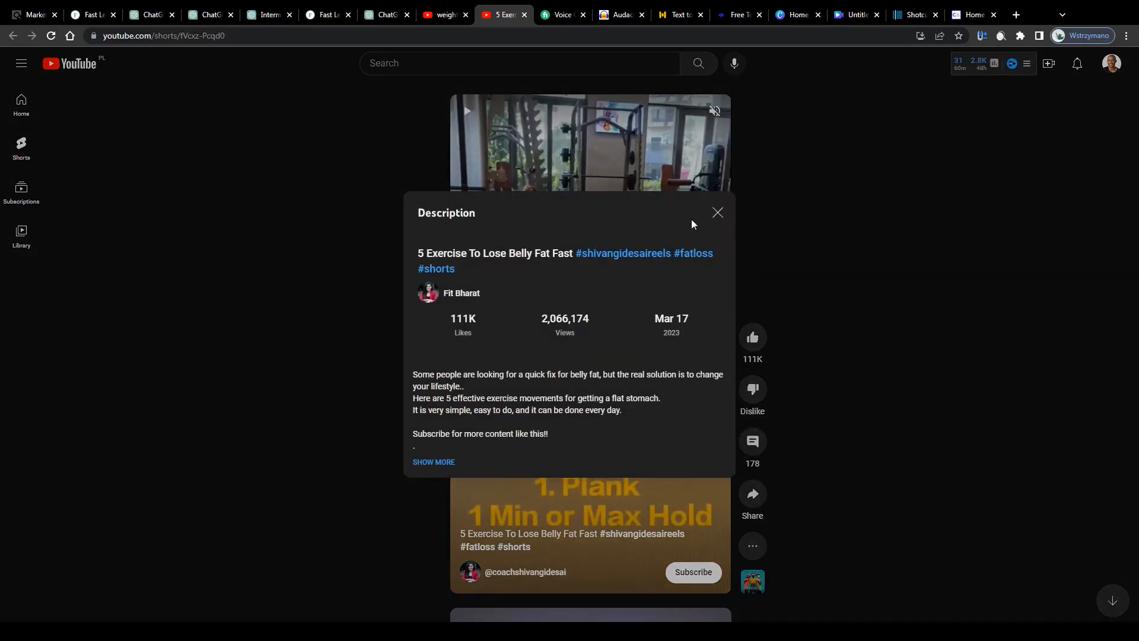
{"action": "left_click", "coordinate": [444, 14]}
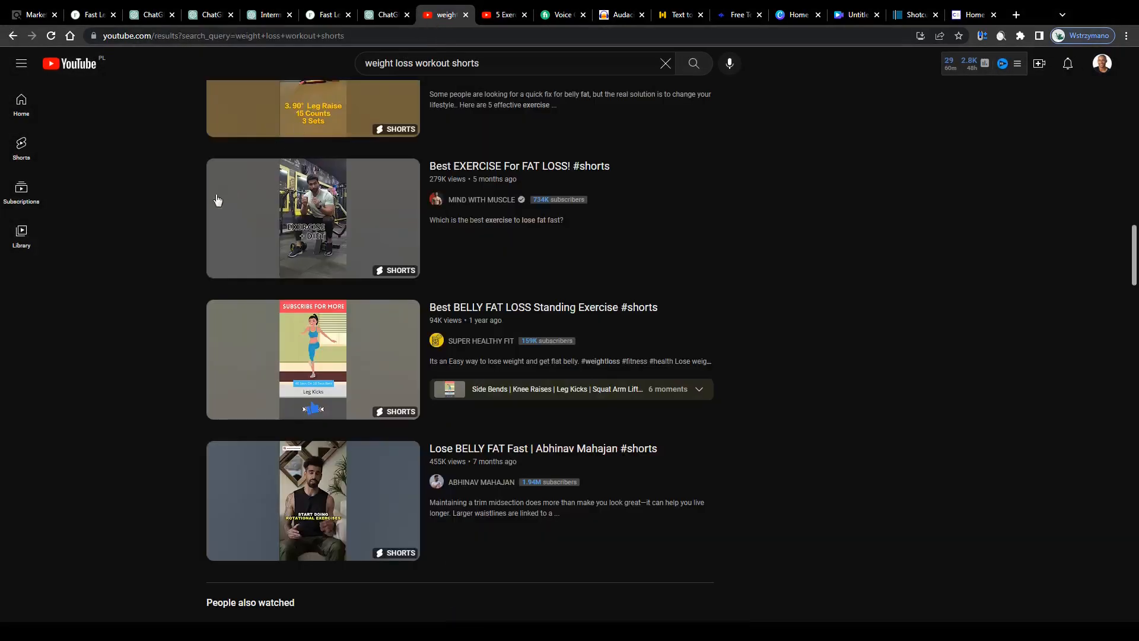
{"action": "scroll", "scroll_direction": "down", "scroll_amount": 3}
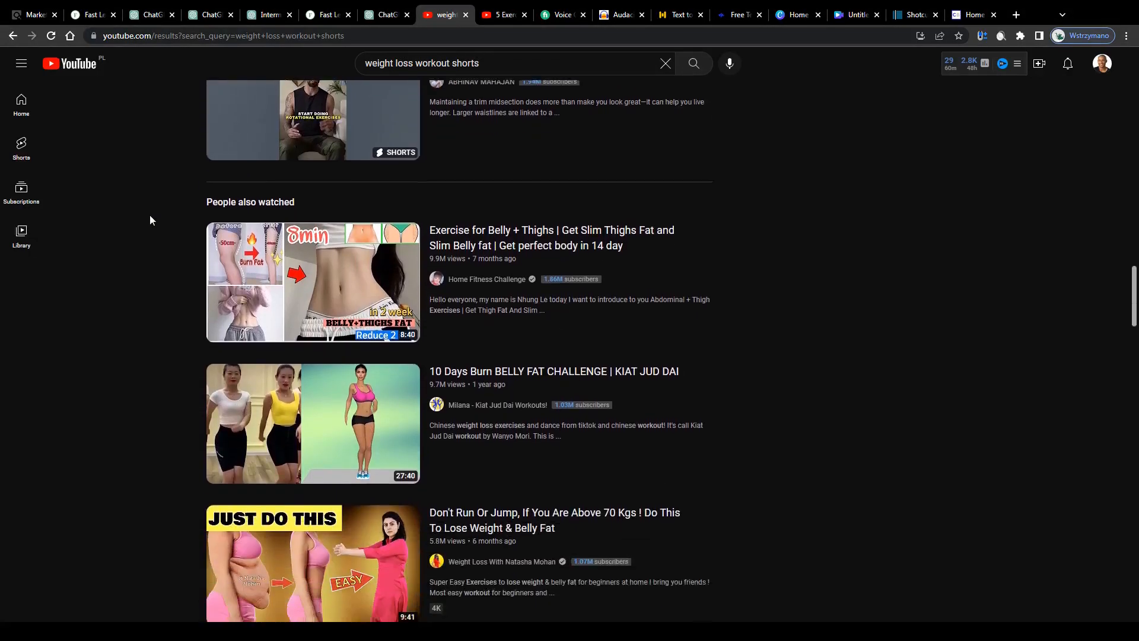
{"action": "scroll", "scroll_direction": "down", "scroll_amount": 3}
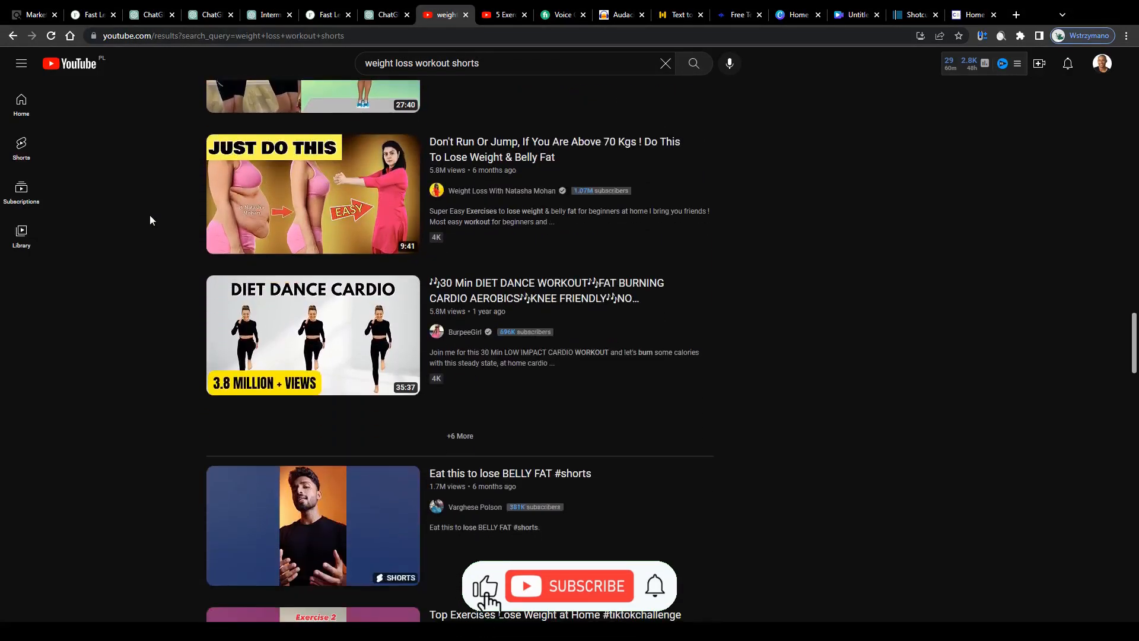
{"action": "left_click", "coordinate": [32, 14]}
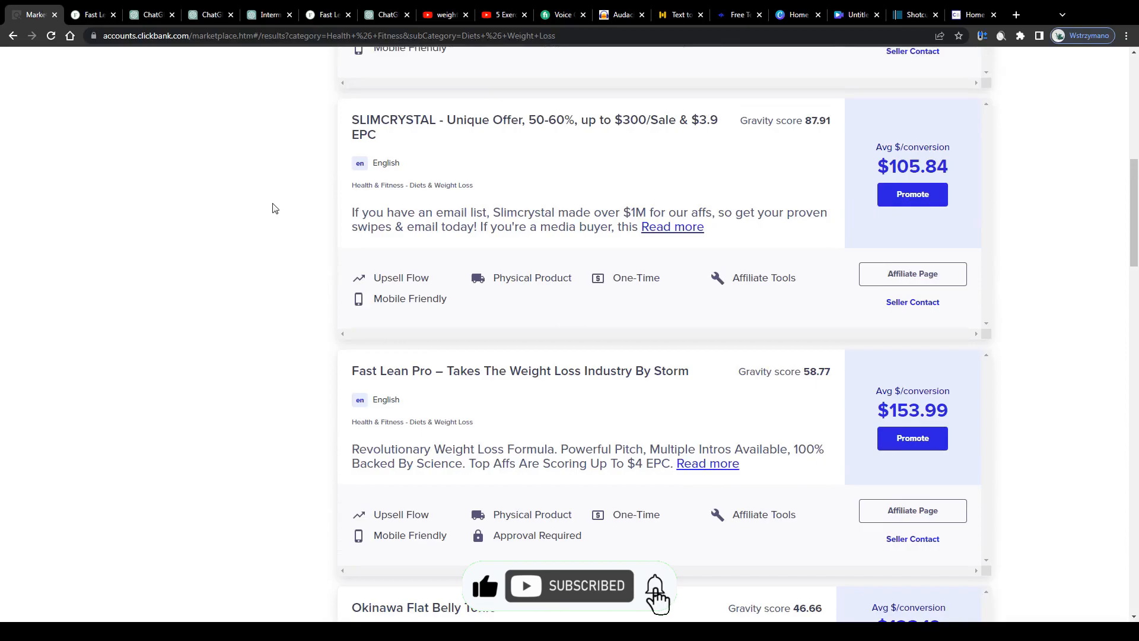